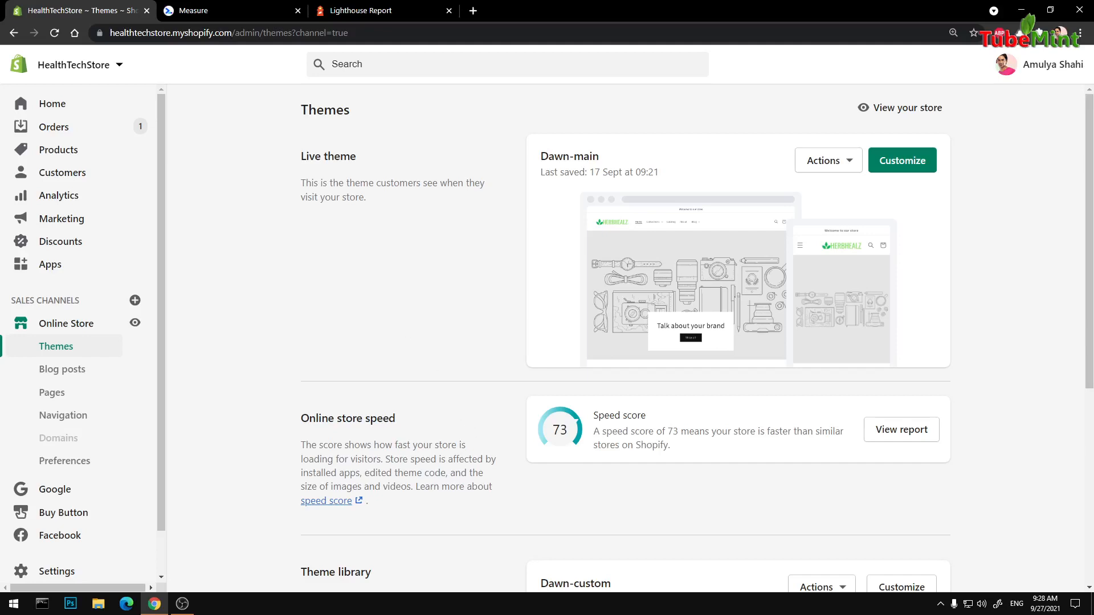
{"action": "mouse_move", "coordinate": [296, 420]}
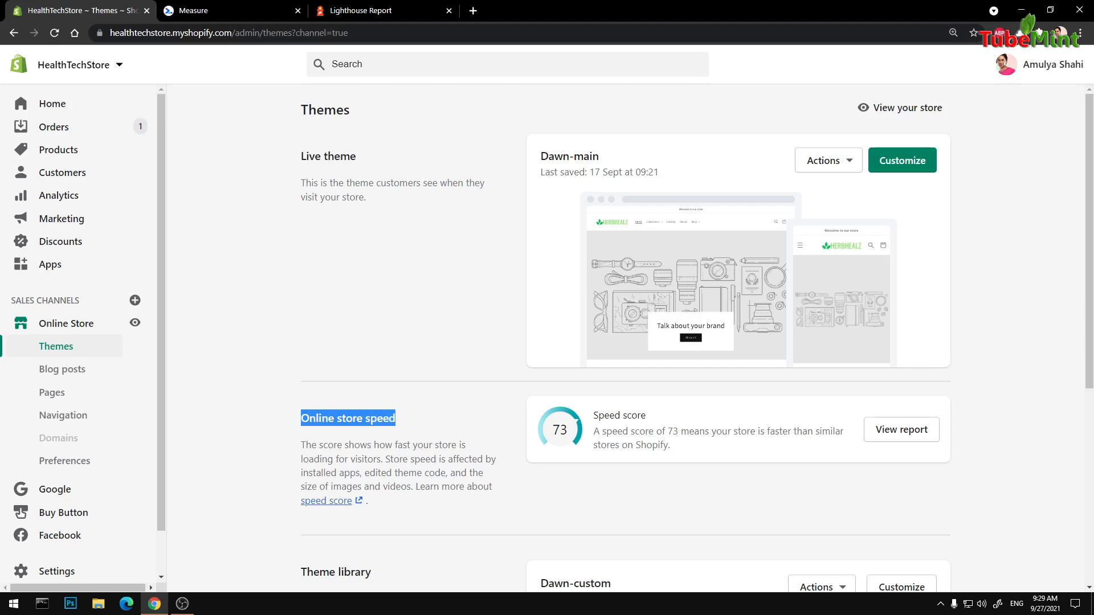
- Review the Online store speed report heading and speed score summary sentence
{"action": "double_click", "coordinate": [617, 414]}
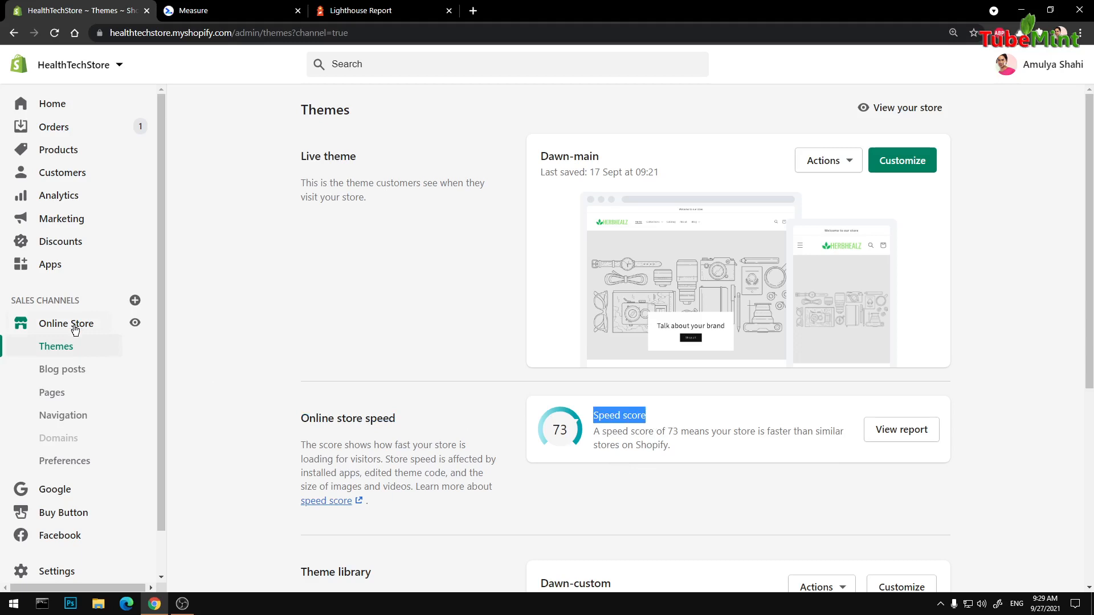
{"action": "mouse_move", "coordinate": [56, 347]}
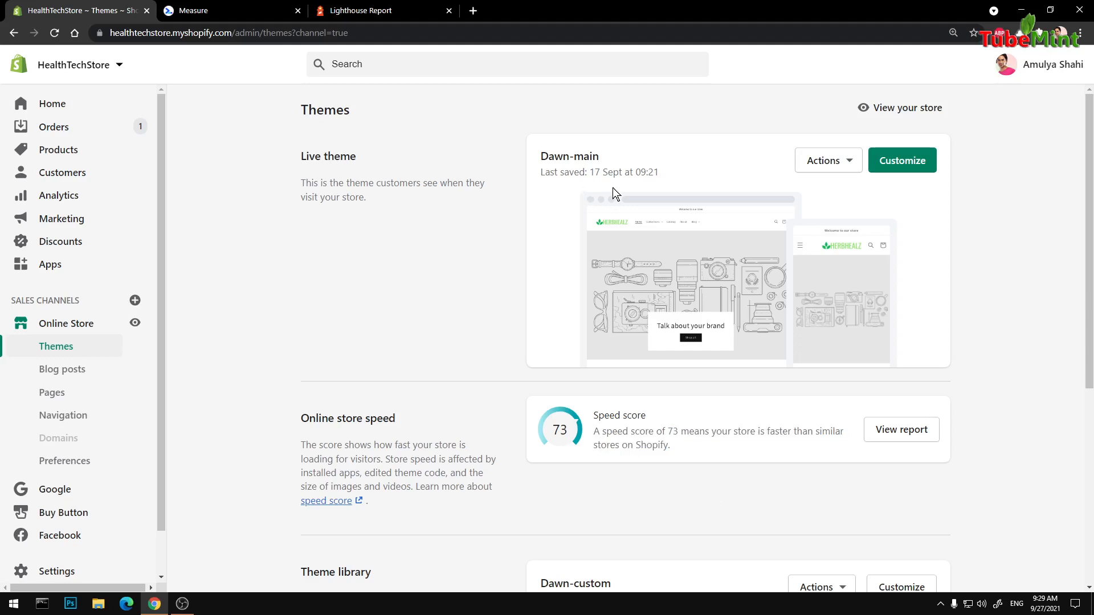
{"action": "mouse_move", "coordinate": [821, 290]}
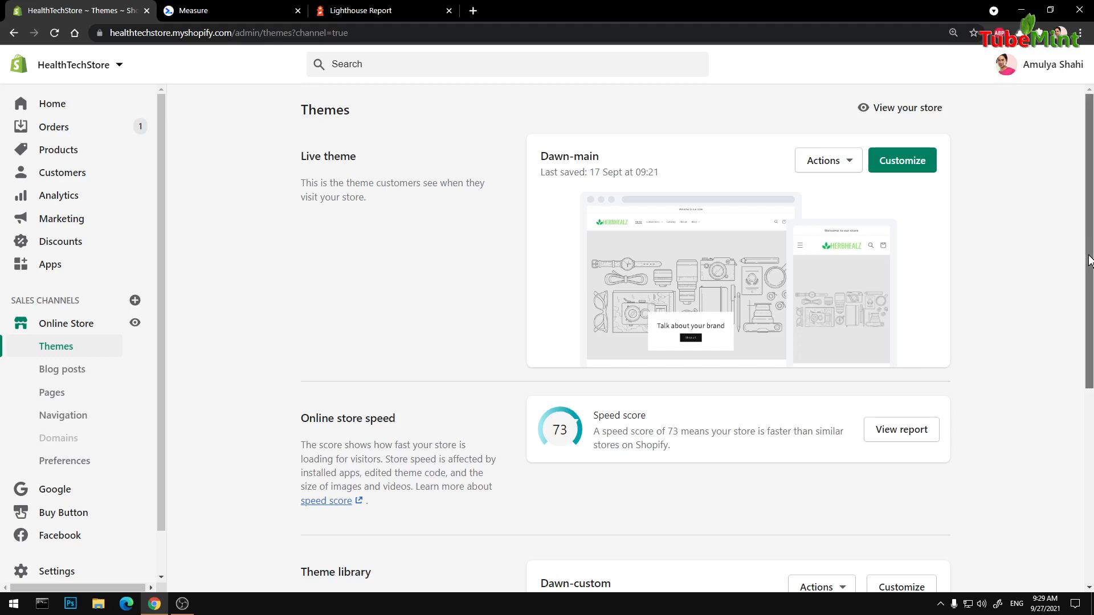
{"action": "scroll", "scroll_direction": "down", "scroll_amount": 3}
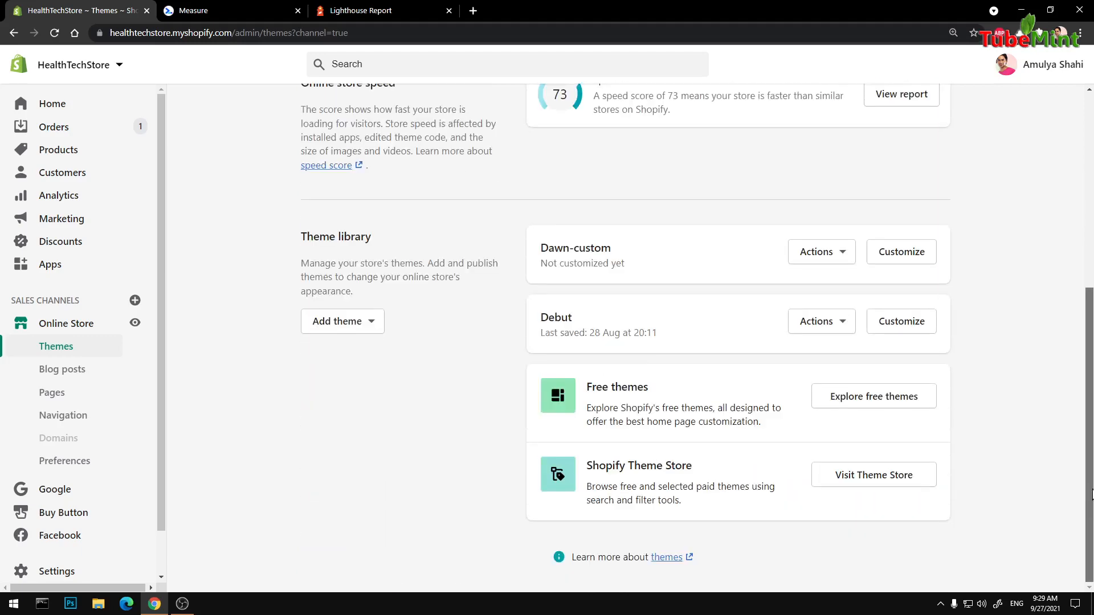
{"action": "scroll", "scroll_direction": "up", "scroll_amount": 3}
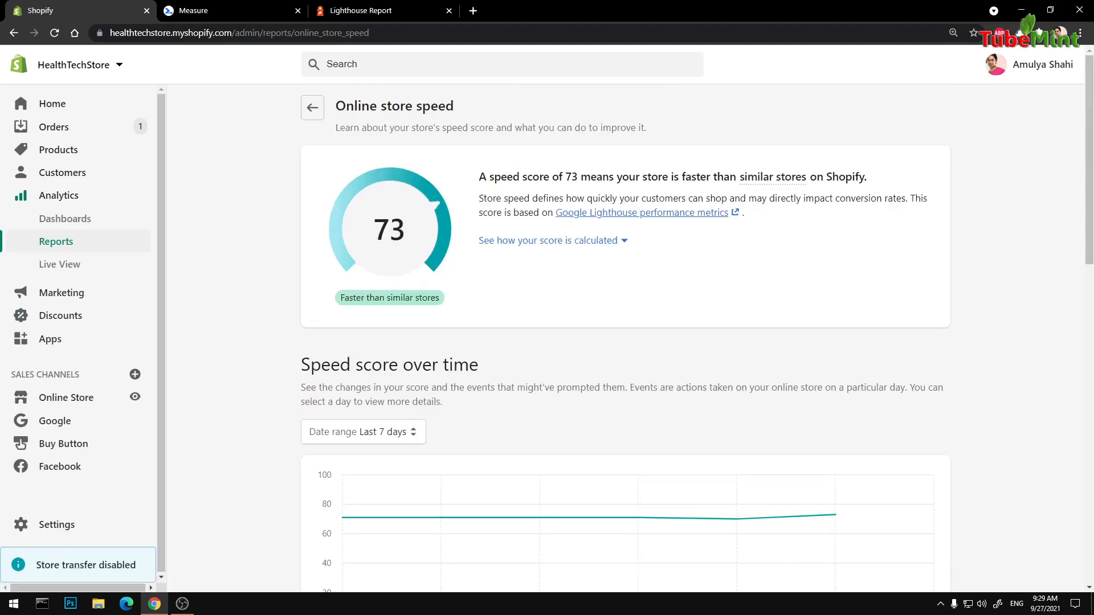
{"action": "left_click_drag", "start_coordinate": [480, 177], "coordinate": [867, 177]}
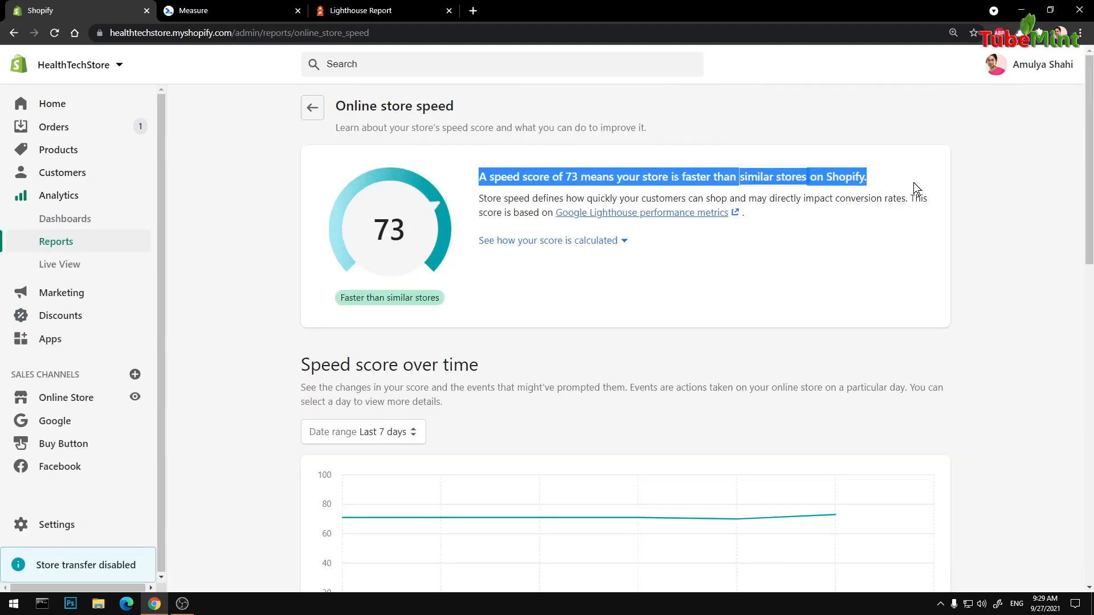
{"action": "scroll", "scroll_direction": "down", "scroll_amount": 3}
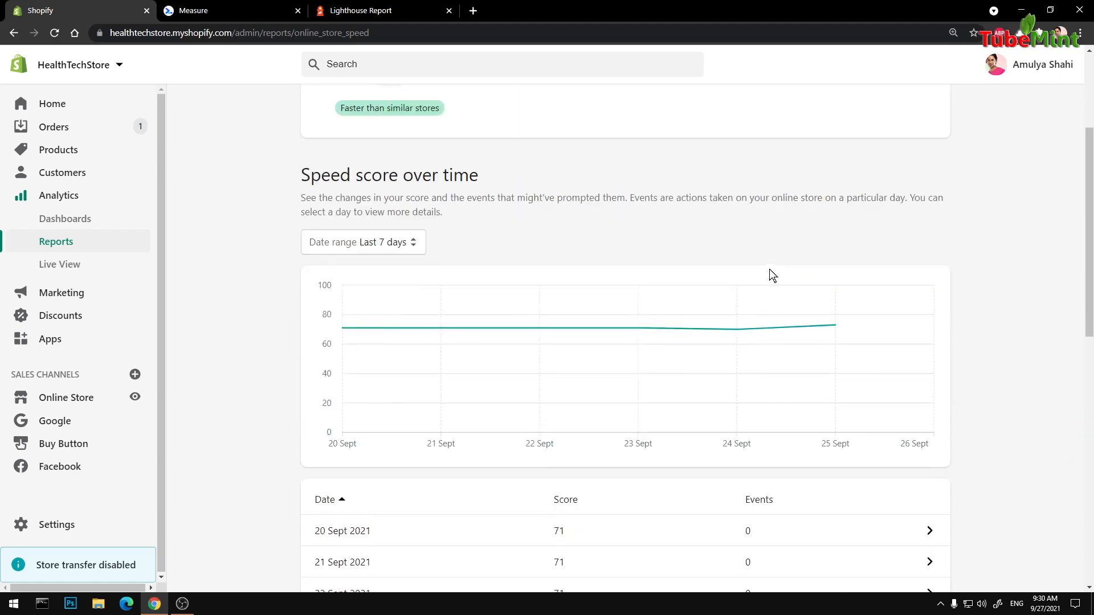
- Switch the speed score chart's date range to Last 30 days
{"action": "left_click", "coordinate": [363, 241]}
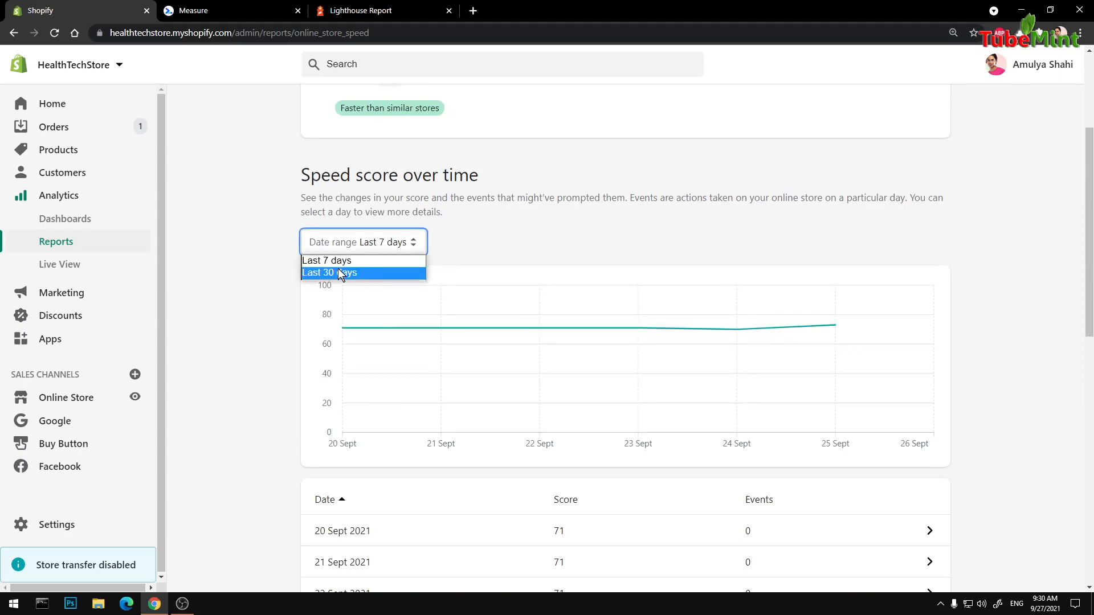
{"action": "left_click", "coordinate": [328, 273]}
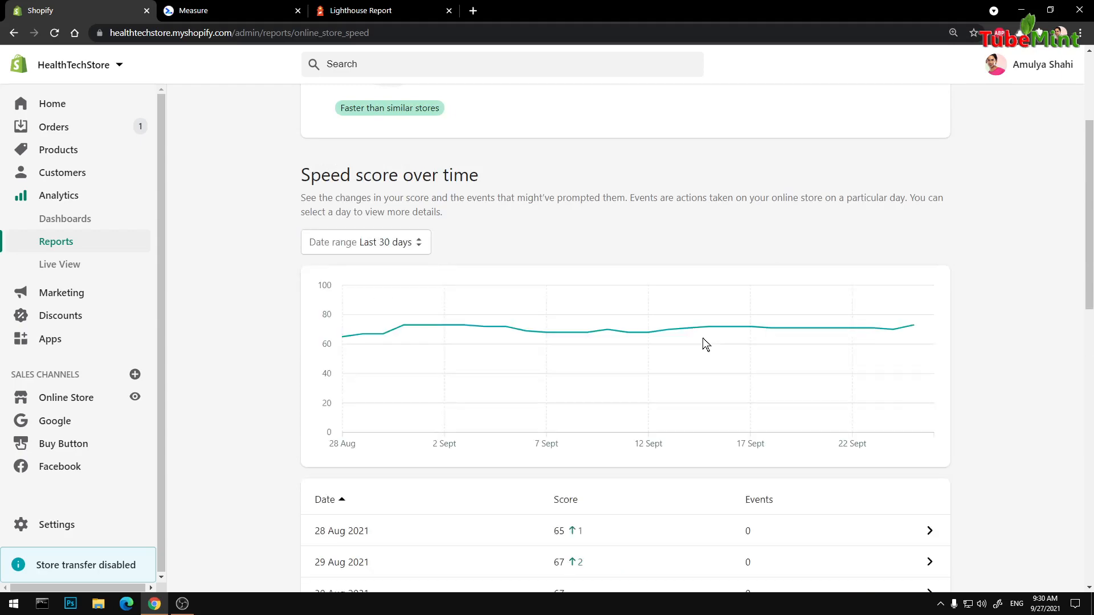
{"action": "scroll", "scroll_direction": "down", "scroll_amount": 3}
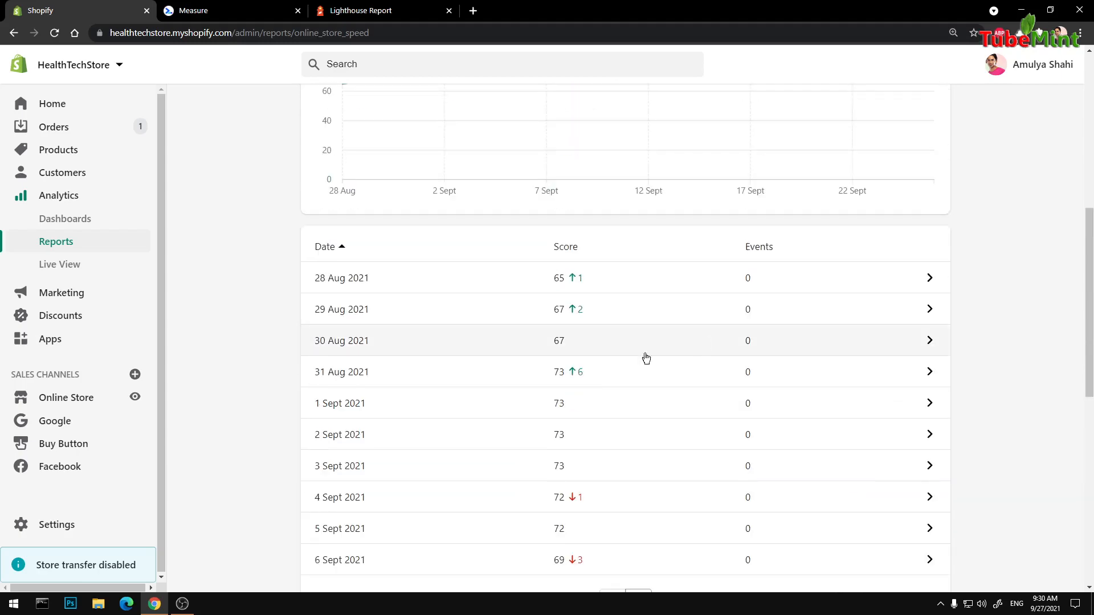
{"action": "mouse_move", "coordinate": [597, 499]}
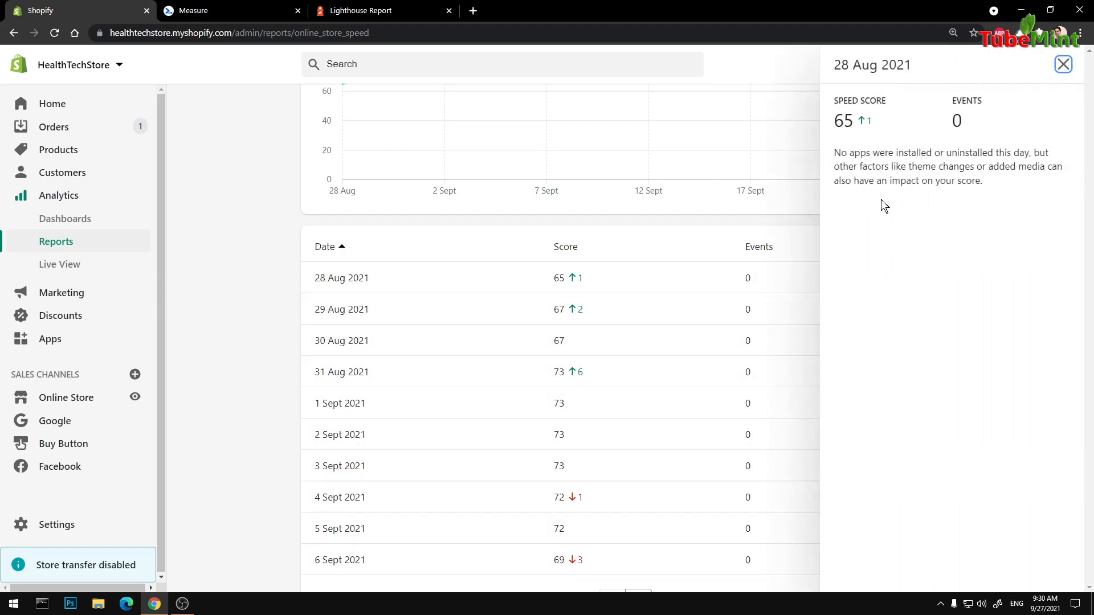
- Review and close the score detail panels for 28 Aug and 29 Aug 2021
{"action": "left_click", "coordinate": [1062, 63]}
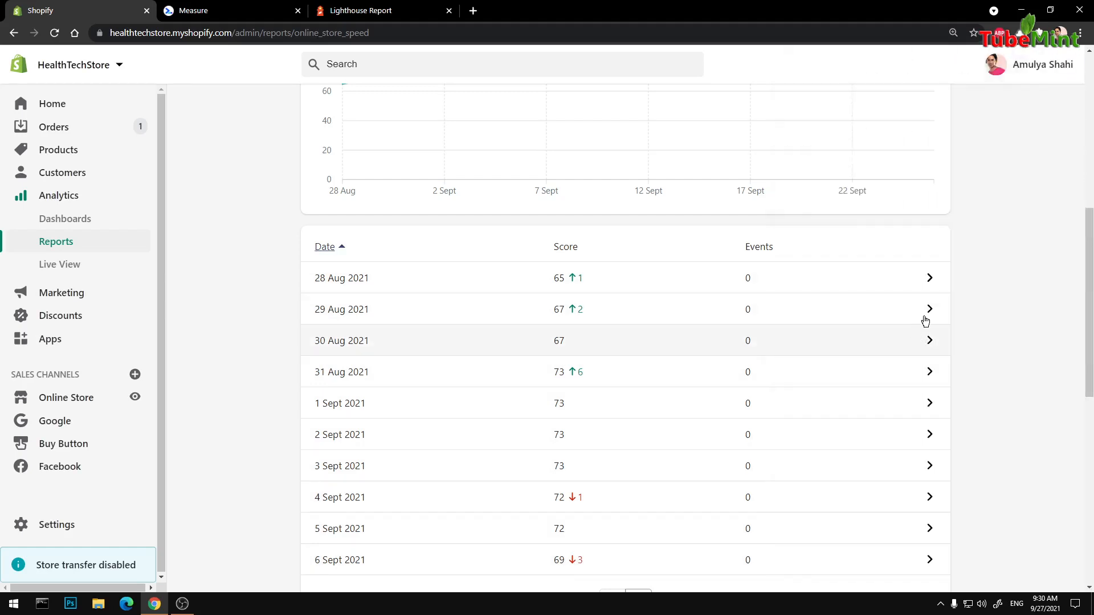
{"action": "left_click", "coordinate": [927, 309]}
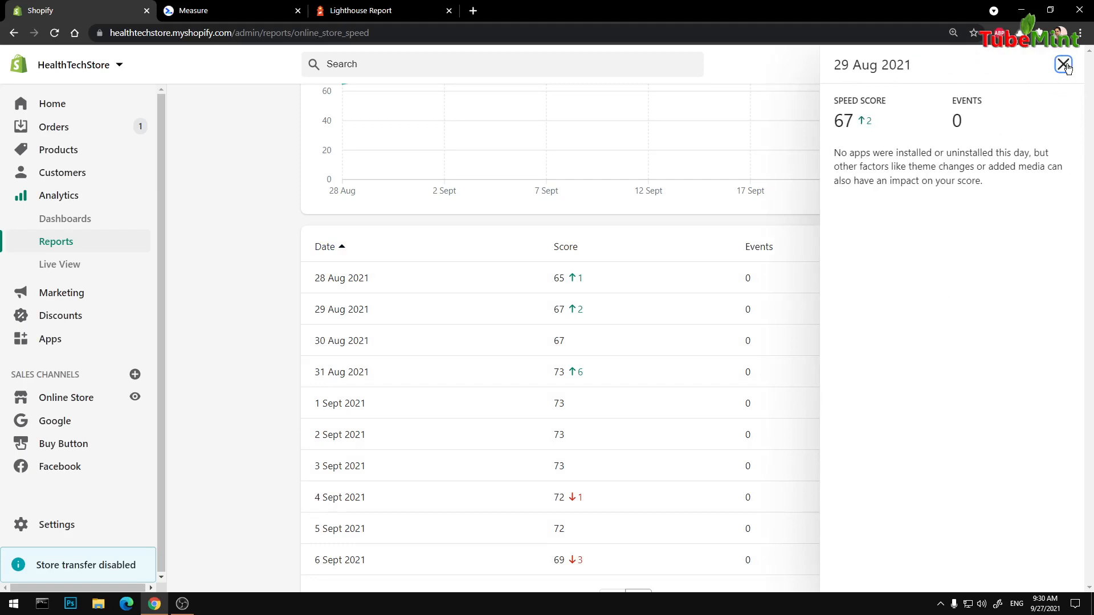
{"action": "left_click", "coordinate": [1063, 64]}
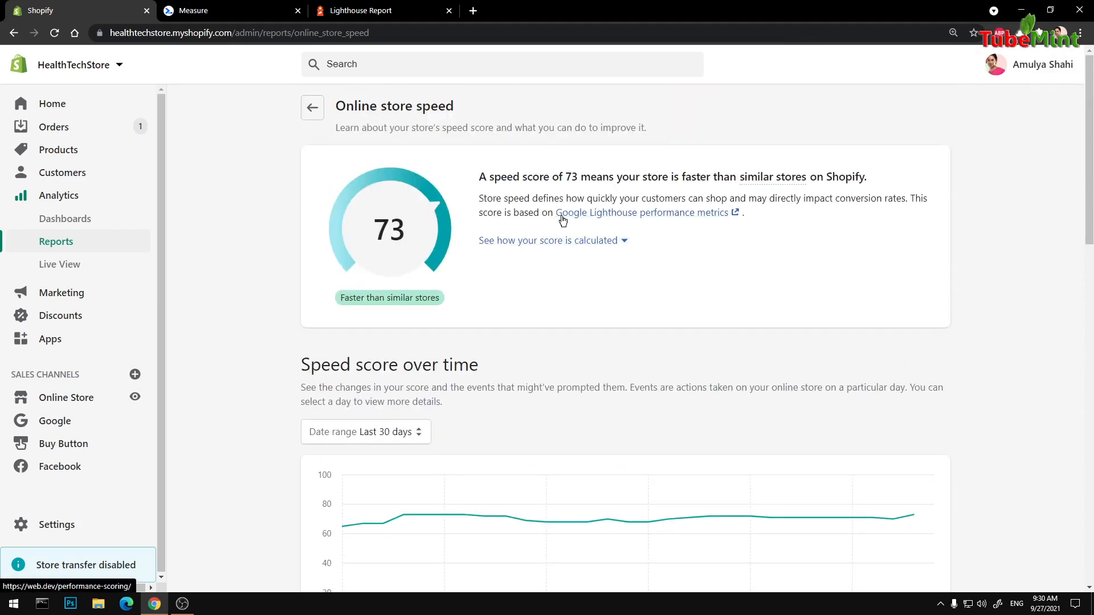
- View the Lighthouse metrics explanation, then review the web.dev Measure audit scores (92, 94, 93, 93)
{"action": "left_click", "coordinate": [635, 213]}
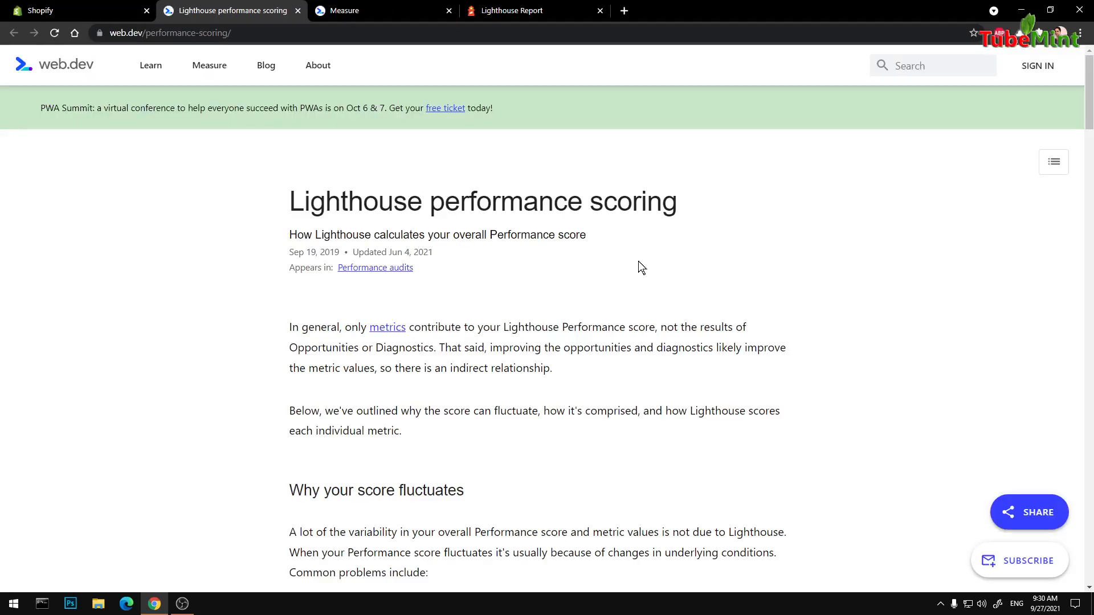
{"action": "scroll", "scroll_direction": "down", "scroll_amount": 3}
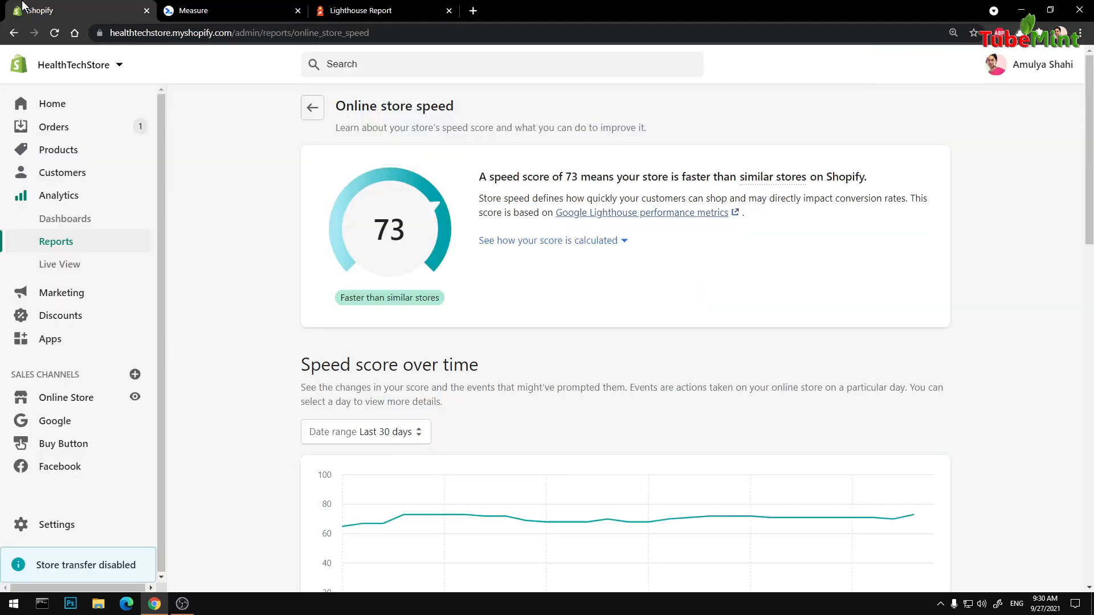
{"action": "left_click", "coordinate": [237, 32]}
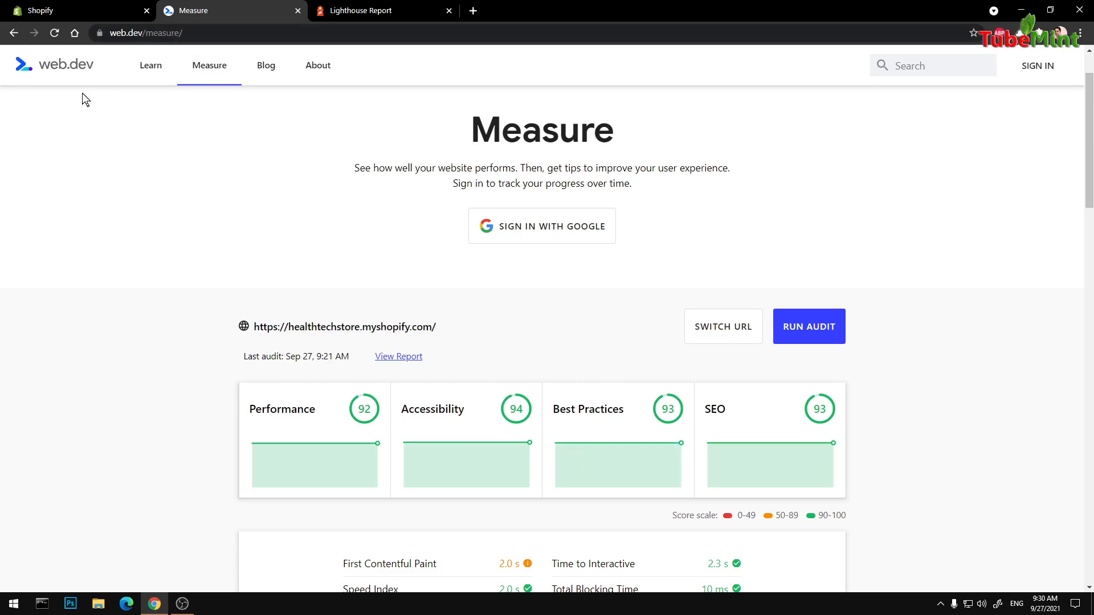
{"action": "left_click", "coordinate": [76, 10]}
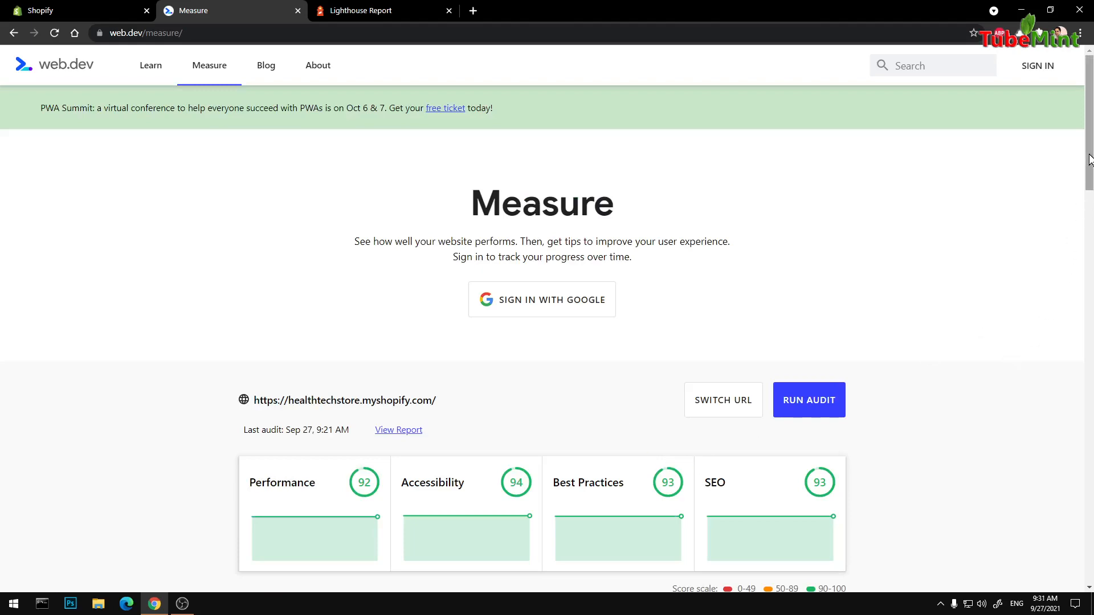
{"action": "scroll", "scroll_direction": "down", "scroll_amount": 3}
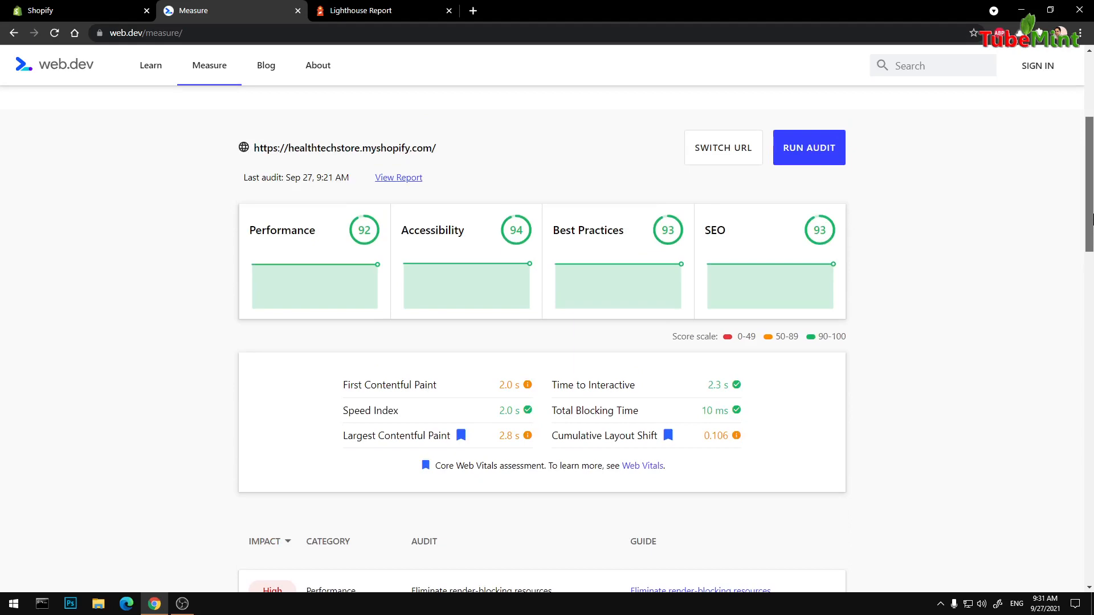
{"action": "mouse_move", "coordinate": [634, 267]}
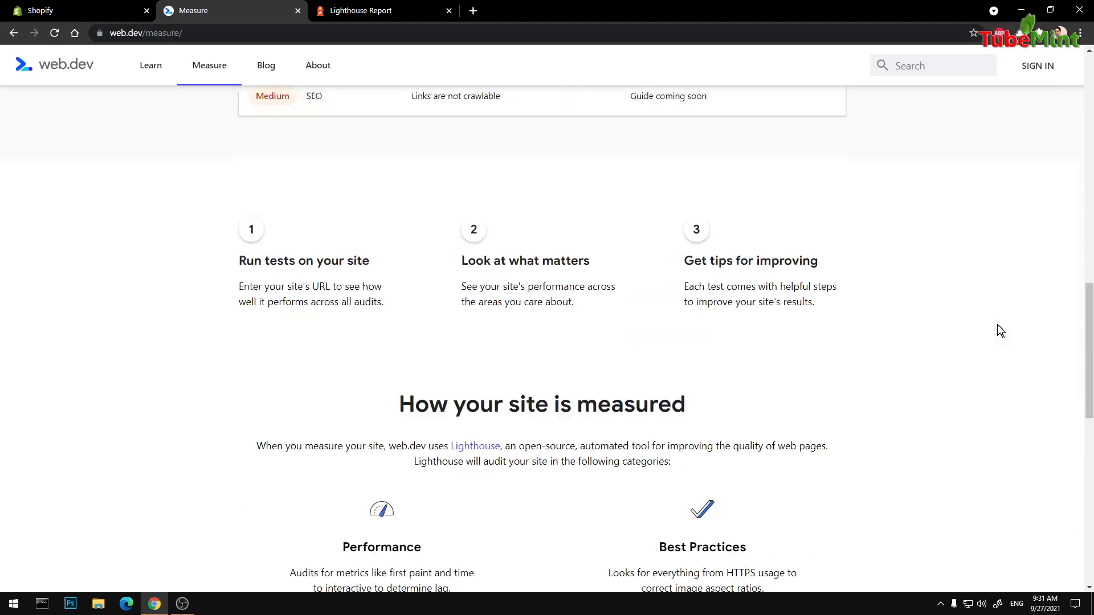
- Review the Lighthouse Report's metrics, opportunities and diagnostics, then minimize the browser
{"action": "left_click", "coordinate": [362, 10]}
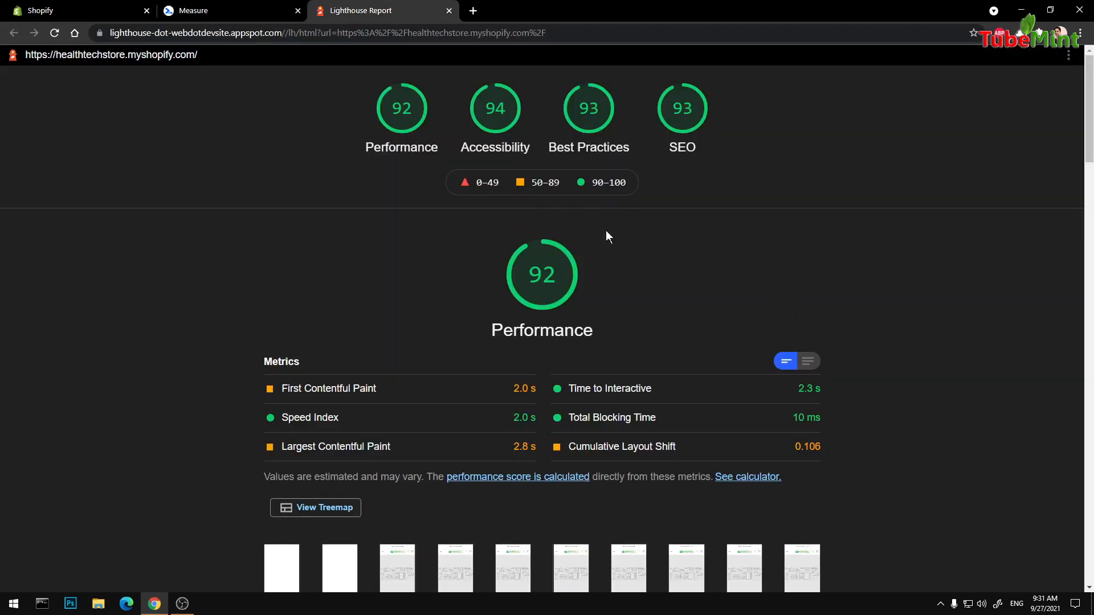
{"action": "scroll", "scroll_direction": "down", "scroll_amount": 3}
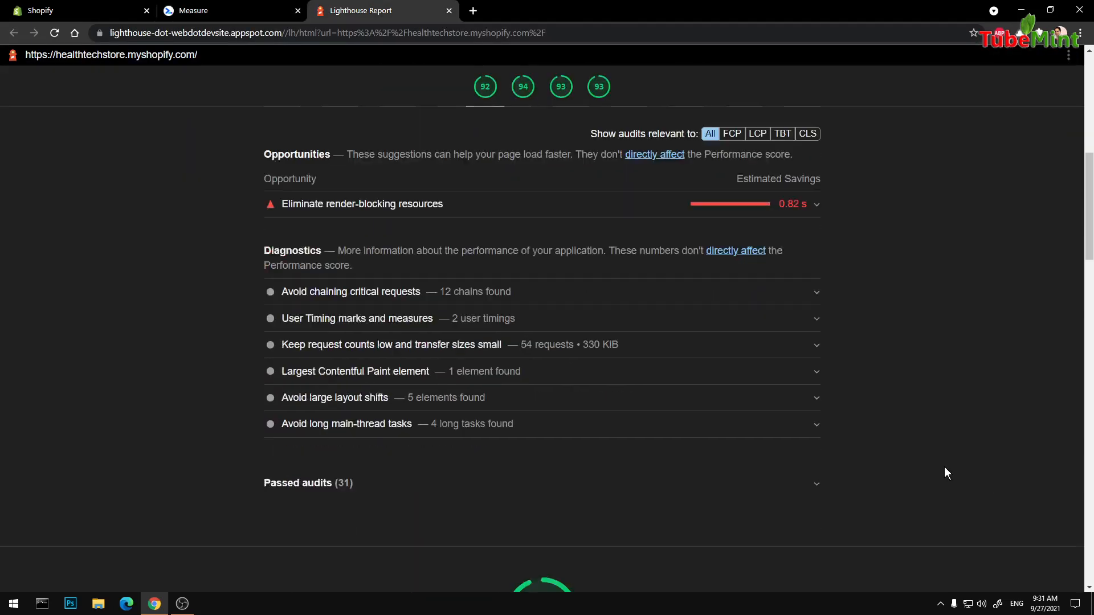
{"action": "scroll", "scroll_direction": "down", "scroll_amount": 3}
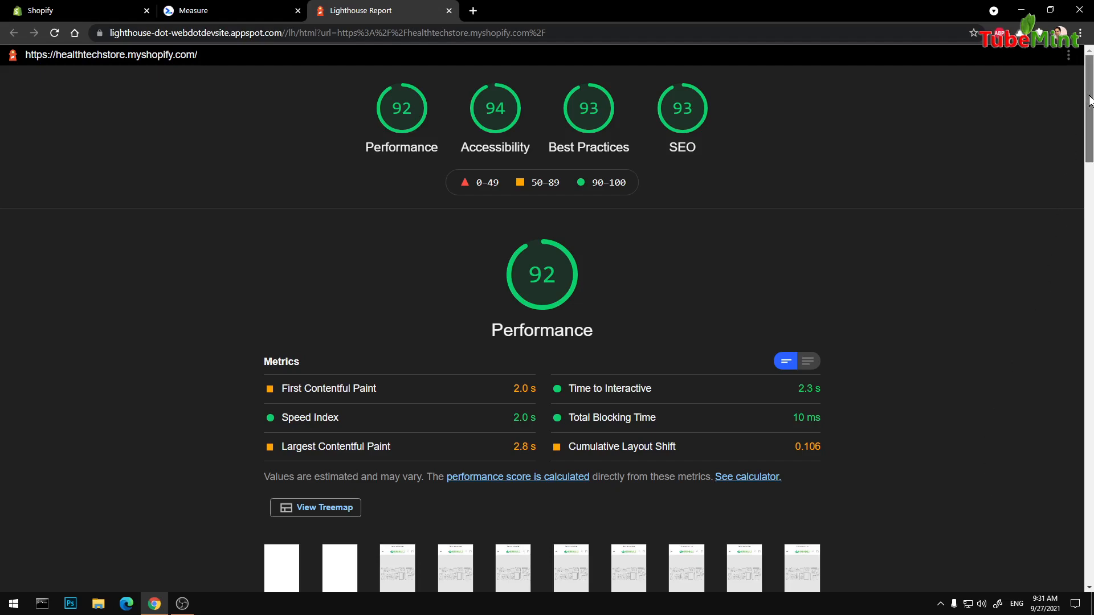
{"action": "scroll", "scroll_direction": "down", "scroll_amount": 3}
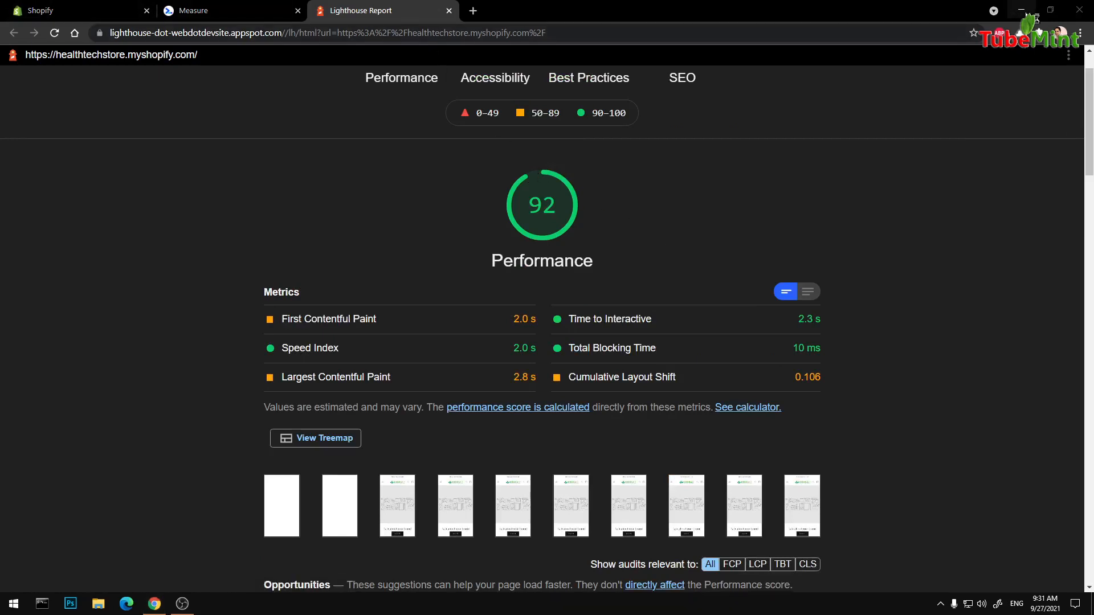
{"action": "left_click", "coordinate": [1021, 10]}
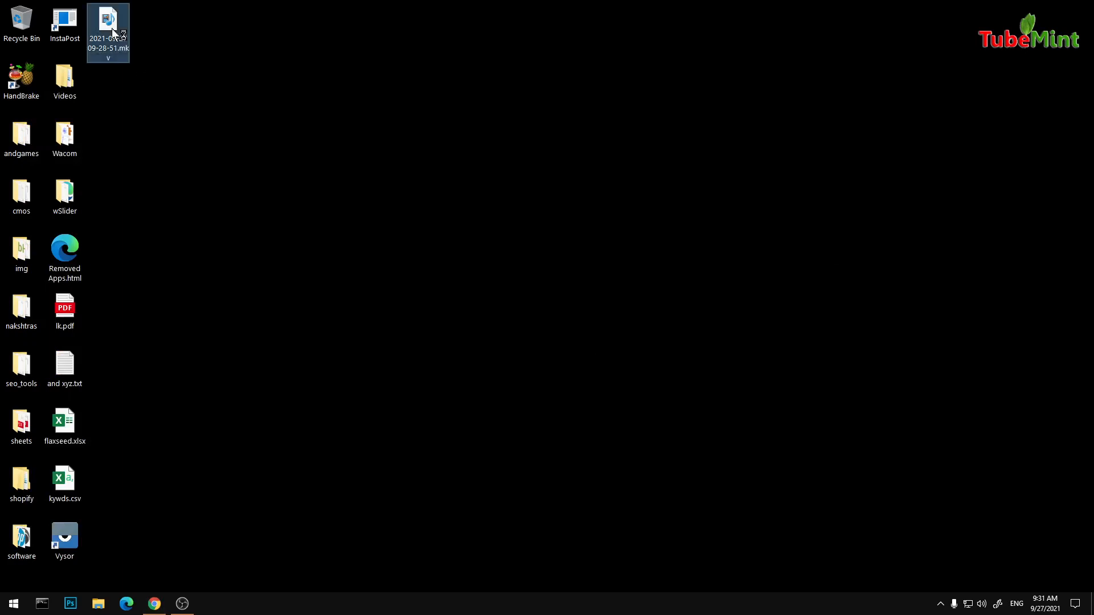
- Try the .mkv recording, dismiss the file-in-use error and choose Open with another app
{"action": "double_click", "coordinate": [107, 21]}
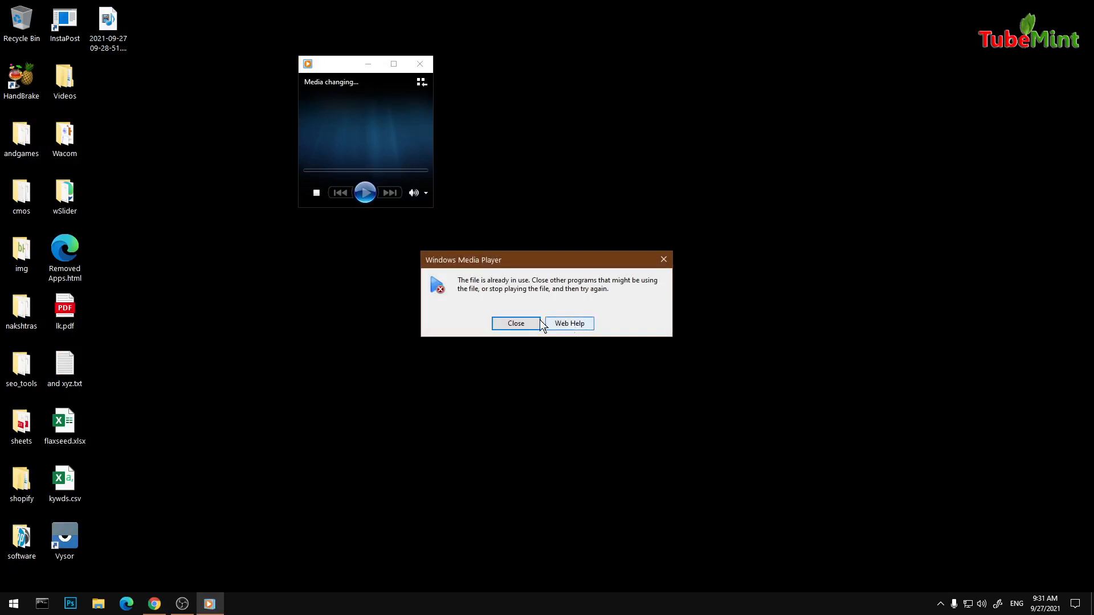
{"action": "left_click", "coordinate": [515, 323]}
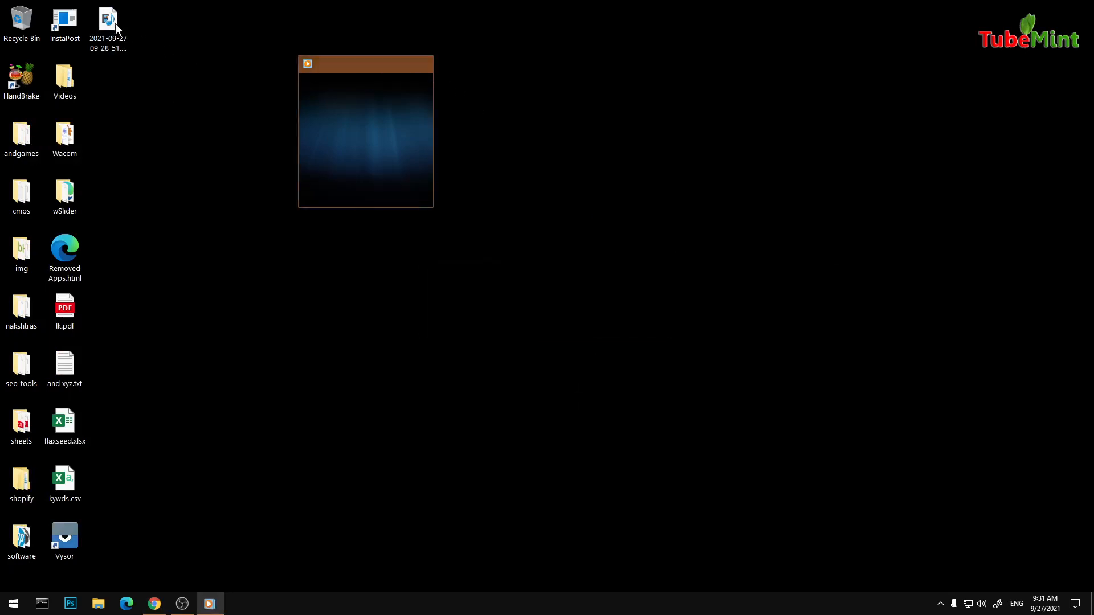
{"action": "right_click", "coordinate": [107, 17]}
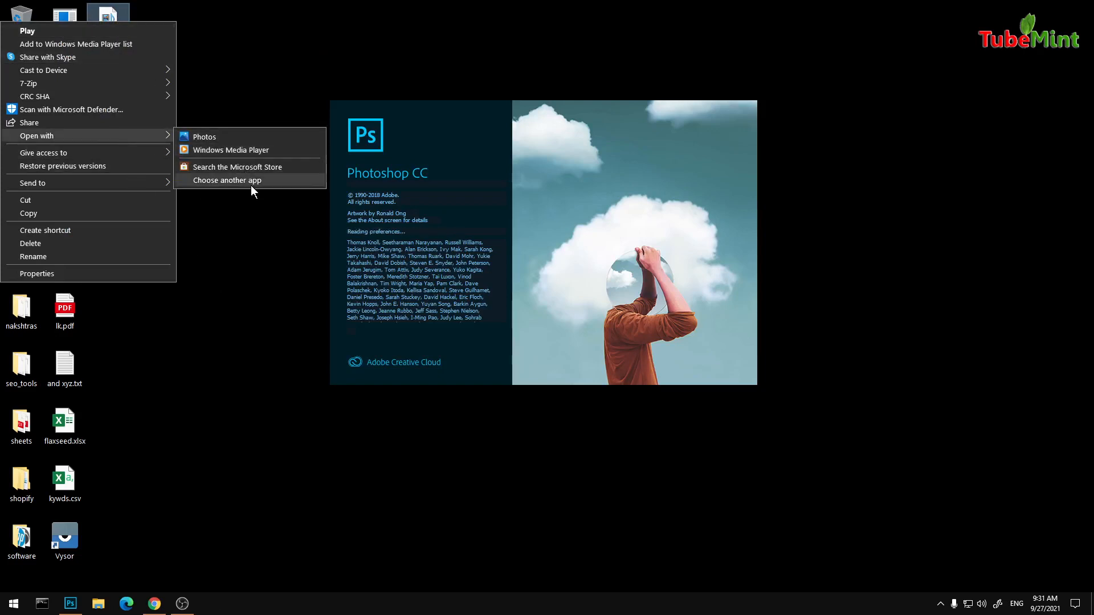
{"action": "left_click", "coordinate": [226, 180]}
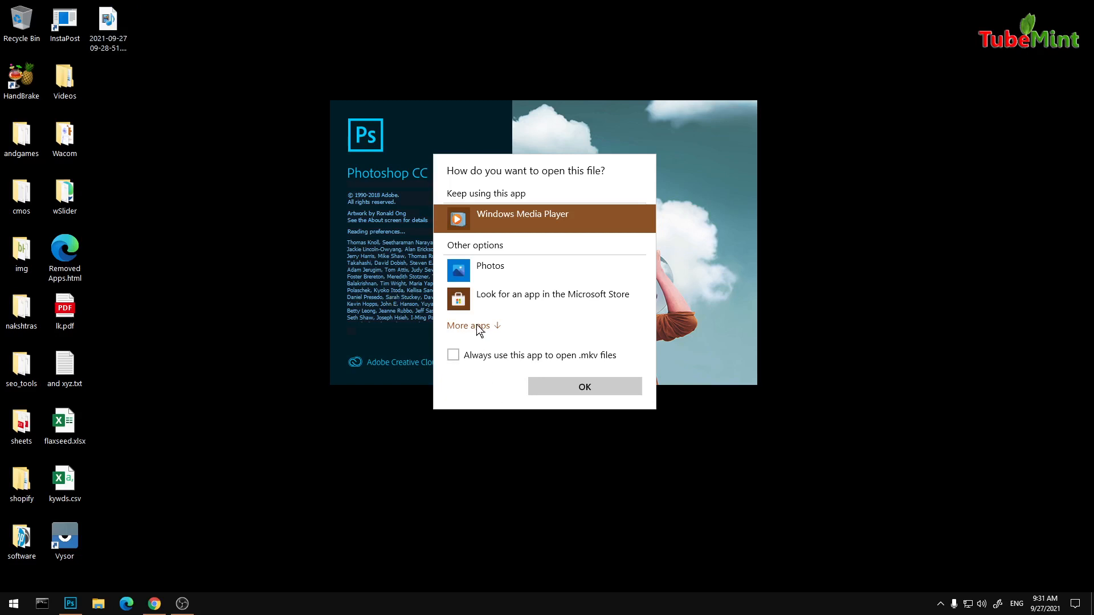
- Set MPC-HC to always open .mkv files and confirm
{"action": "left_click", "coordinate": [469, 325]}
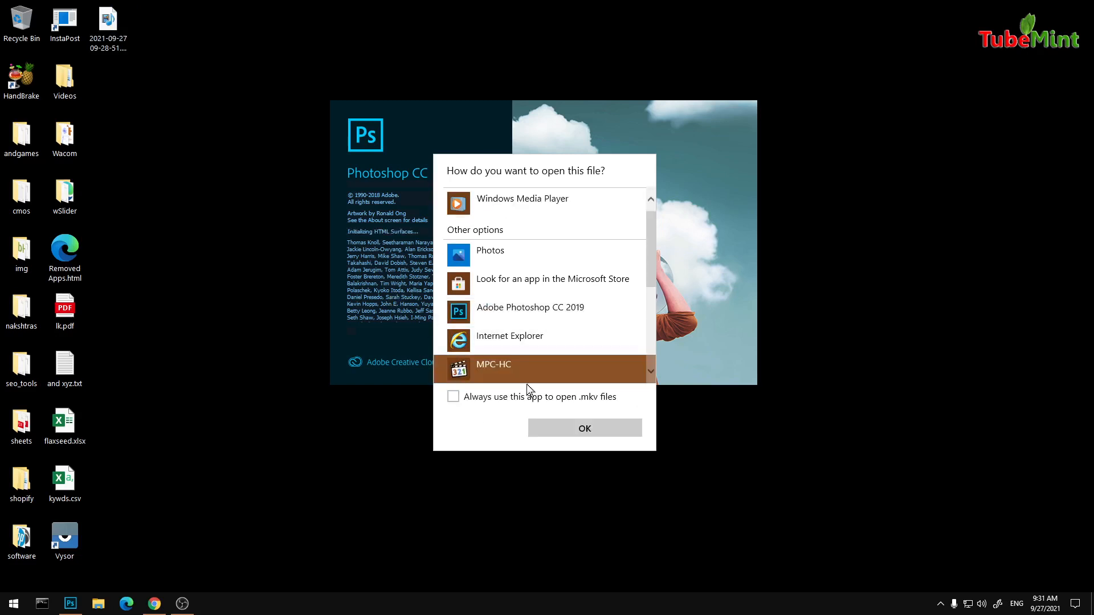
{"action": "left_click", "coordinate": [452, 396]}
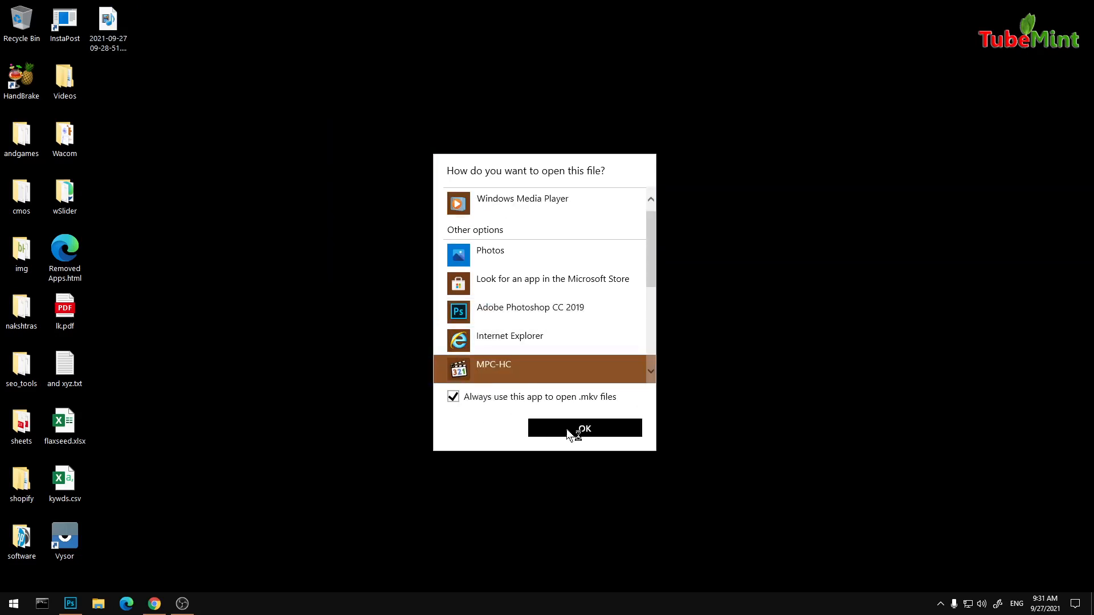
{"action": "left_click", "coordinate": [584, 427]}
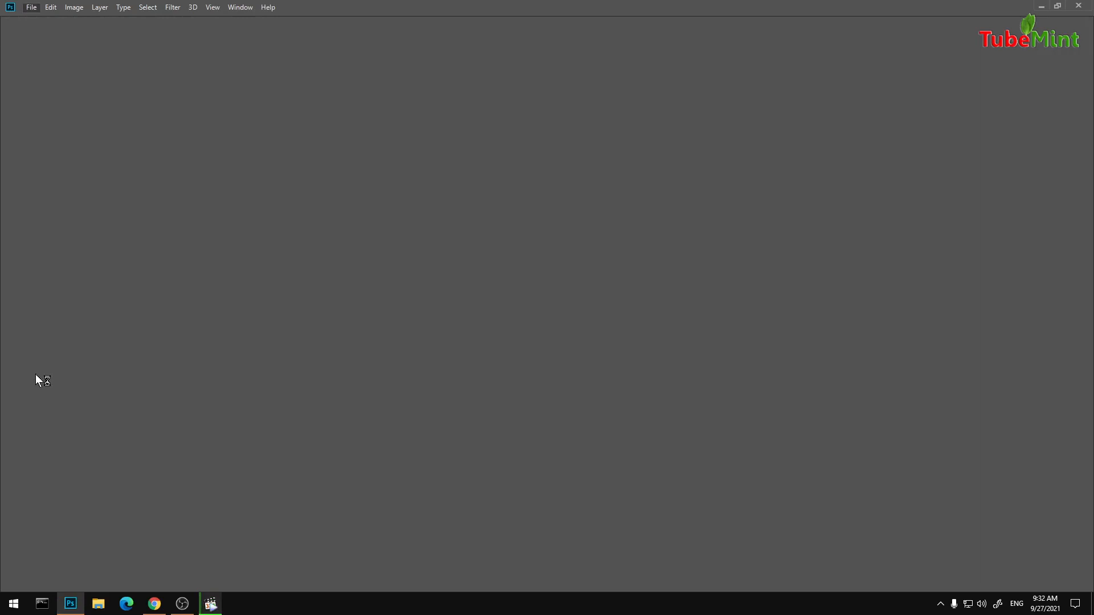
{"action": "mouse_move", "coordinate": [97, 200]}
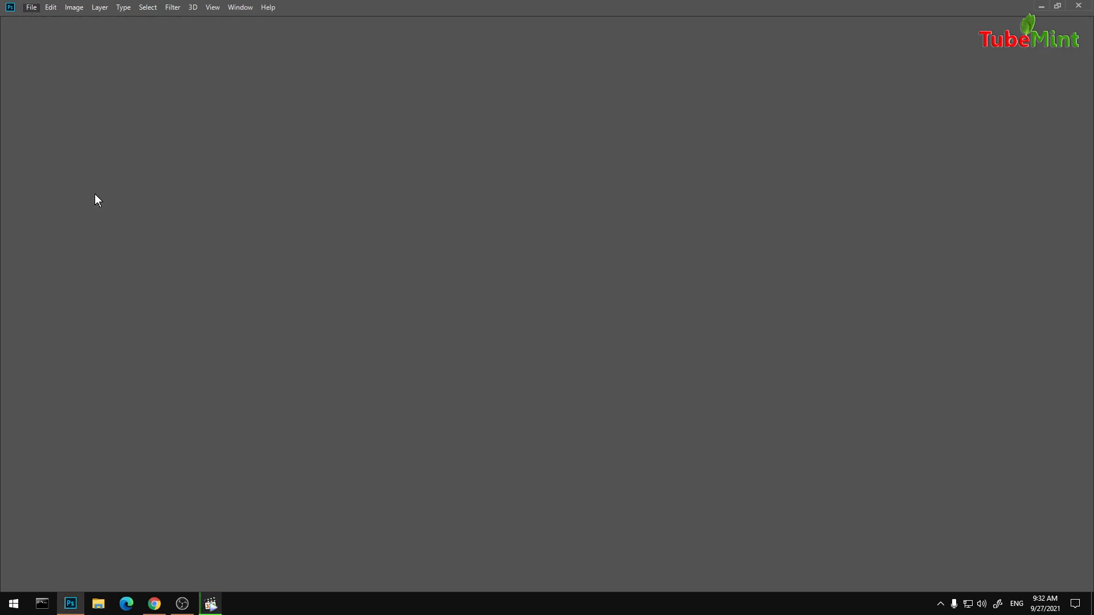
- Play the .mkv recording in MPC-HC and close the player, leaving the file-in-use warning
{"action": "left_click", "coordinate": [31, 7]}
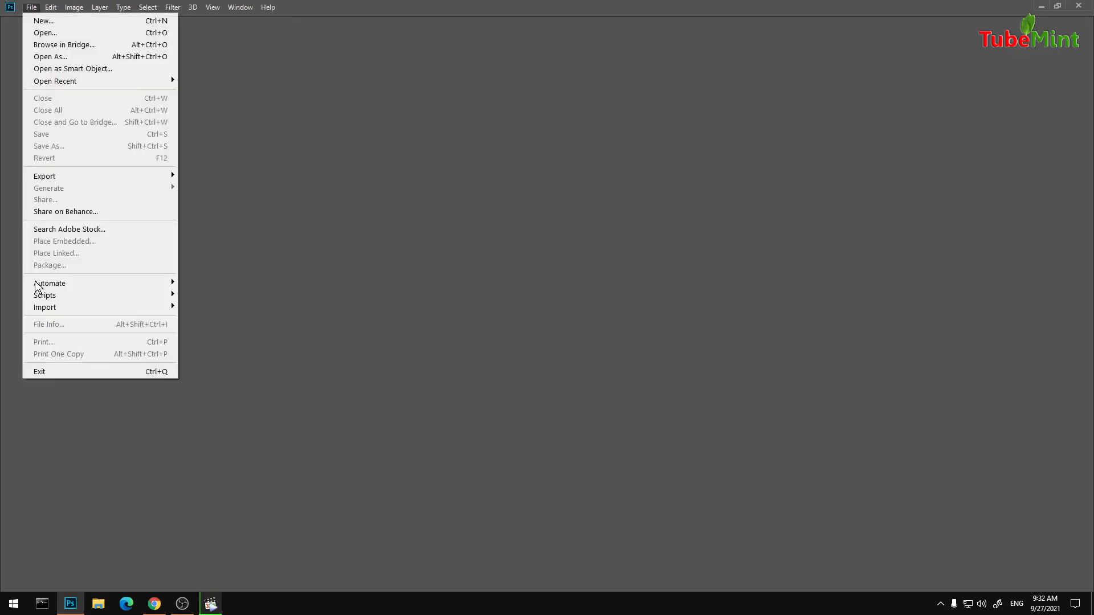
{"action": "left_click", "coordinate": [596, 408]}
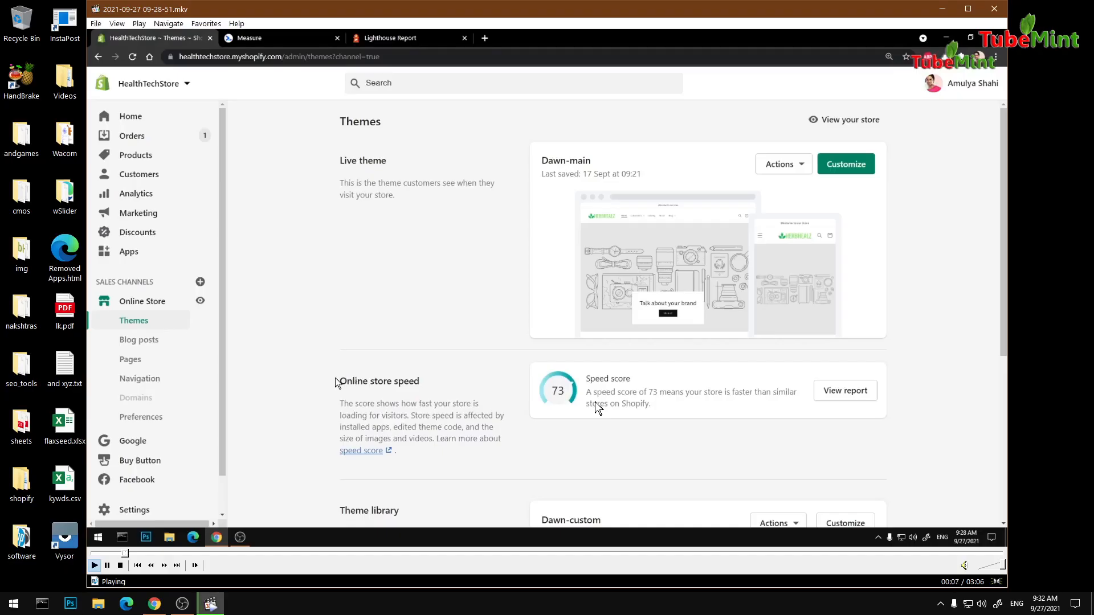
{"action": "double_click", "coordinate": [365, 380]}
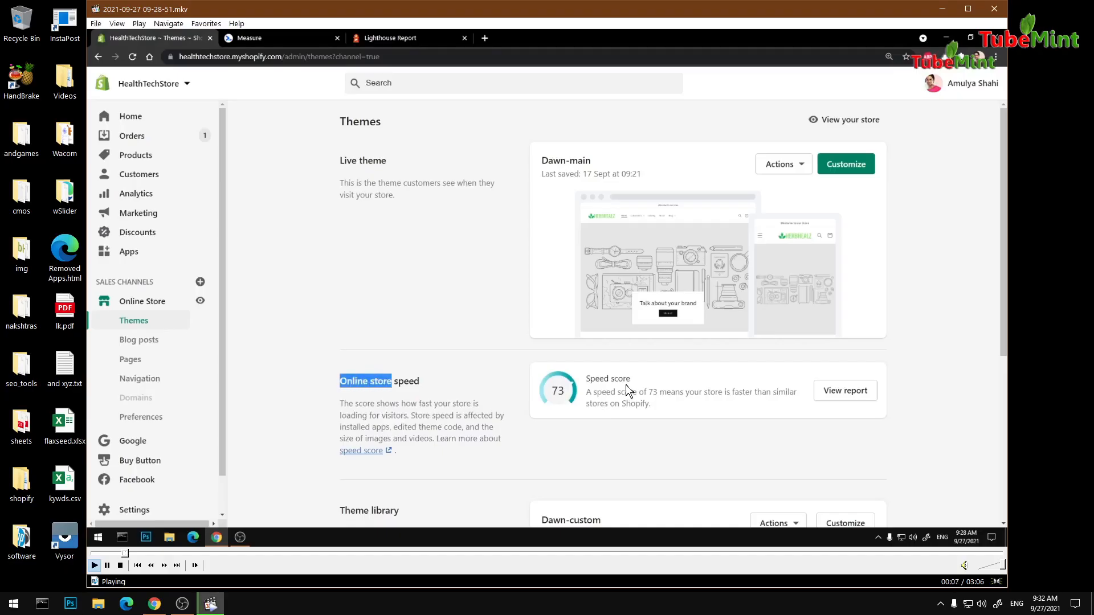
{"action": "left_click_drag", "start_coordinate": [340, 381], "coordinate": [419, 381]}
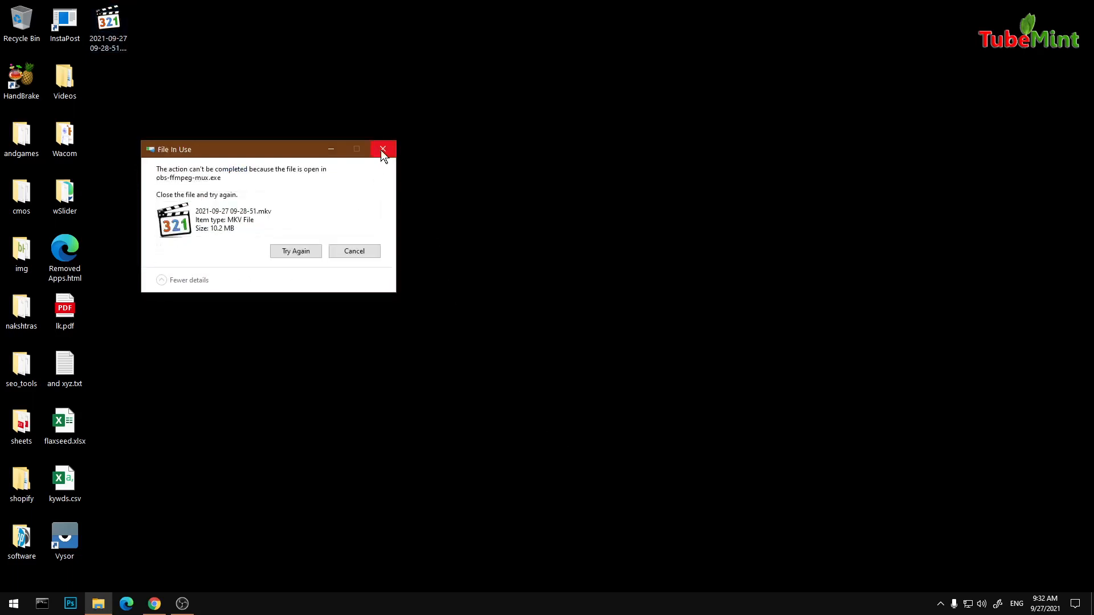
- Dismiss the file-in-use warning, peek at OBS, and return to the Shopify admin browser
{"action": "left_click", "coordinate": [383, 149]}
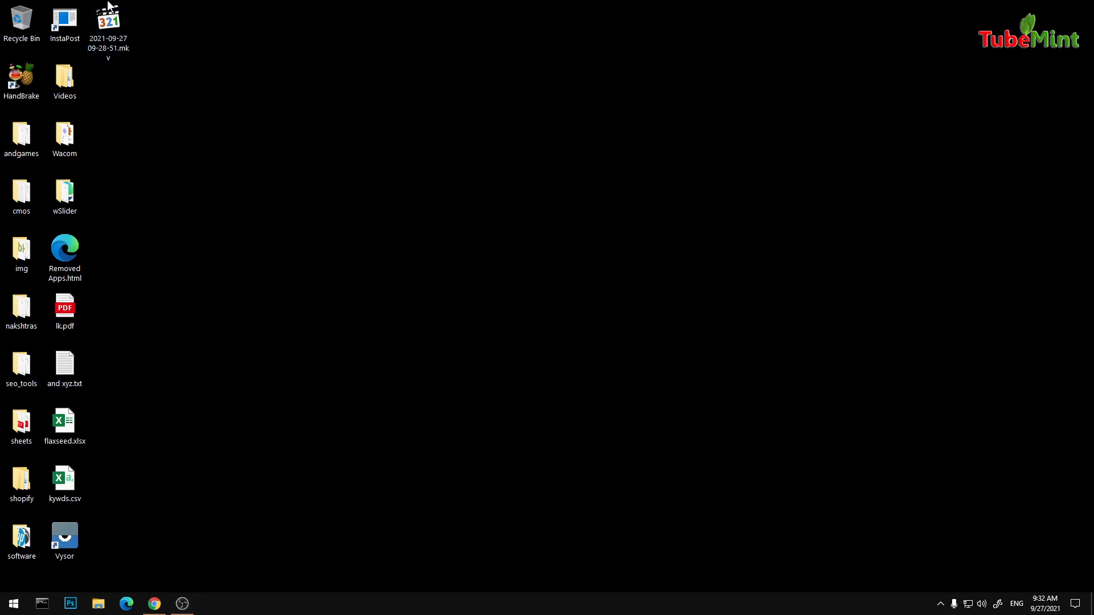
{"action": "left_click", "coordinate": [107, 20]}
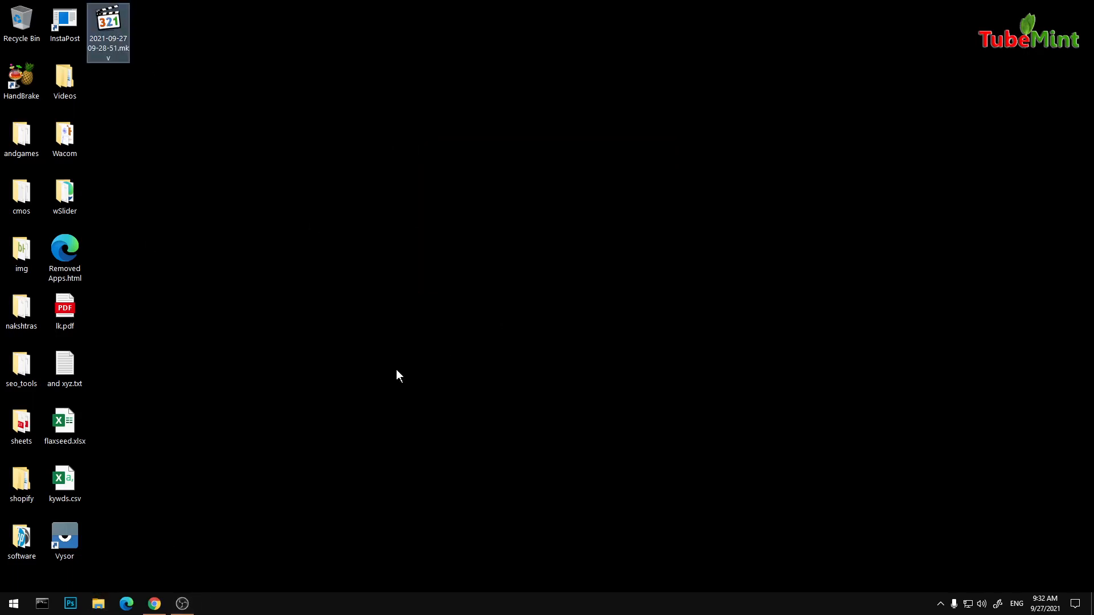
{"action": "left_click", "coordinate": [182, 604]}
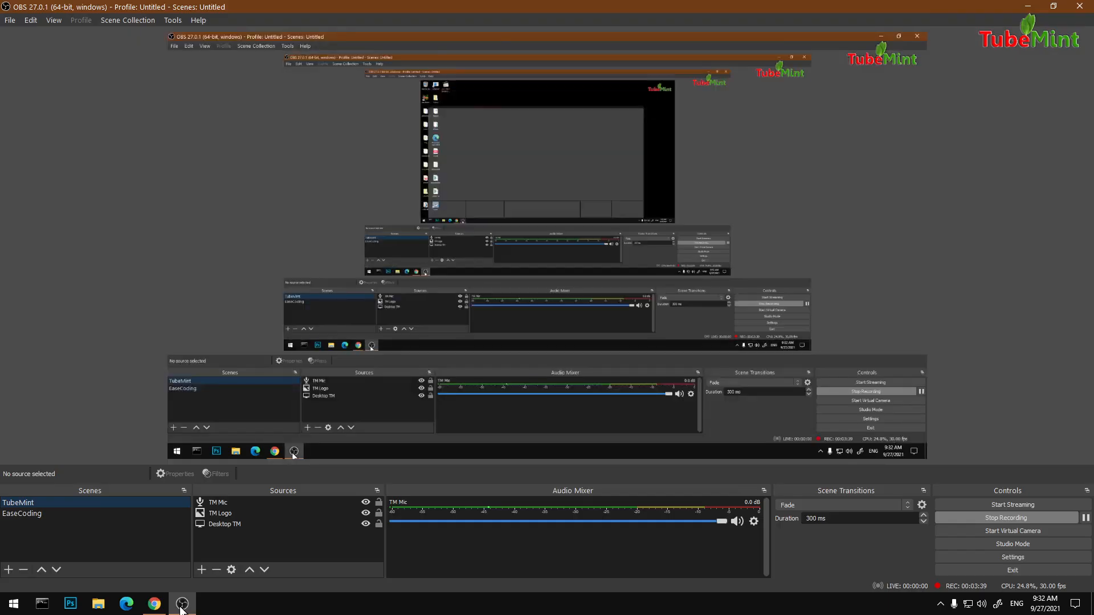
{"action": "left_click", "coordinate": [183, 604]}
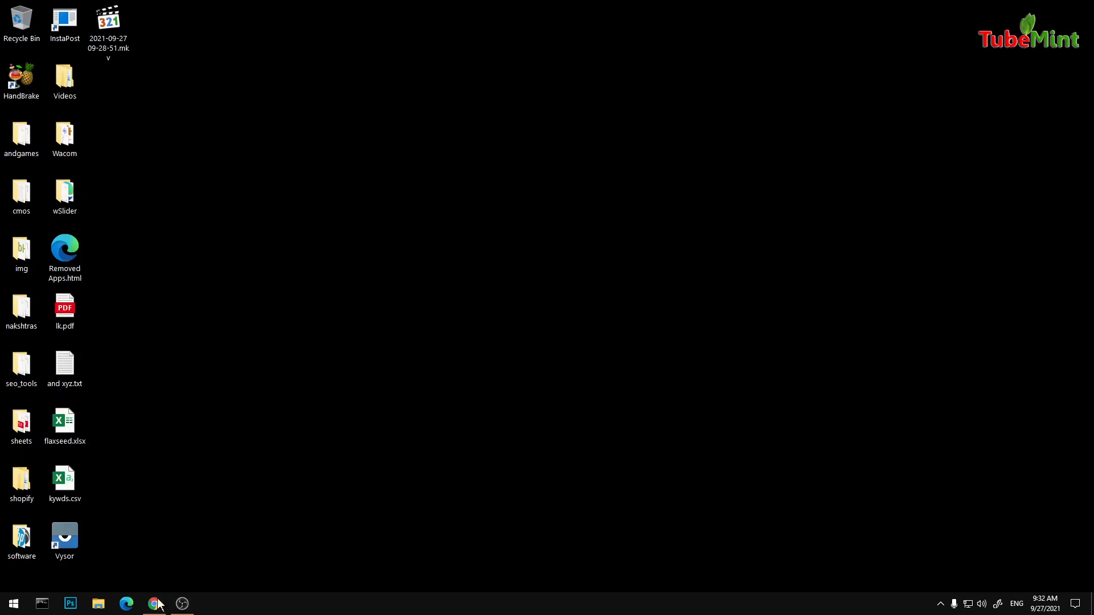
{"action": "left_click", "coordinate": [154, 603]}
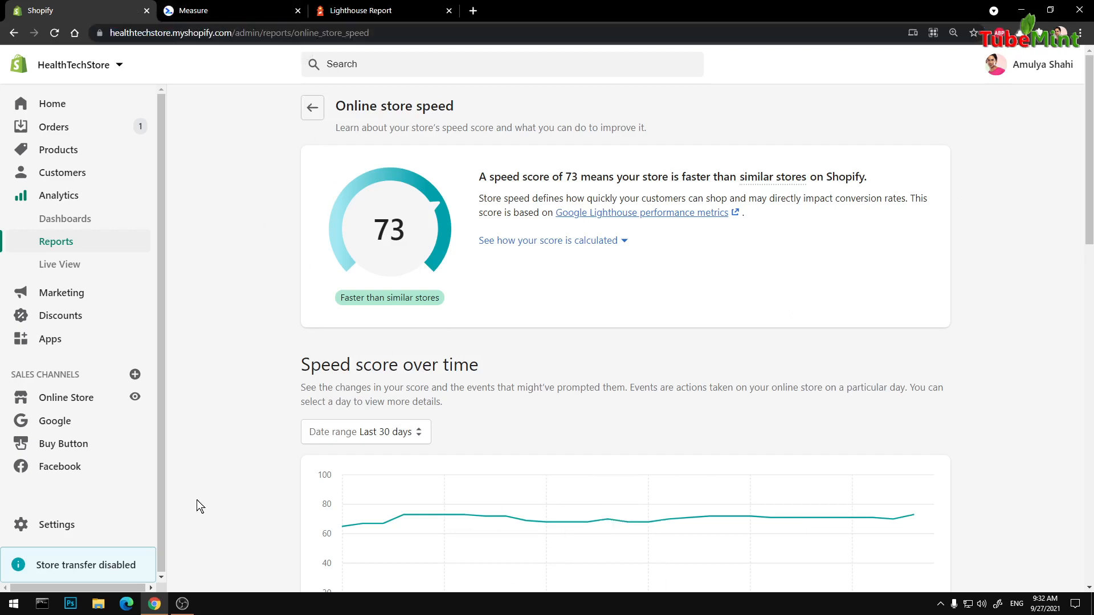
{"action": "mouse_move", "coordinate": [939, 594]}
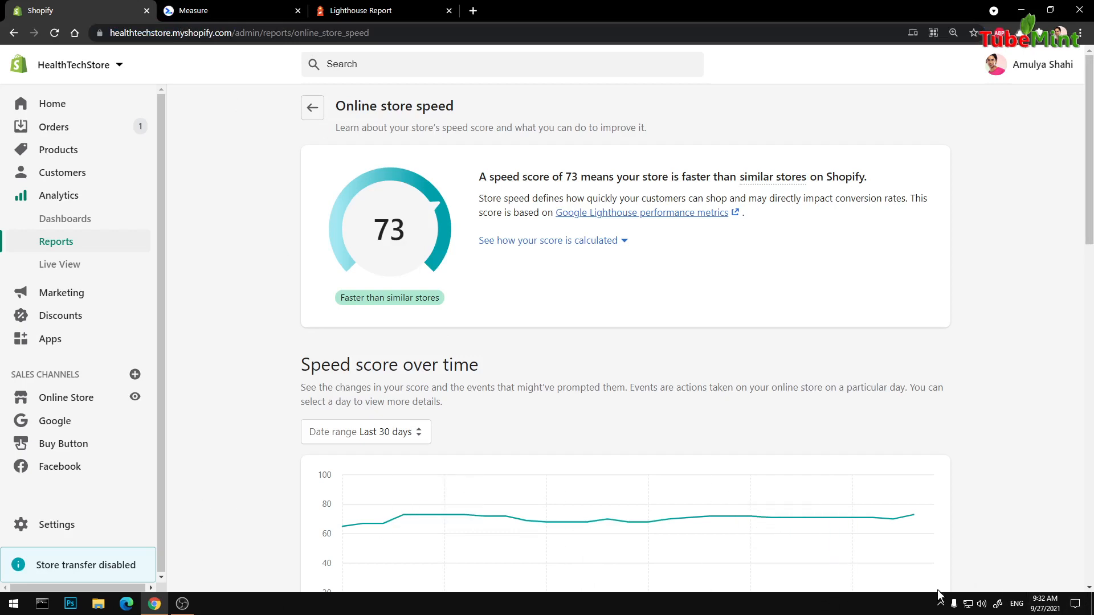
{"action": "mouse_move", "coordinate": [1011, 380]}
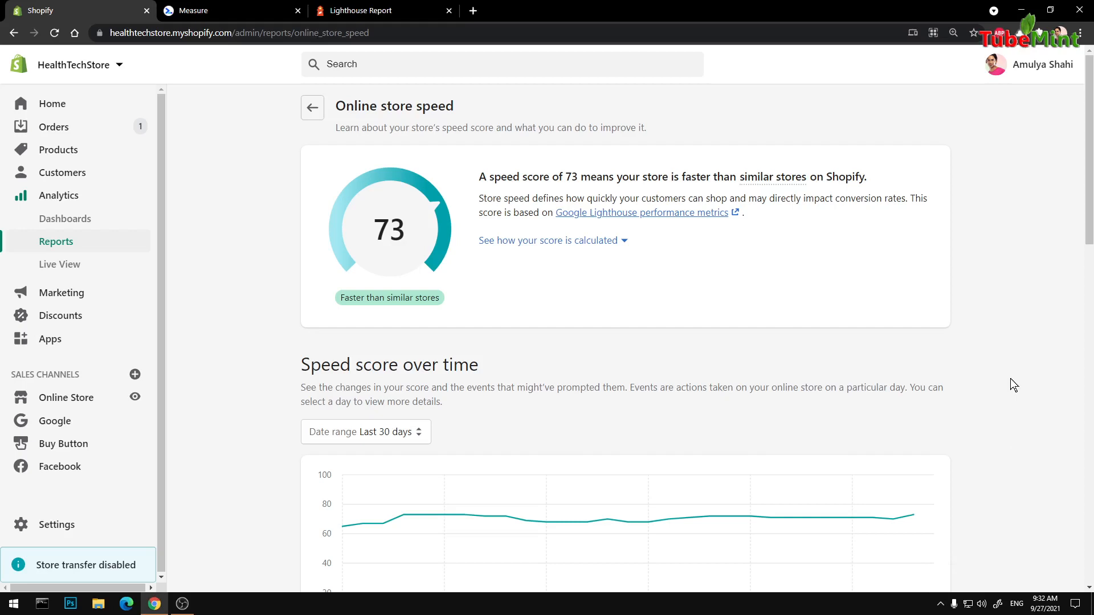
{"action": "mouse_move", "coordinate": [312, 109]}
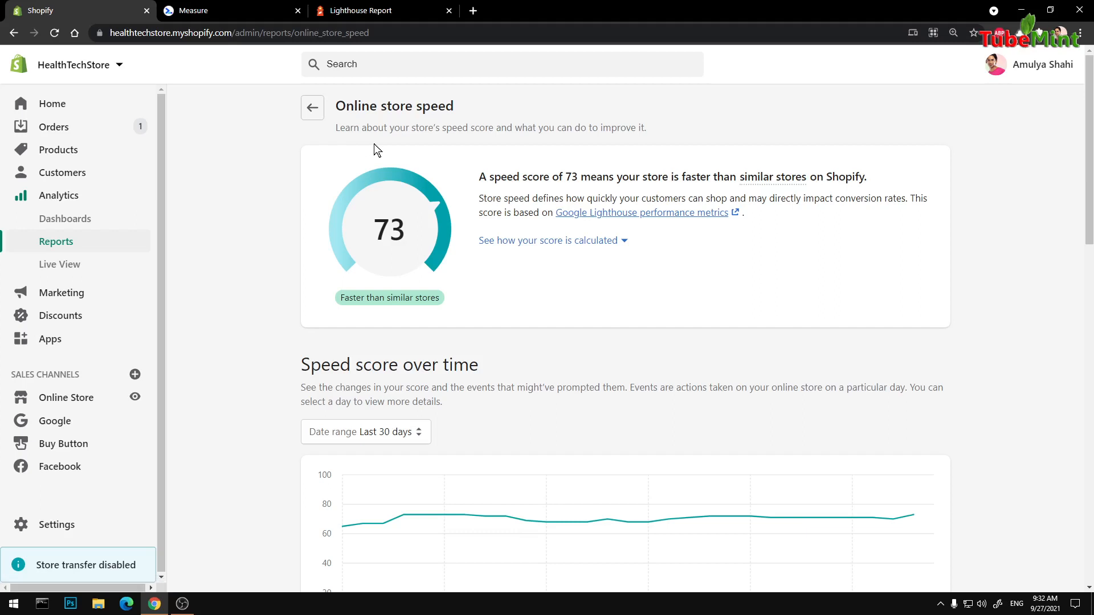
{"action": "mouse_move", "coordinate": [309, 358]}
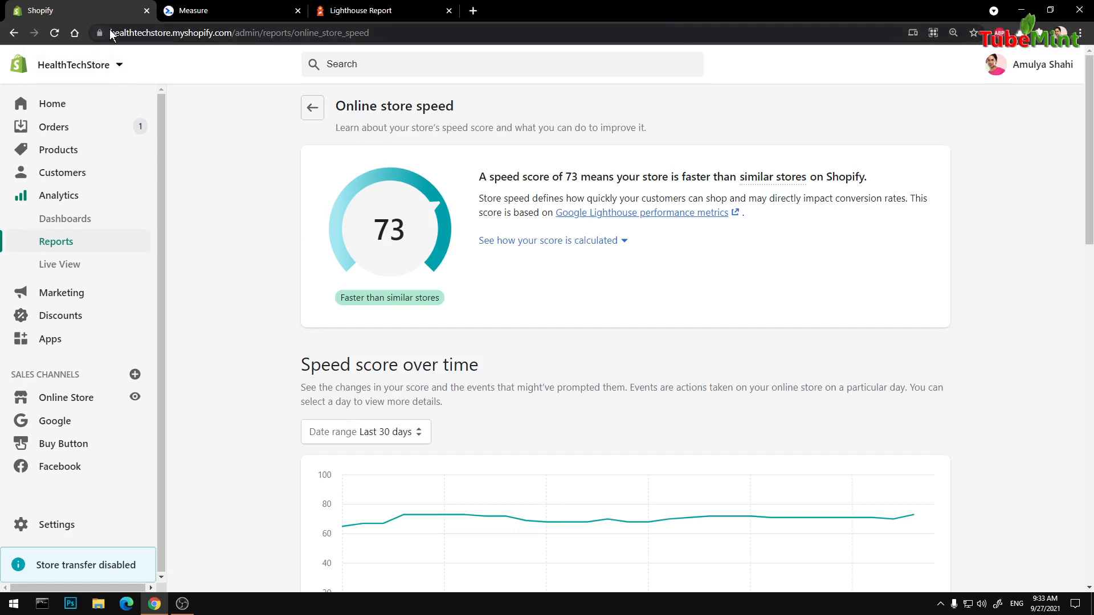
{"action": "mouse_move", "coordinate": [82, 409]}
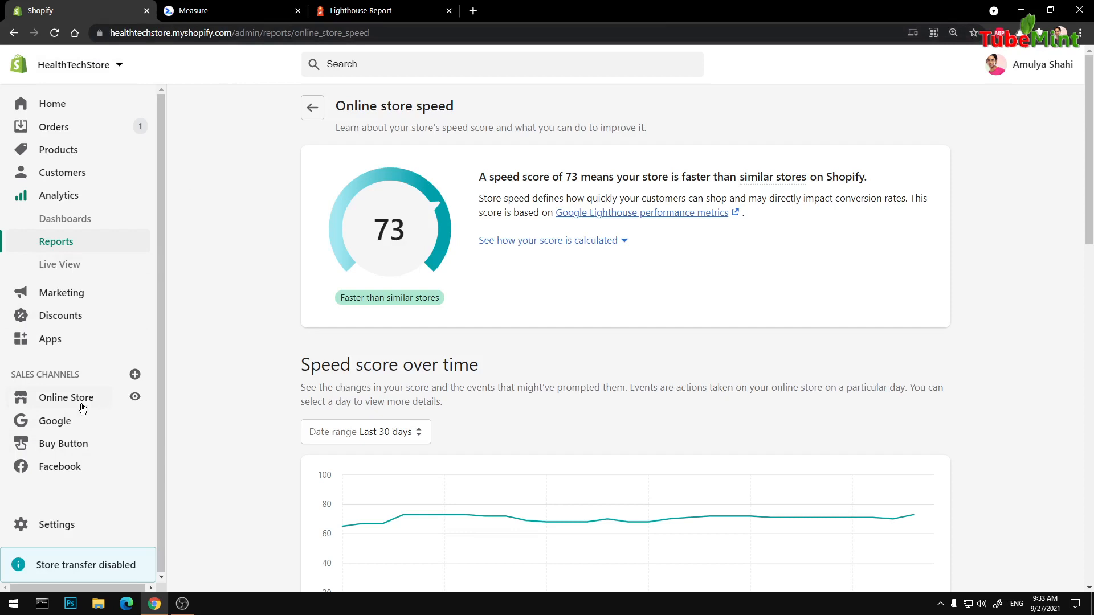
- Go to Online Store > Themes, showing the Dawn-main live theme with speed score 73
{"action": "left_click", "coordinate": [66, 397]}
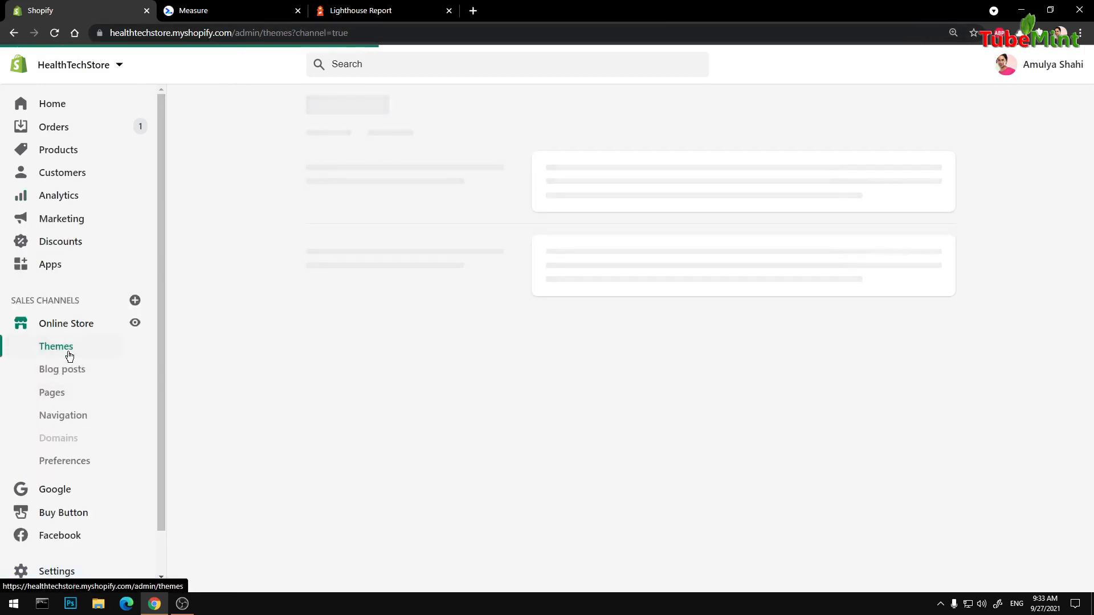
{"action": "left_click", "coordinate": [56, 347]}
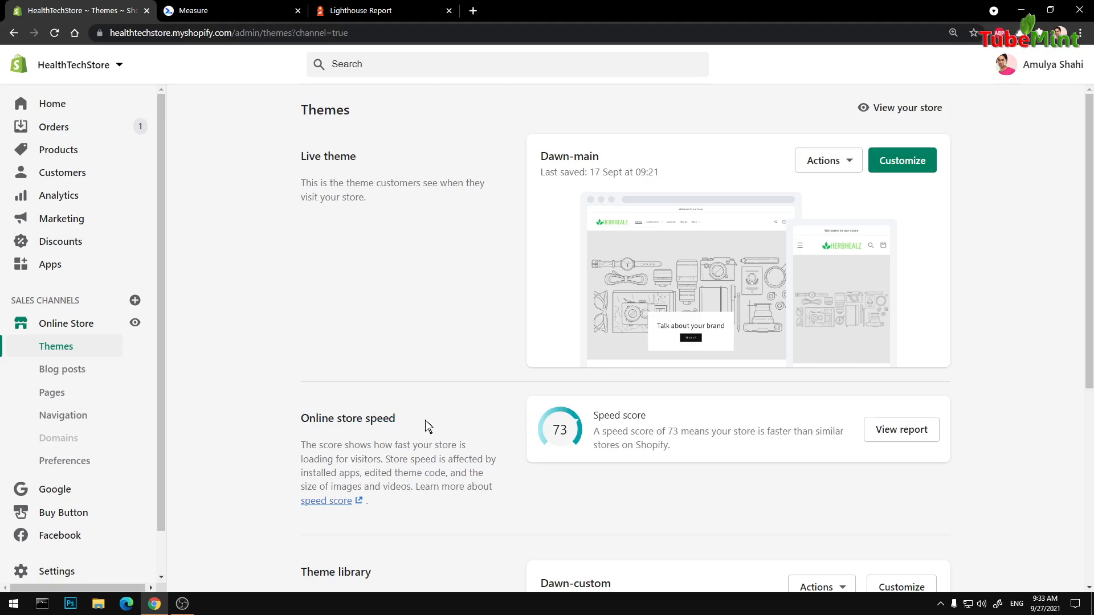
{"action": "mouse_move", "coordinate": [608, 467]}
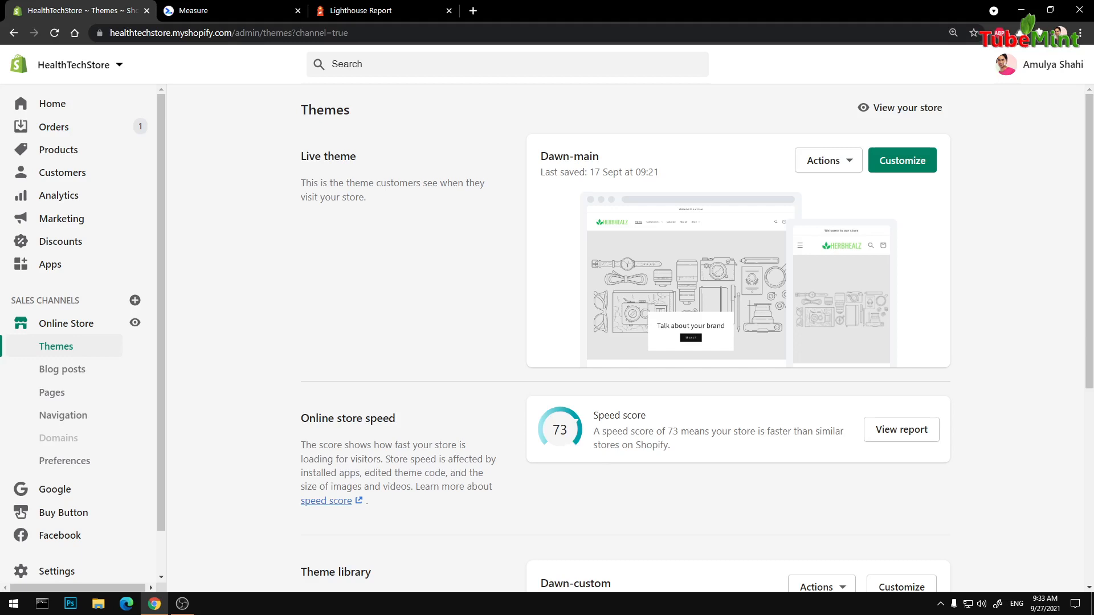
{"action": "mouse_move", "coordinate": [801, 482]}
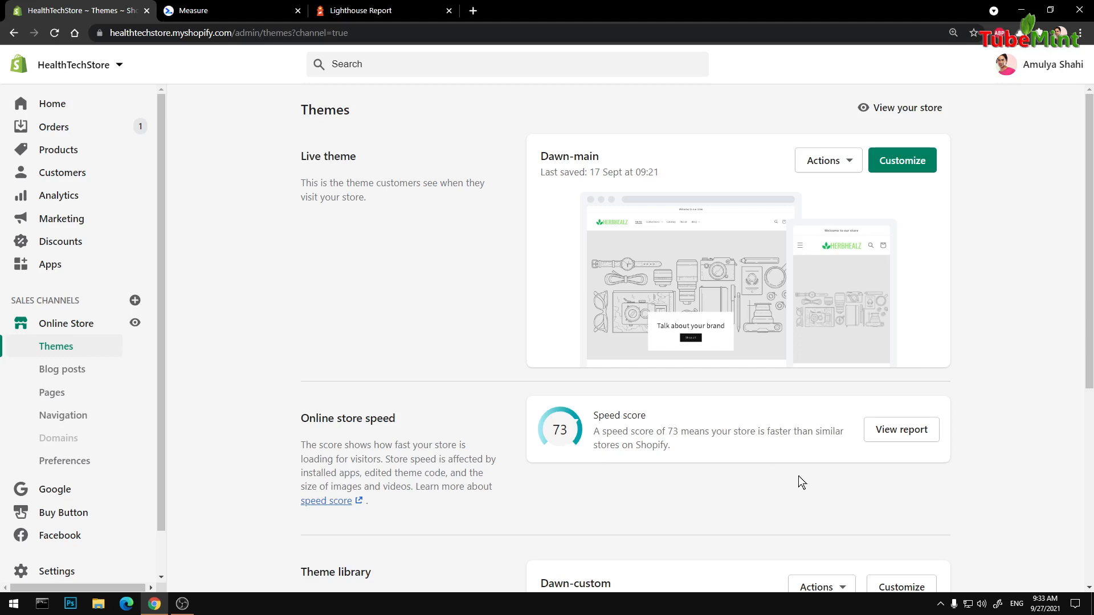
{"action": "mouse_move", "coordinate": [680, 296]}
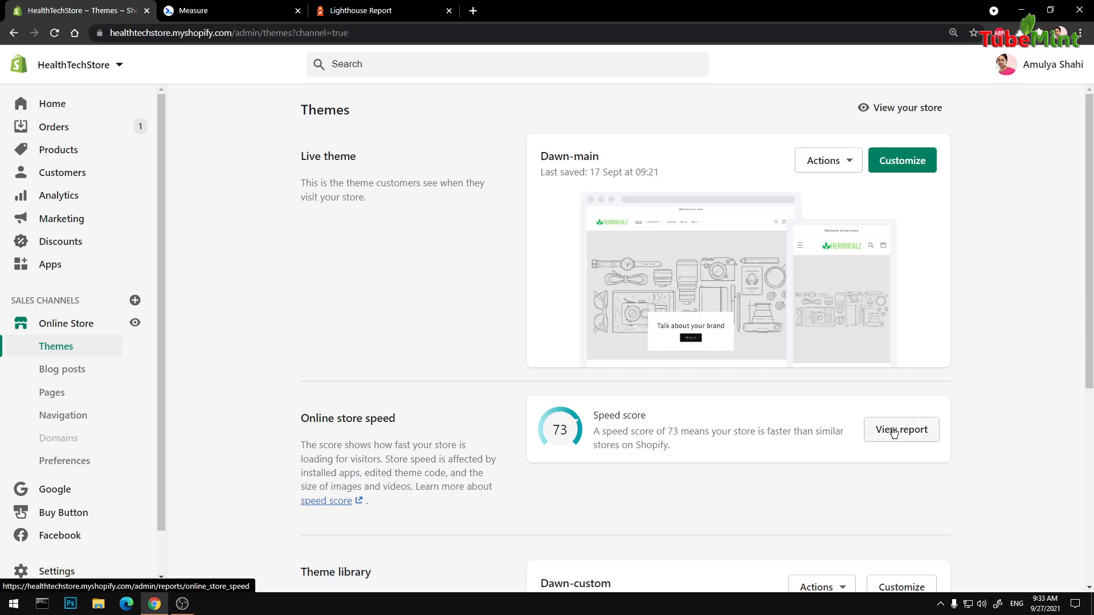
- Reopen the Online store speed report and set its chart to Last 30 days
{"action": "left_click", "coordinate": [900, 429]}
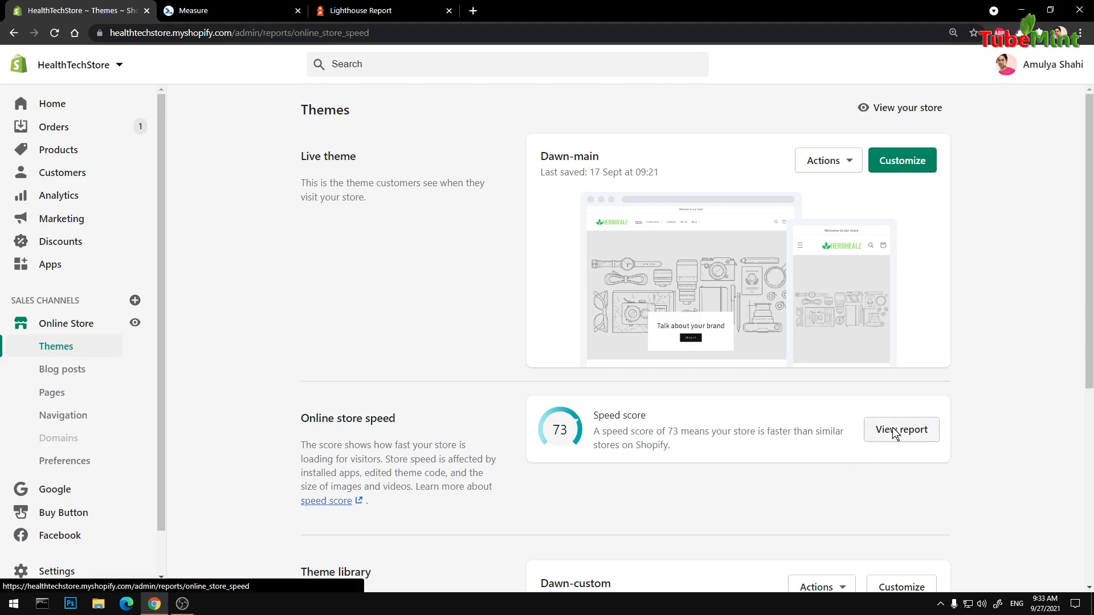
{"action": "left_click", "coordinate": [900, 429]}
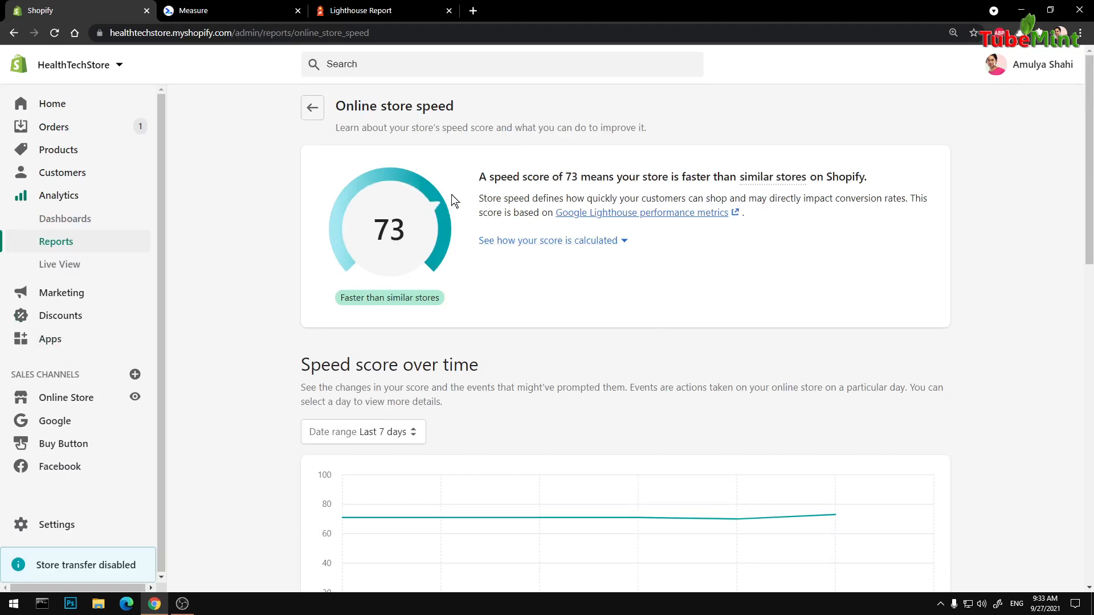
{"action": "scroll", "scroll_direction": "down", "scroll_amount": 3}
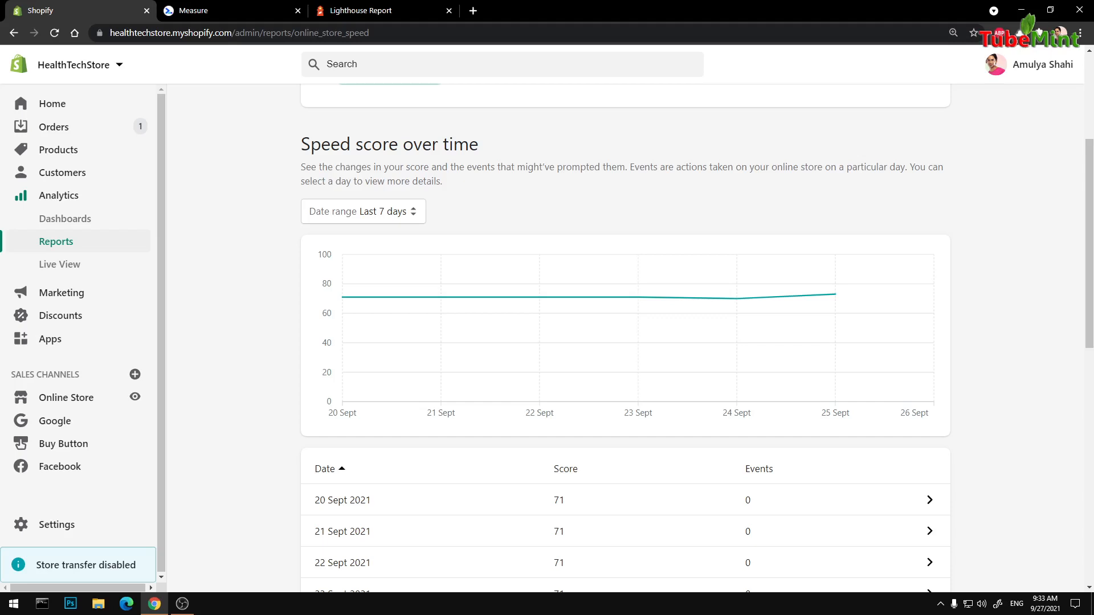
{"action": "left_click", "coordinate": [362, 210]}
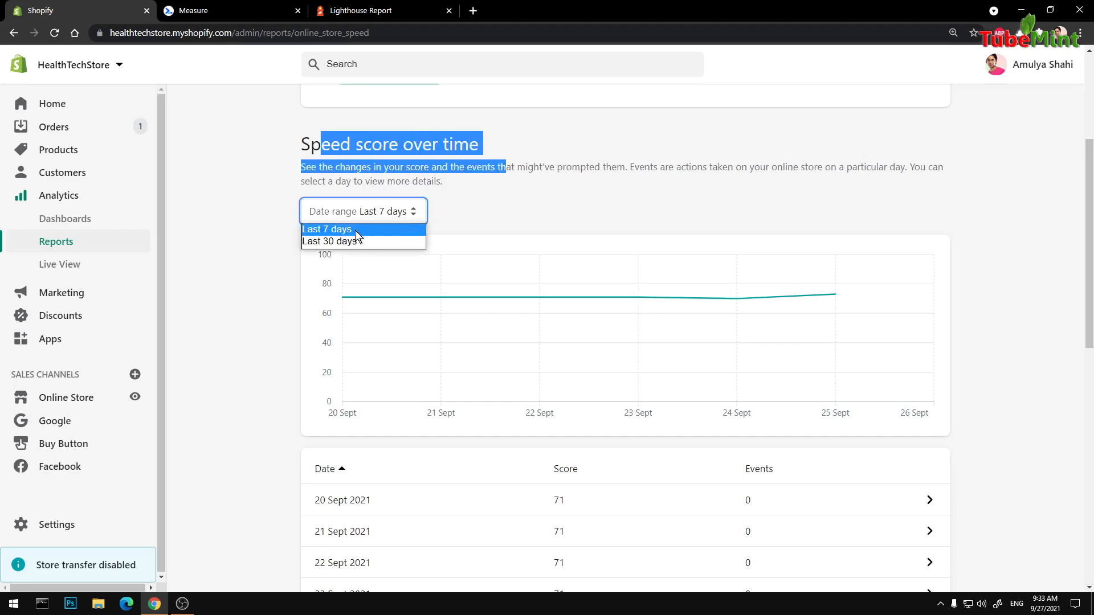
{"action": "left_click", "coordinate": [332, 240]}
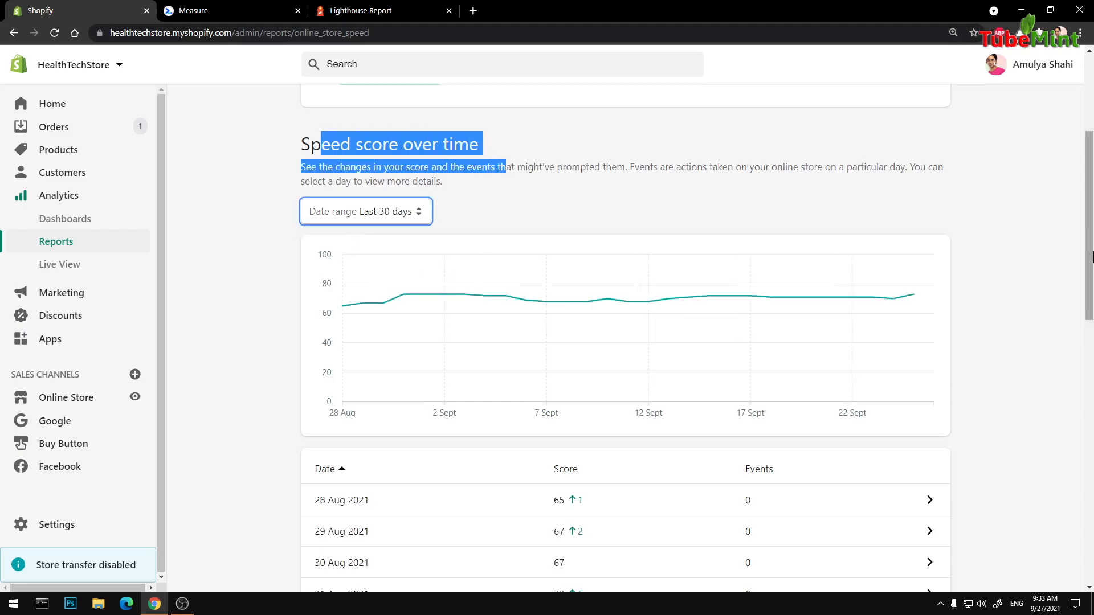
{"action": "scroll", "scroll_direction": "down", "scroll_amount": 3}
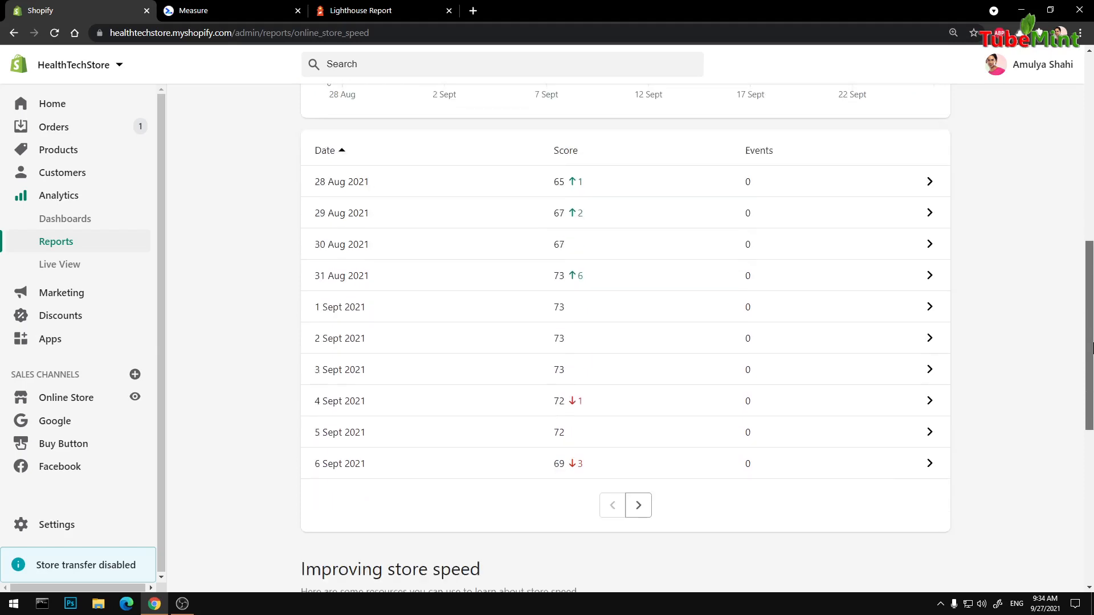
- Review the score details for 28 Aug and 6 Sept 2021, then close the panel
{"action": "left_click", "coordinate": [341, 181]}
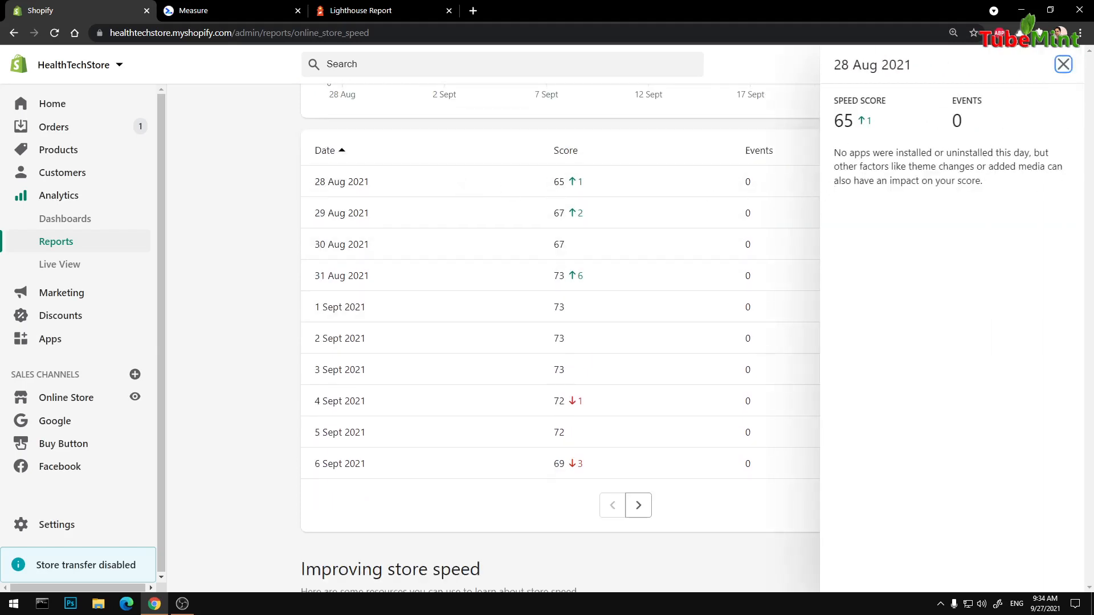
{"action": "left_click", "coordinate": [1062, 63]}
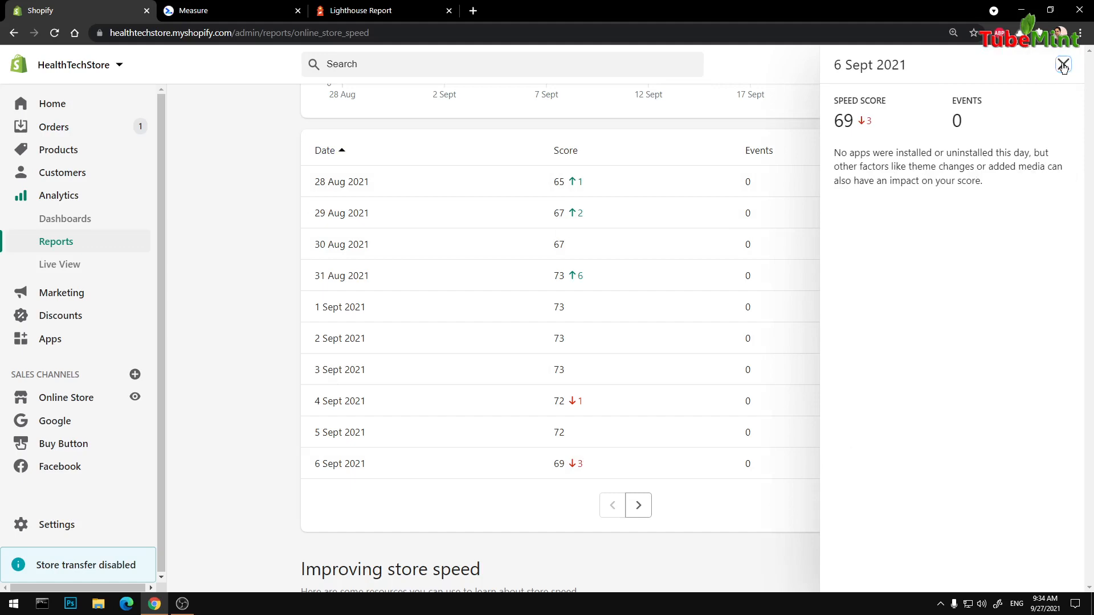
{"action": "left_click", "coordinate": [1062, 65]}
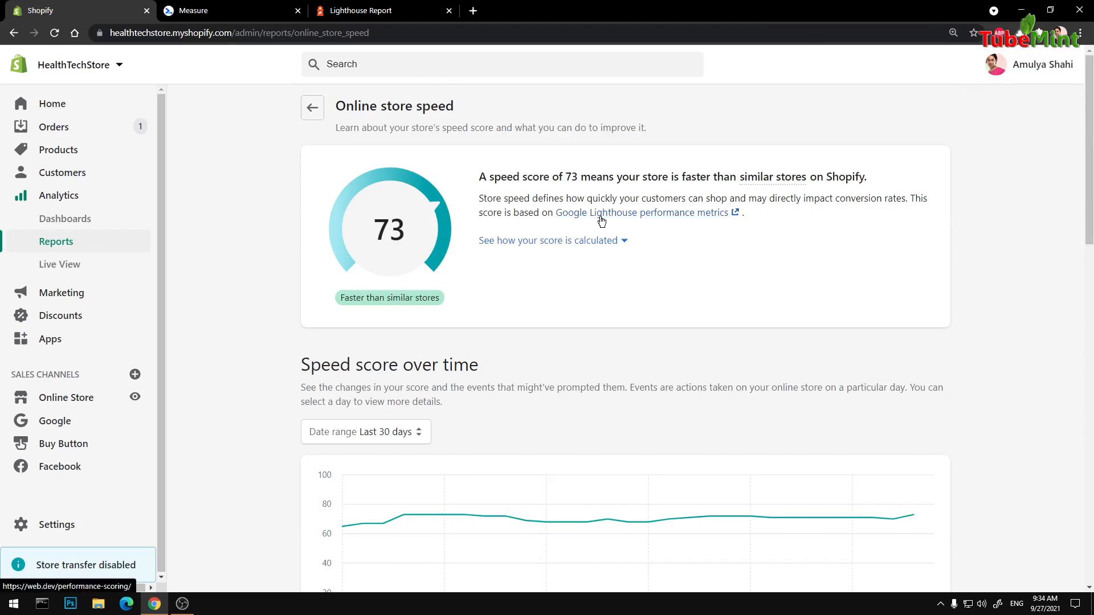
{"action": "mouse_move", "coordinate": [680, 237]}
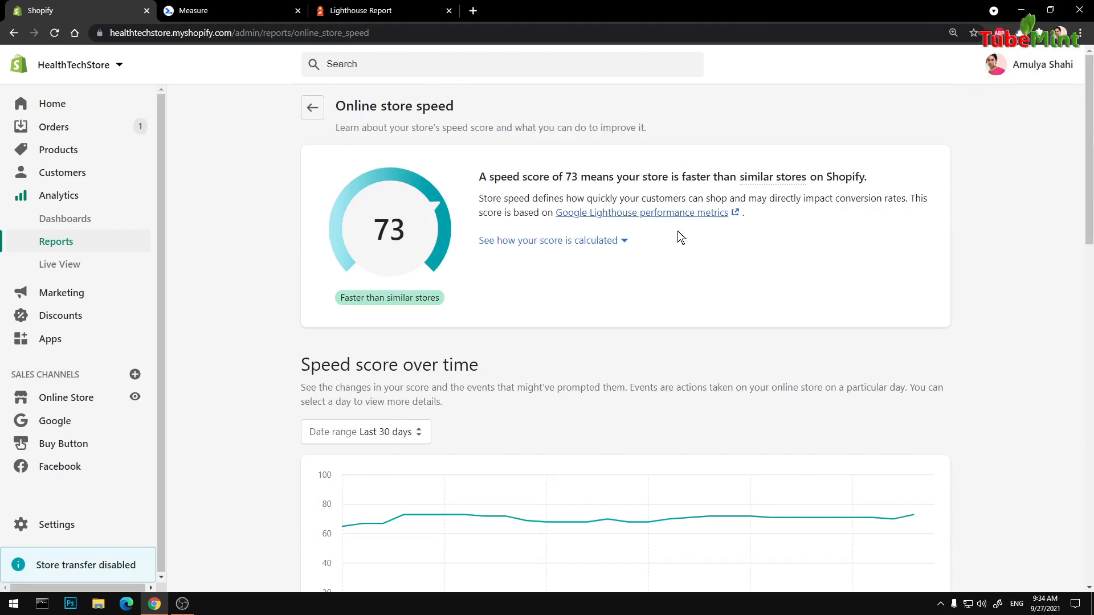
{"action": "mouse_move", "coordinate": [616, 349]}
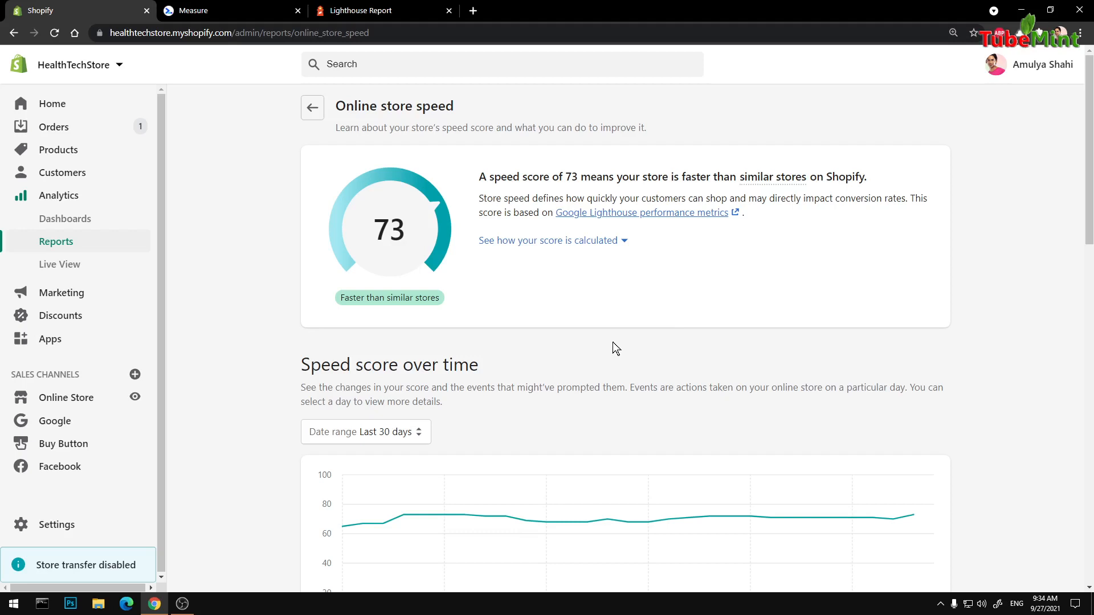
{"action": "mouse_move", "coordinate": [592, 216]}
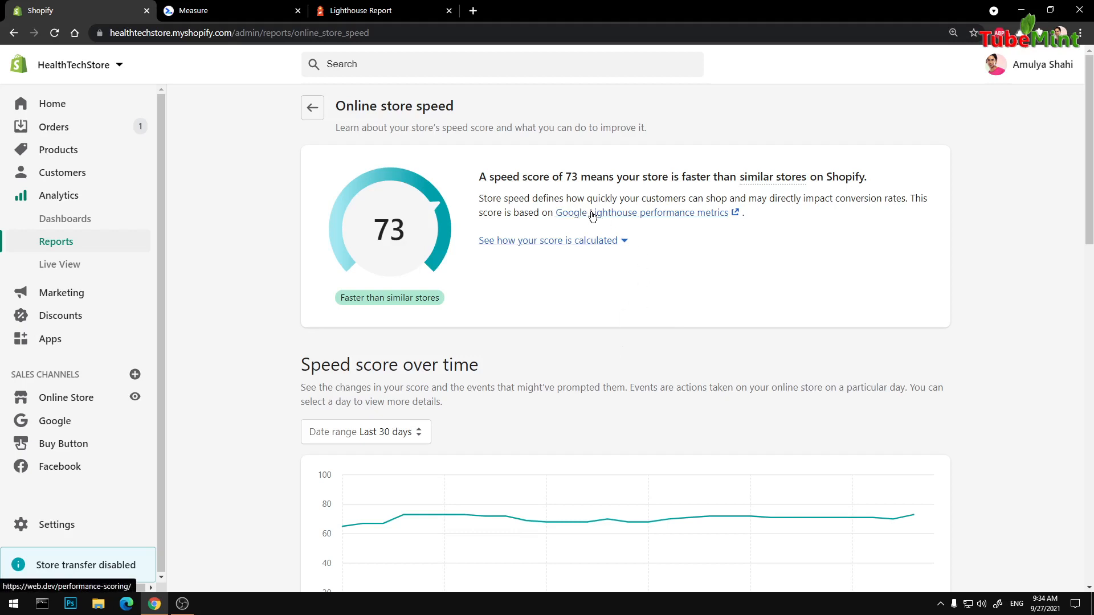
{"action": "left_click", "coordinate": [639, 213]}
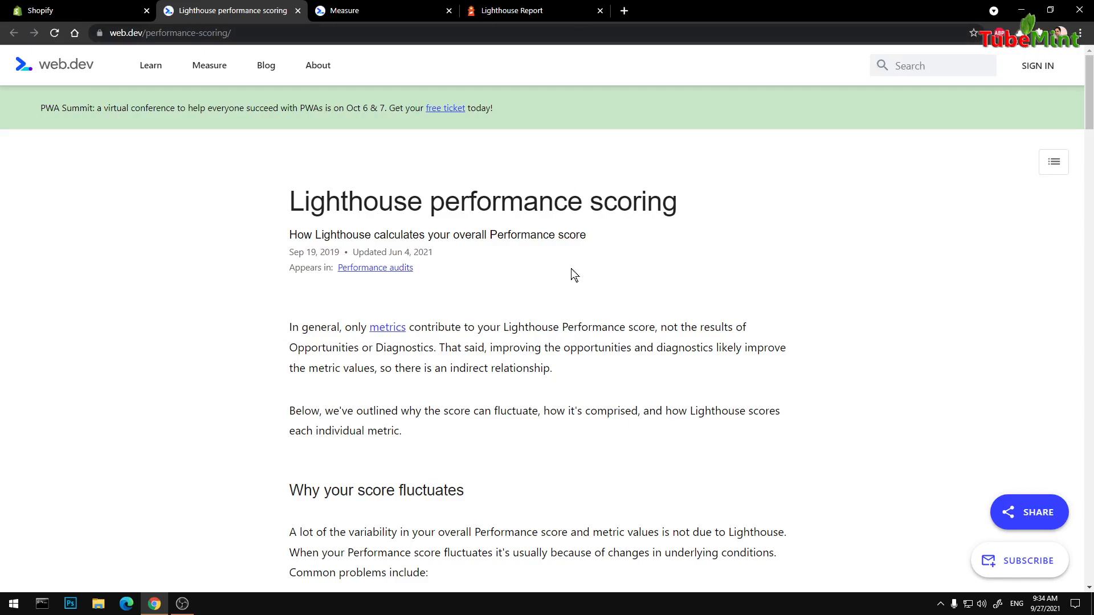
{"action": "scroll", "scroll_direction": "down", "scroll_amount": 3}
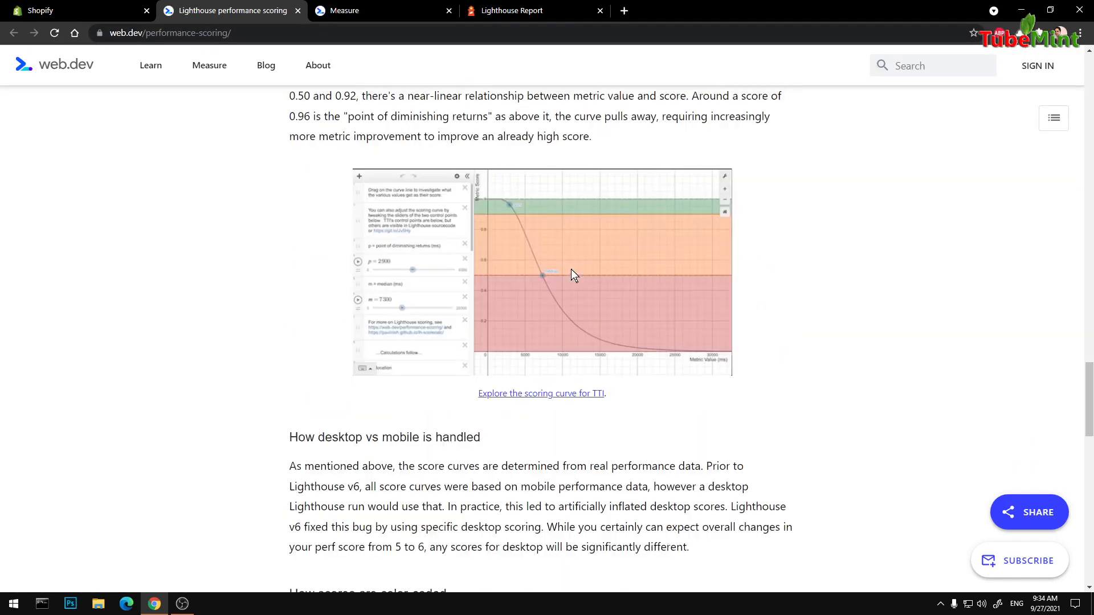
{"action": "scroll", "scroll_direction": "down", "scroll_amount": 3}
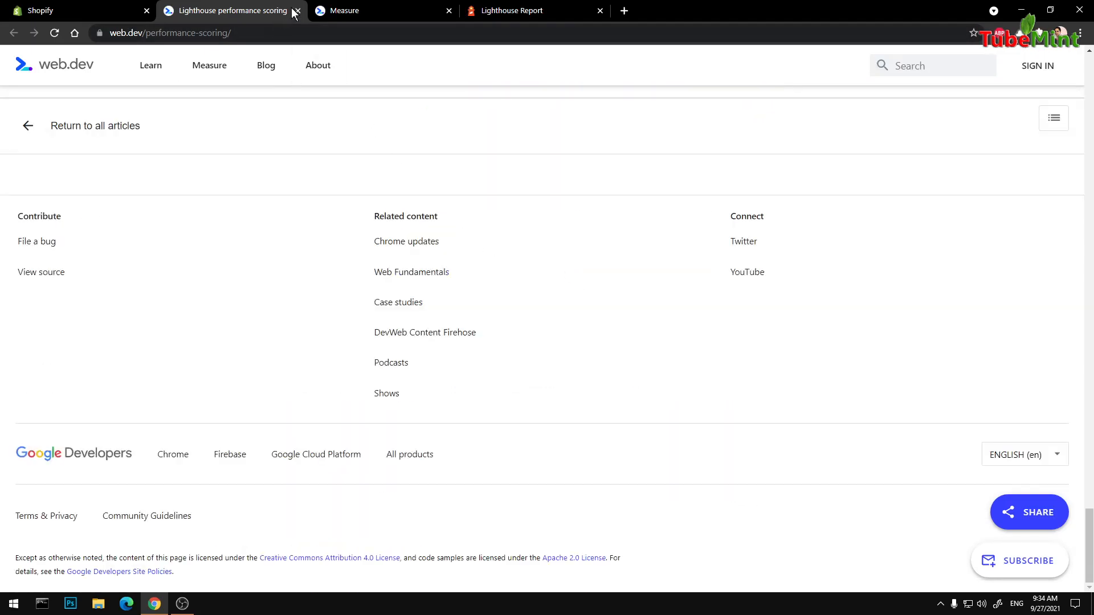
{"action": "left_click", "coordinate": [296, 11]}
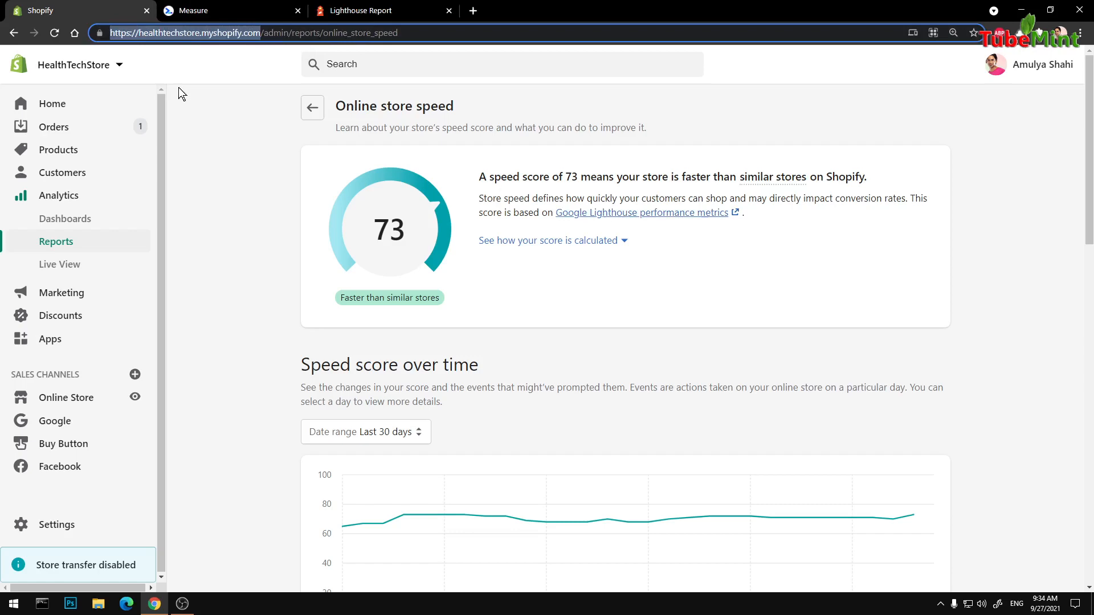
- Scroll through the web.dev Measure audit: Performance 92, Accessibility 94, Best Practices 93, SEO 93
{"action": "left_click", "coordinate": [224, 10]}
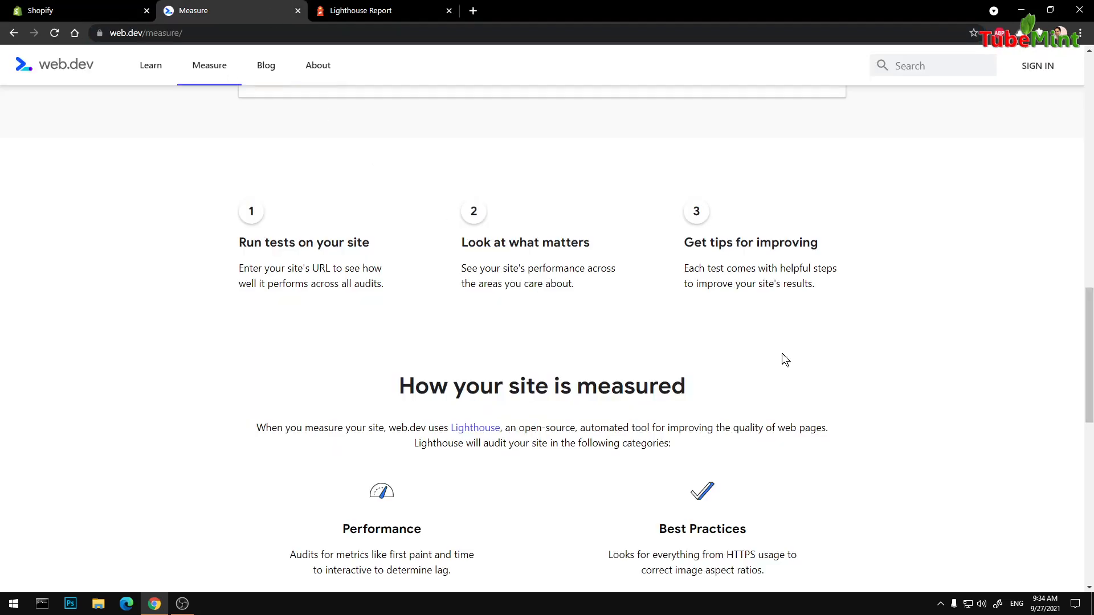
{"action": "scroll", "scroll_direction": "up", "scroll_amount": 3}
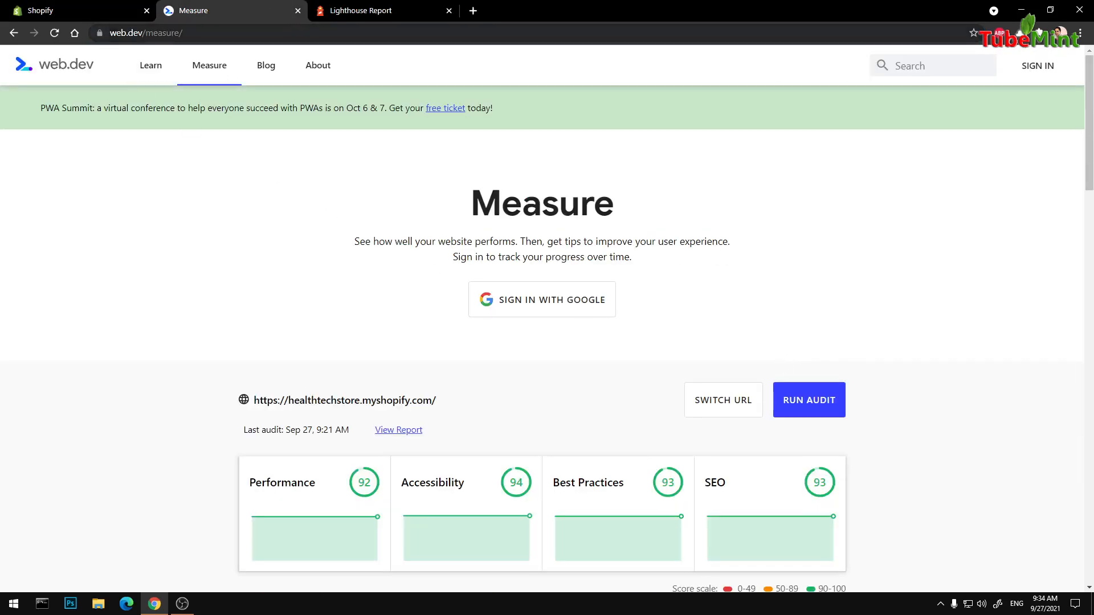
{"action": "scroll", "scroll_direction": "down", "scroll_amount": 3}
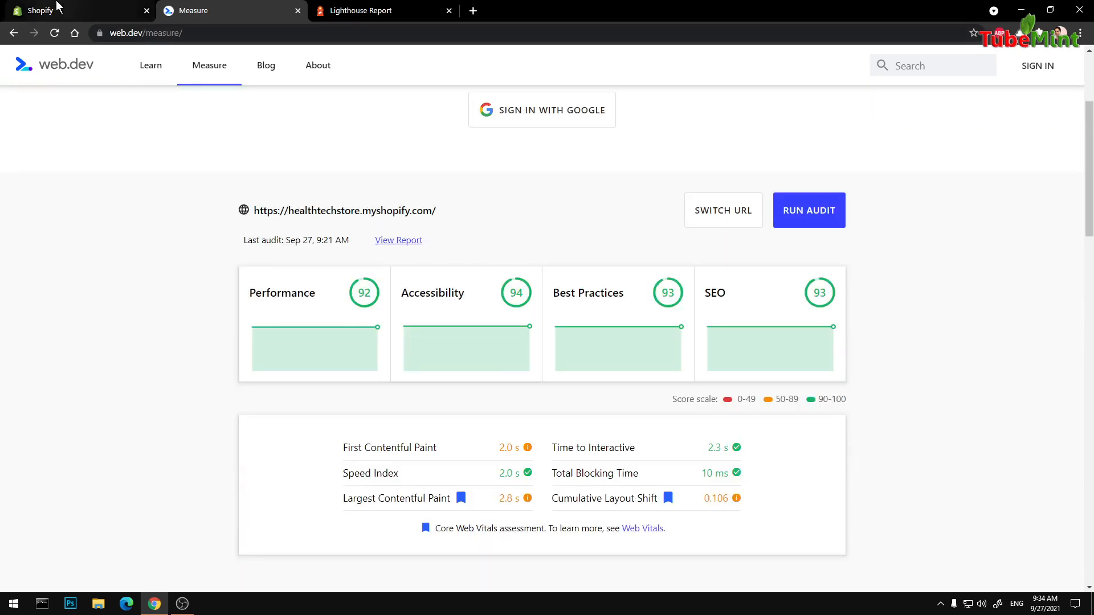
{"action": "left_click", "coordinate": [42, 11]}
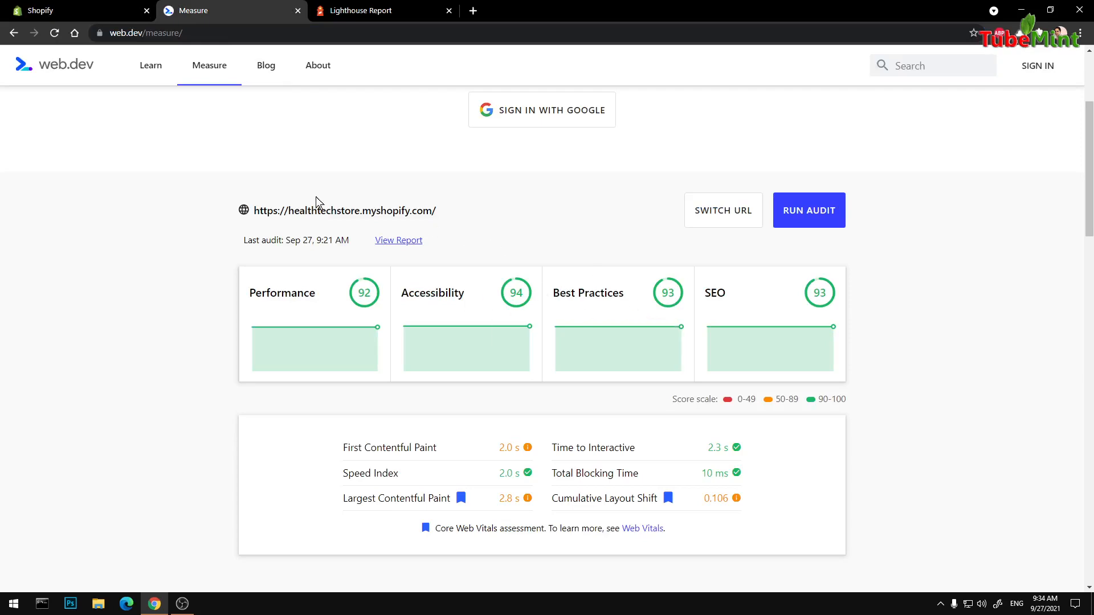
{"action": "scroll", "scroll_direction": "down", "scroll_amount": 3}
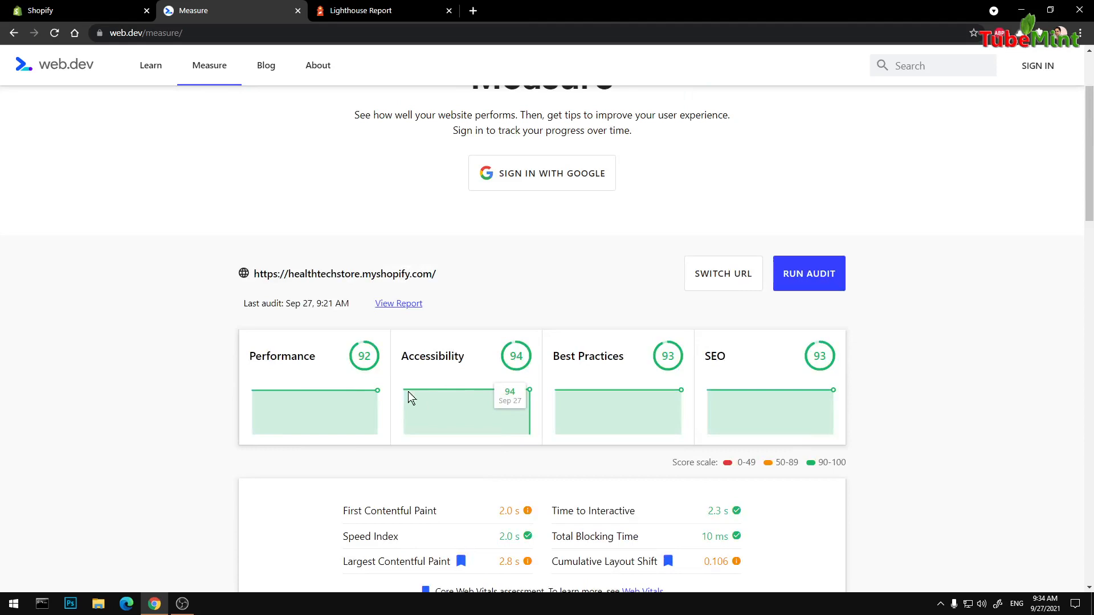
{"action": "mouse_move", "coordinate": [954, 397]}
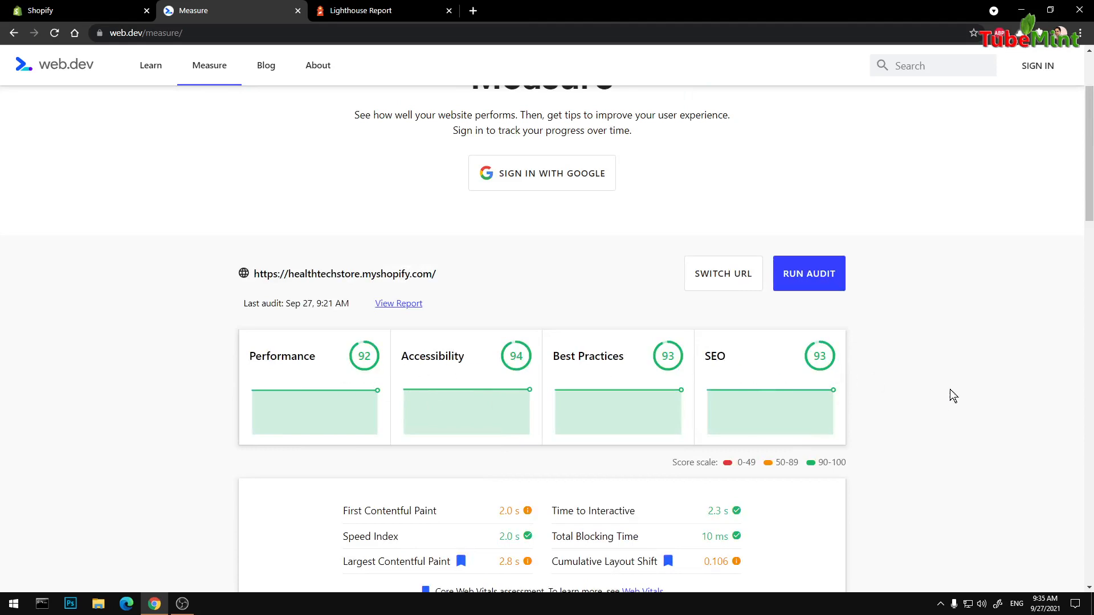
{"action": "mouse_move", "coordinate": [975, 372]}
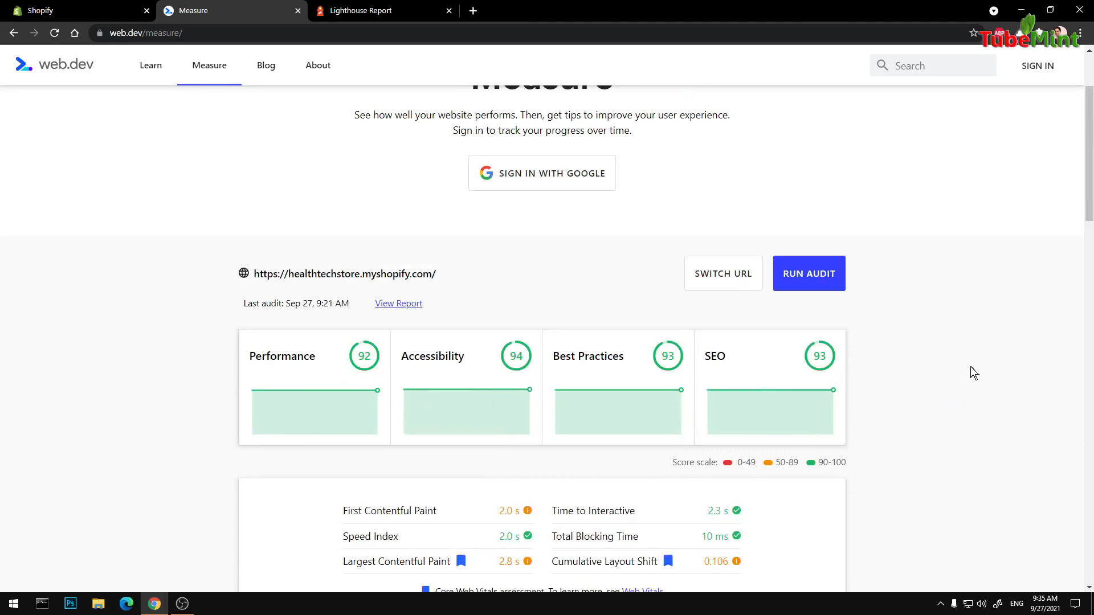
{"action": "scroll", "scroll_direction": "down", "scroll_amount": 3}
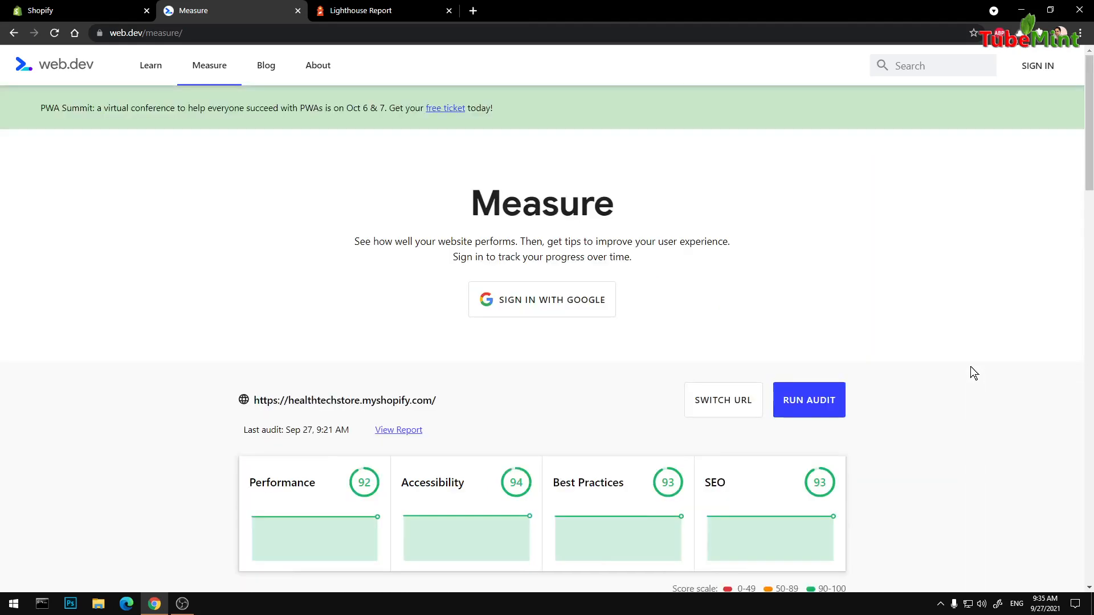
- Return to web.dev home, start Test My Site and focus the empty URL field
{"action": "left_click", "coordinate": [53, 65]}
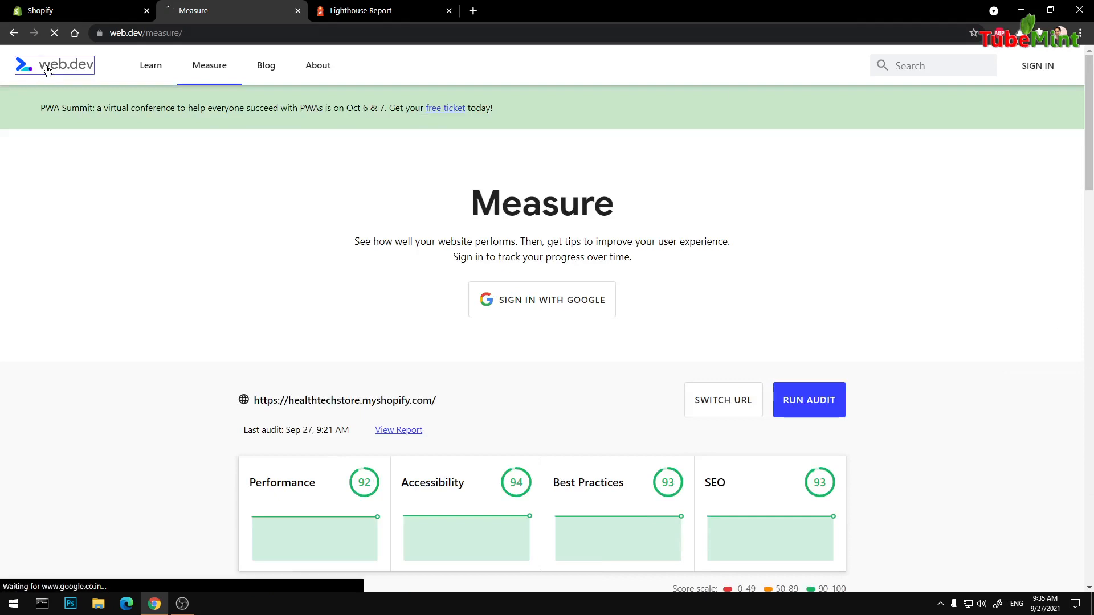
{"action": "left_click", "coordinate": [54, 65]}
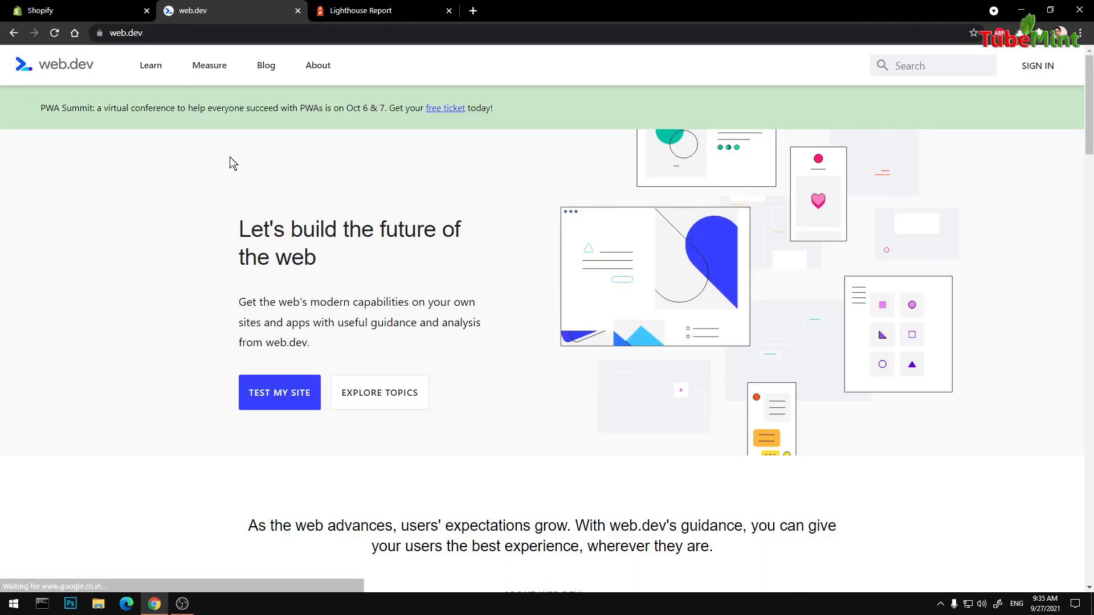
{"action": "left_click", "coordinate": [279, 392]}
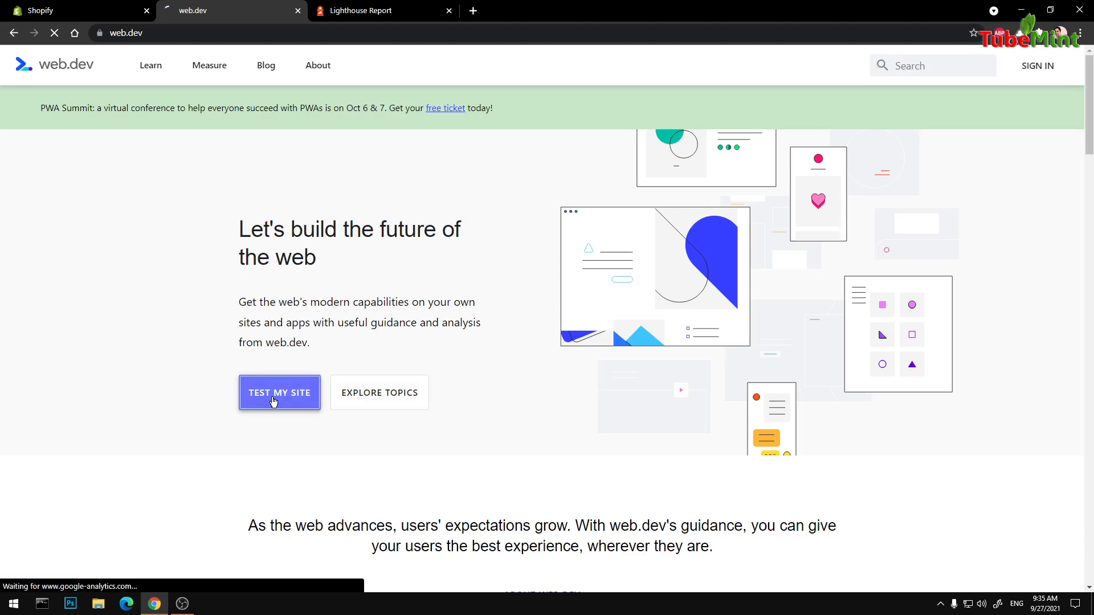
{"action": "left_click", "coordinate": [279, 393]}
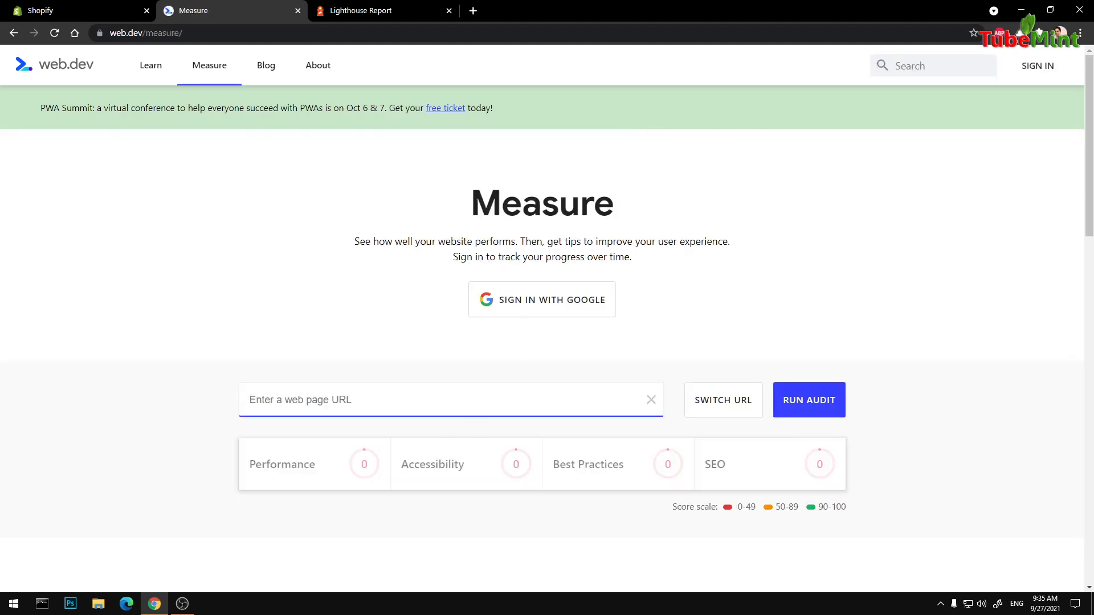
{"action": "type", "text": "https://healthtechstore.myshopify.com/"}
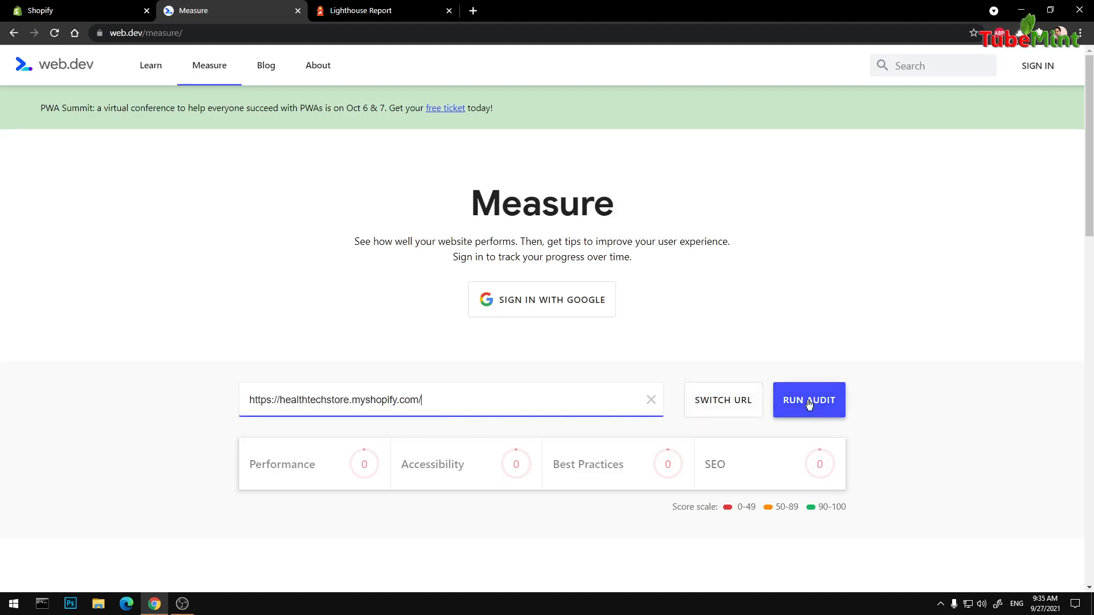
{"action": "left_click", "coordinate": [809, 400]}
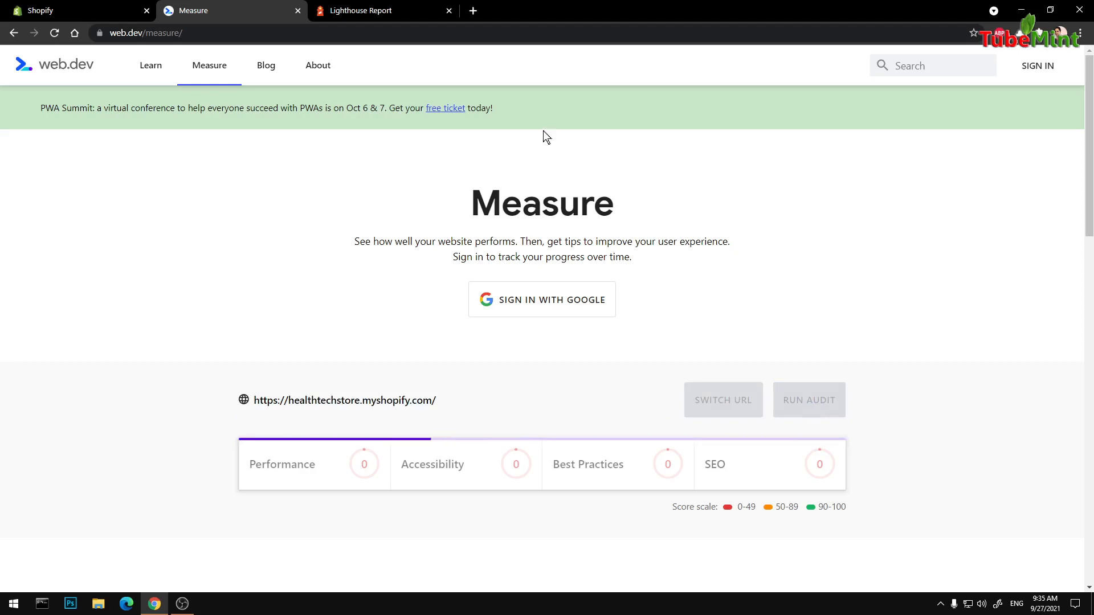
{"action": "mouse_move", "coordinate": [876, 224]}
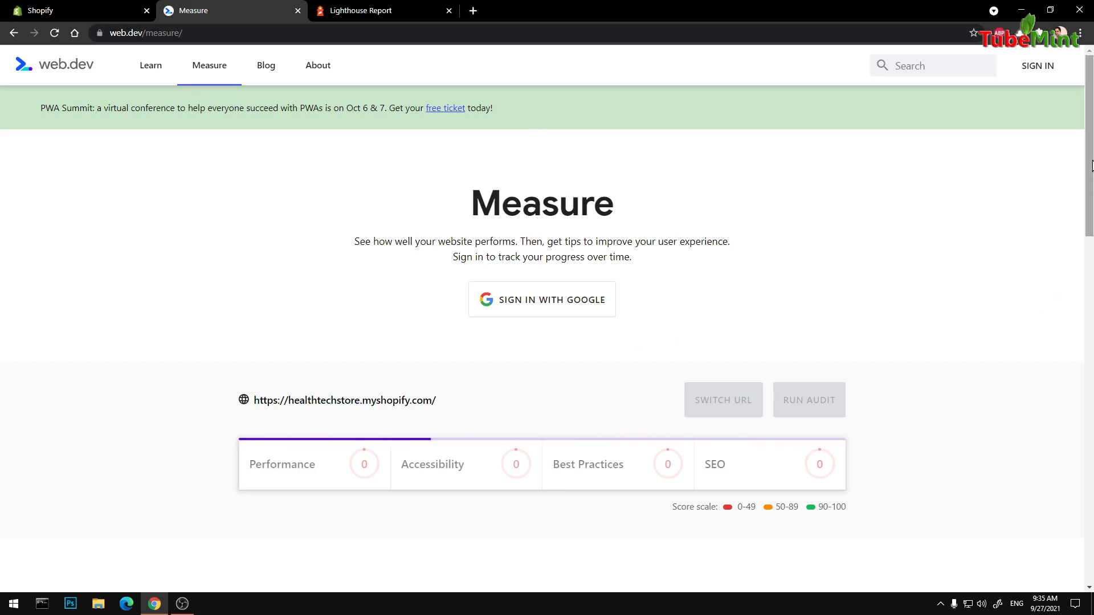
{"action": "scroll", "scroll_direction": "down", "scroll_amount": 3}
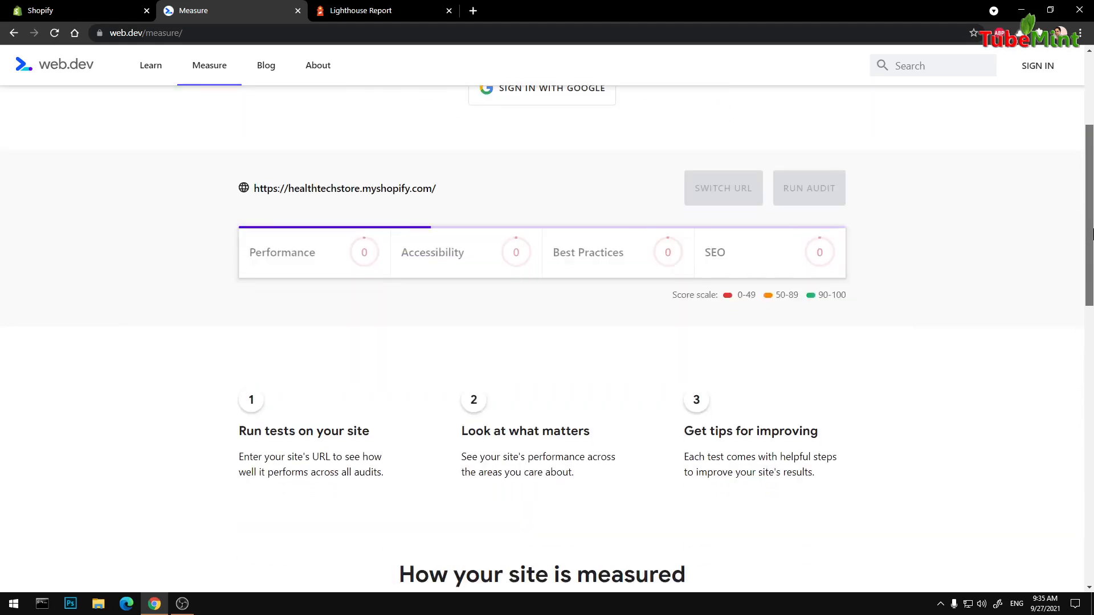
{"action": "left_click", "coordinate": [809, 187]}
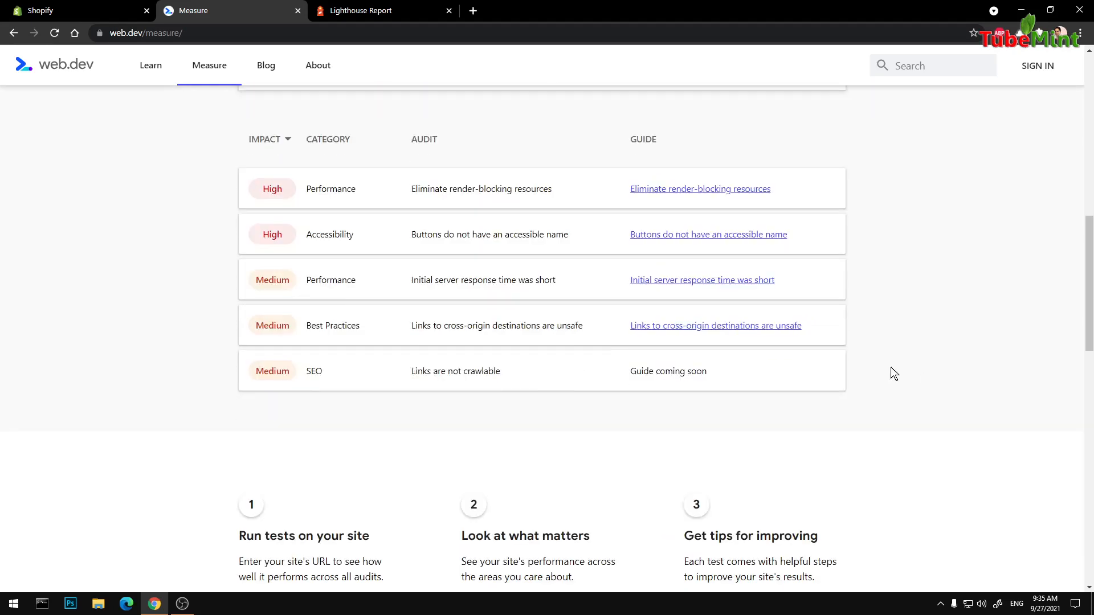
{"action": "mouse_move", "coordinate": [401, 374]}
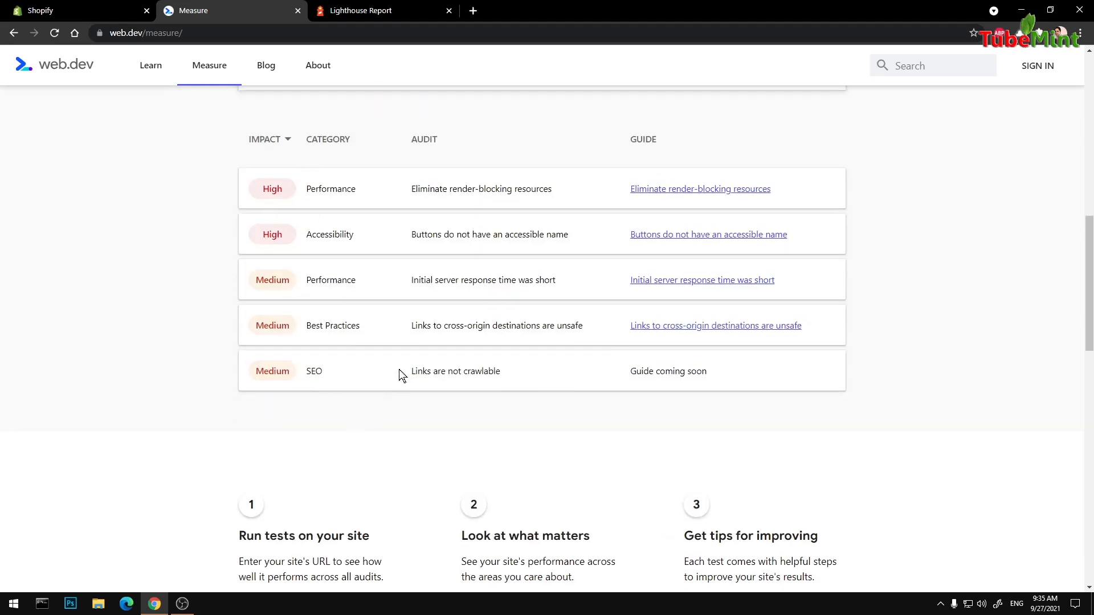
{"action": "mouse_move", "coordinate": [486, 399]}
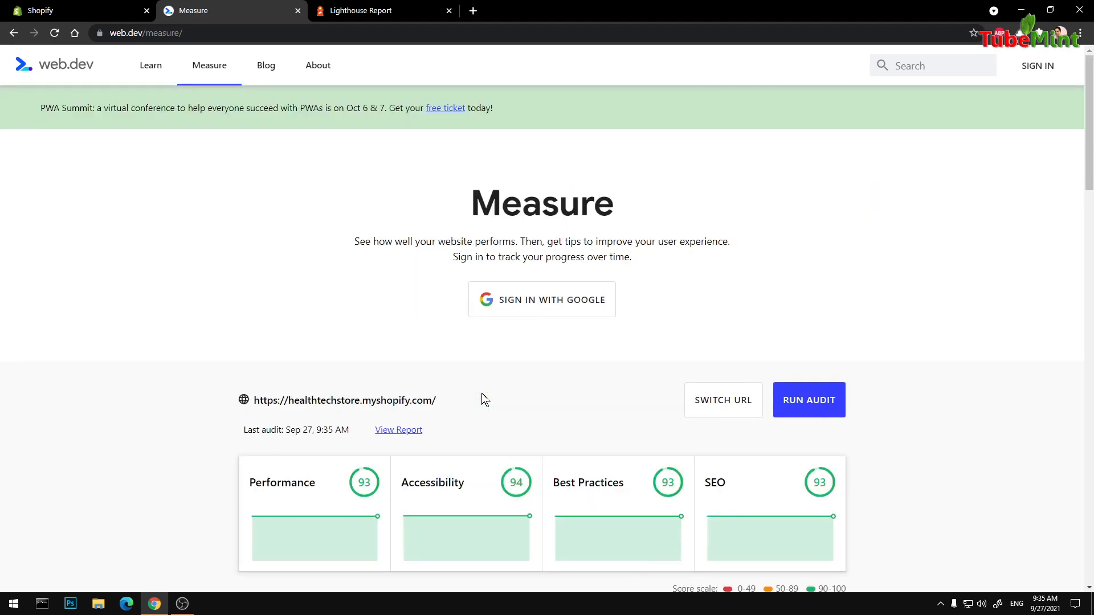
{"action": "mouse_move", "coordinate": [573, 406]}
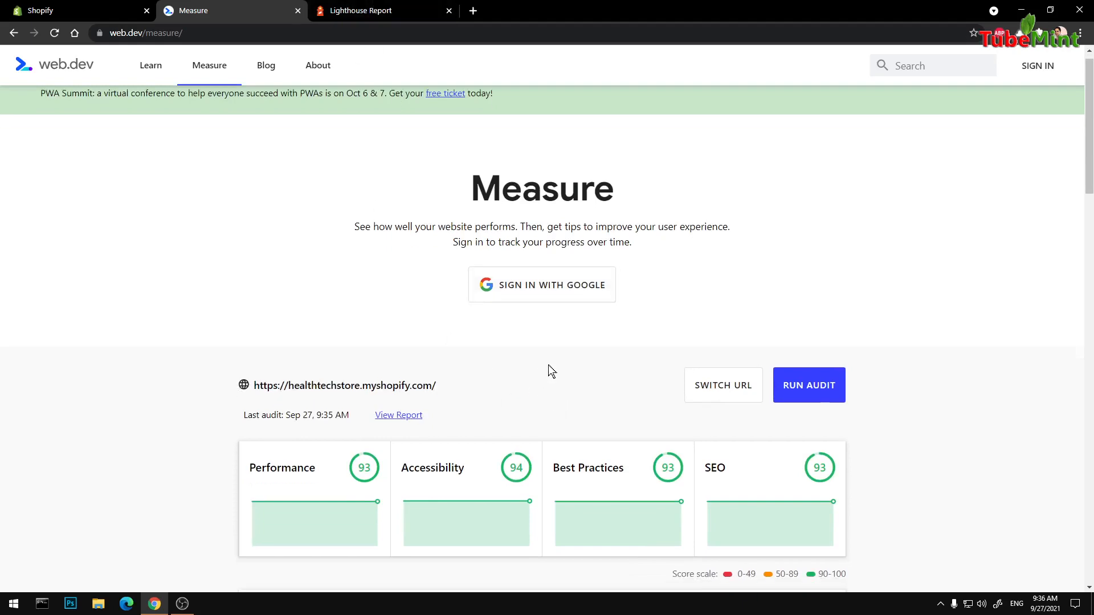
- Scroll the finished audit's updated metrics and audit list below the 93/94/93/93 scores
{"action": "scroll", "scroll_direction": "down", "scroll_amount": 3}
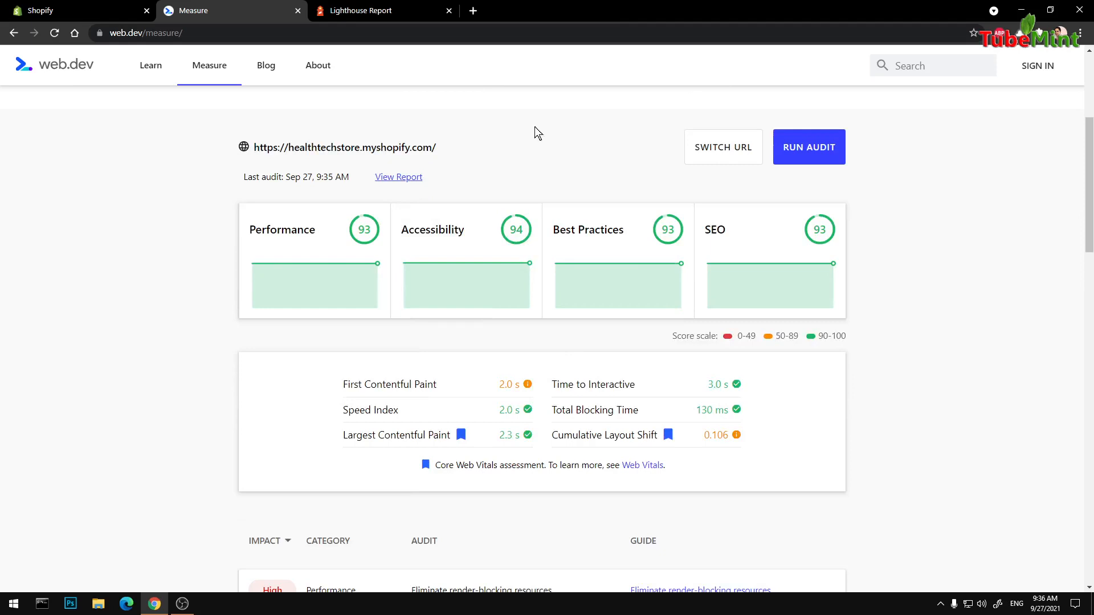
{"action": "mouse_move", "coordinate": [378, 11]}
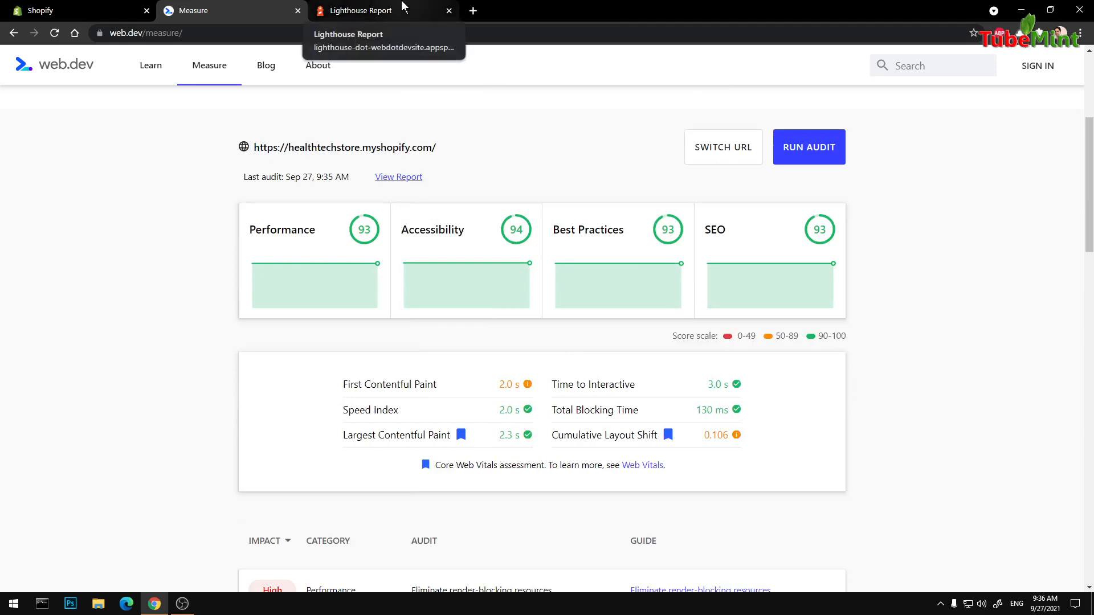
- Replace the outdated 92 report with the new audit's full Lighthouse report
{"action": "left_click", "coordinate": [362, 10]}
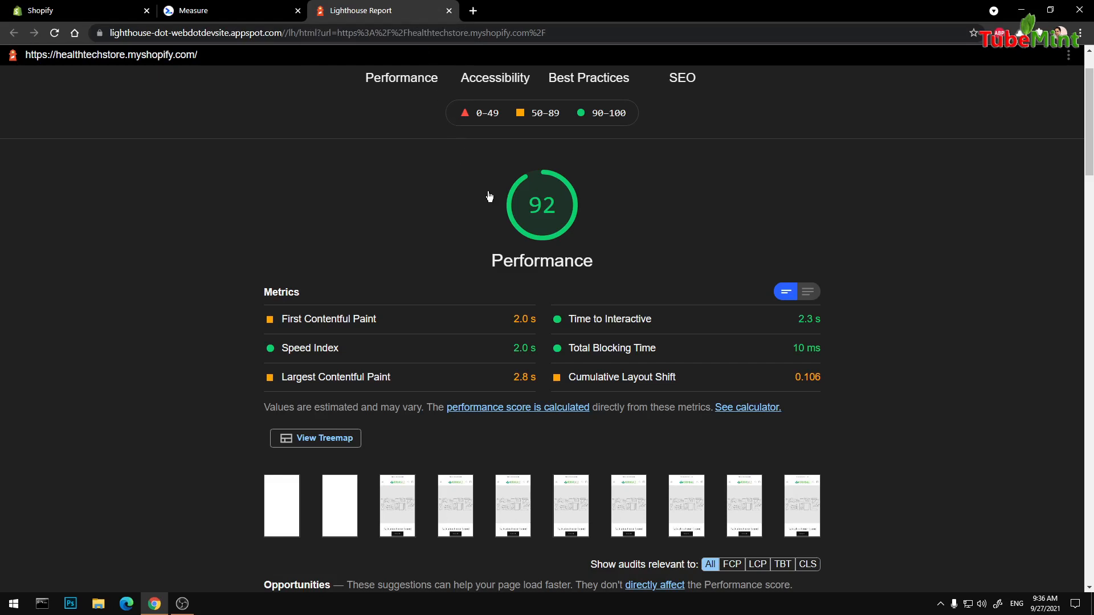
{"action": "left_click", "coordinate": [231, 10]}
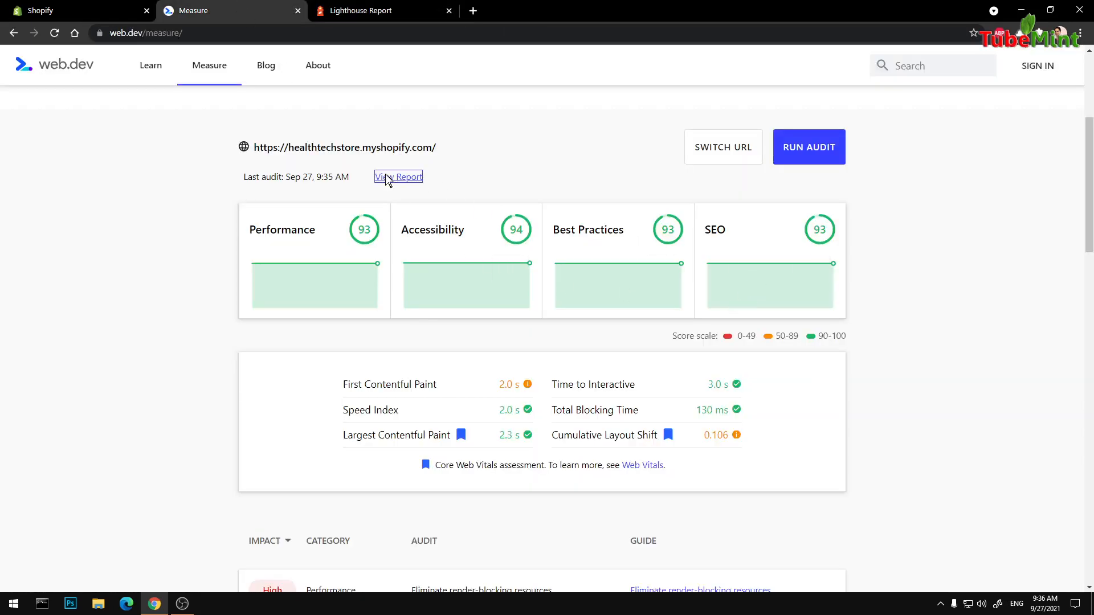
{"action": "left_click", "coordinate": [398, 177]}
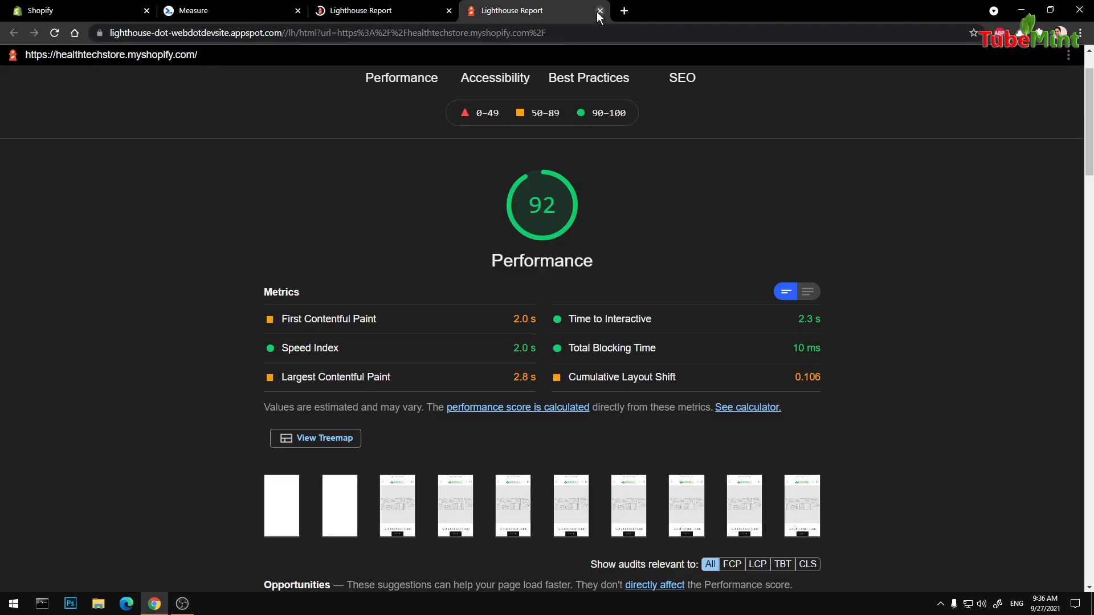
{"action": "left_click", "coordinate": [598, 11]}
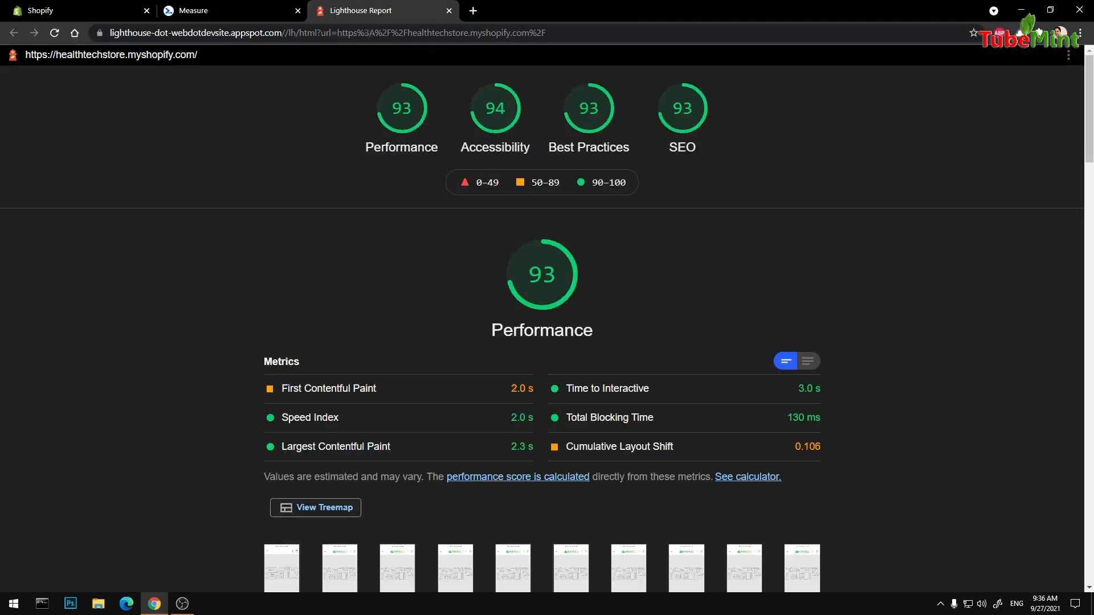
- Review the report down to Accessibility and runtime settings, ending on a blank new tab
{"action": "scroll", "scroll_direction": "down", "scroll_amount": 3}
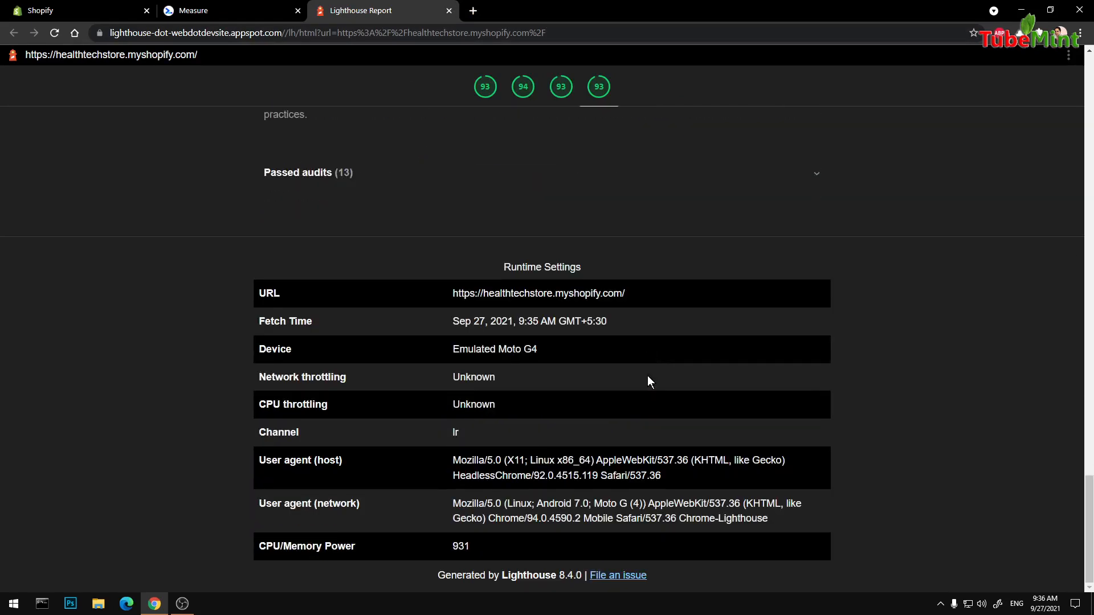
{"action": "left_click", "coordinate": [230, 10]}
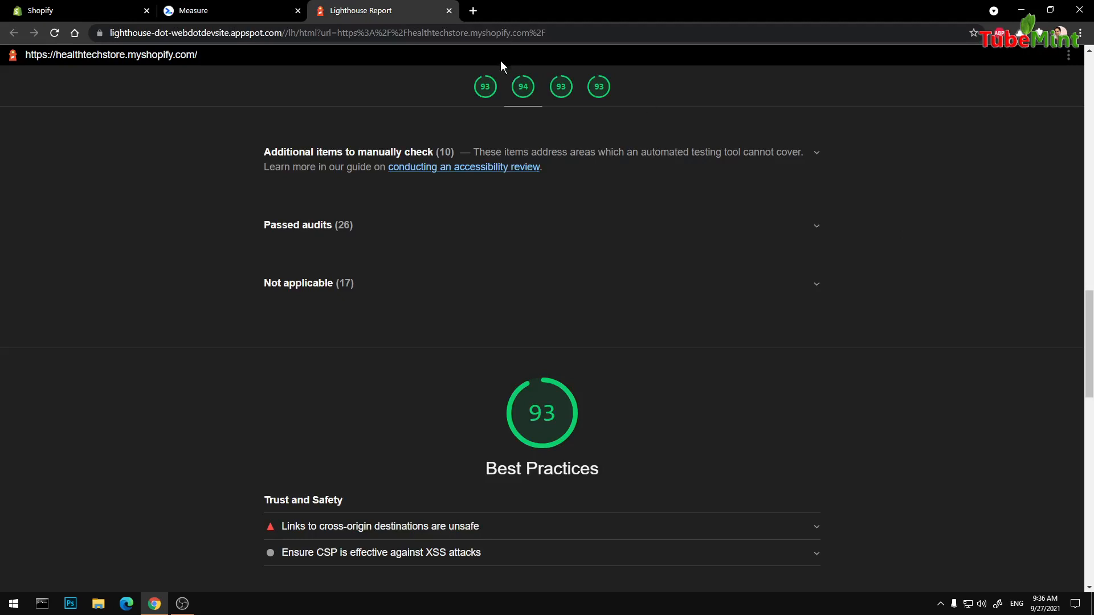
{"action": "left_click", "coordinate": [473, 11]}
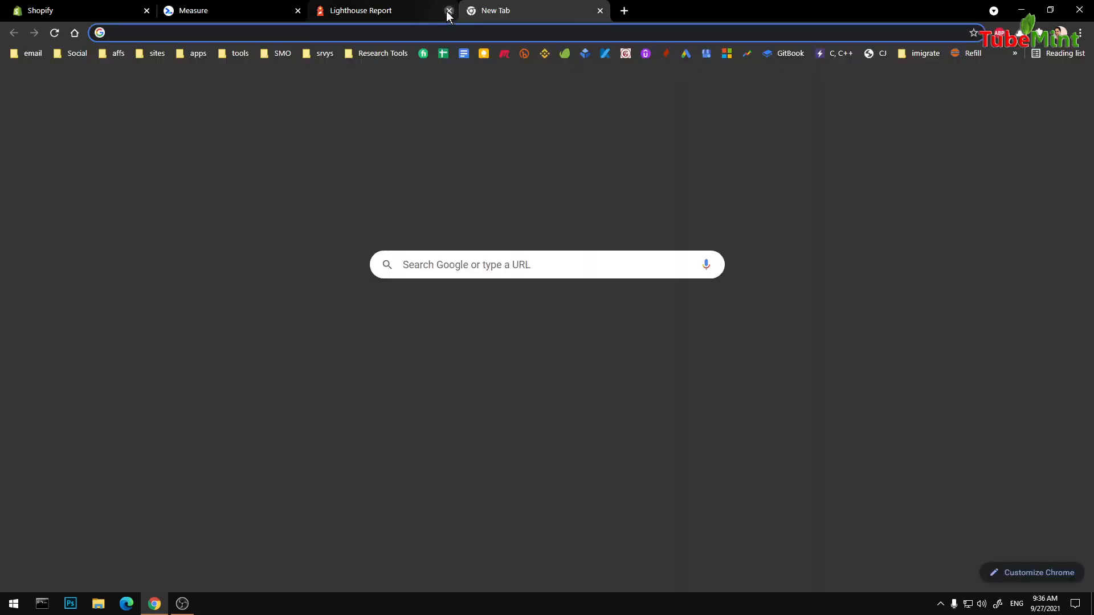
- Close the Lighthouse report tab and dismiss Chrome's main menu
{"action": "left_click", "coordinate": [449, 10]}
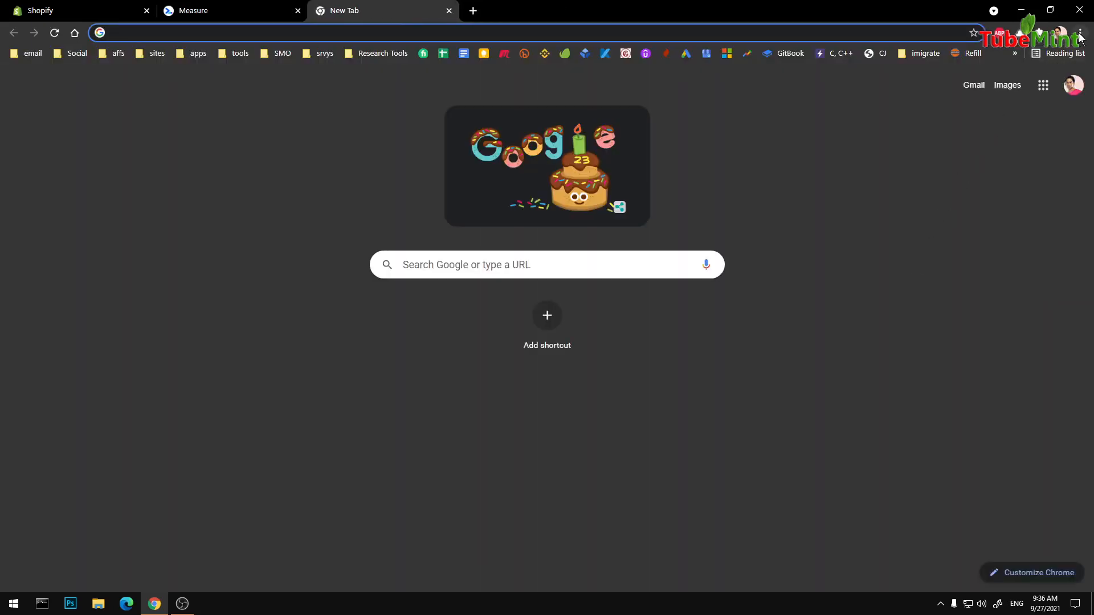
{"action": "left_click", "coordinate": [1080, 33]}
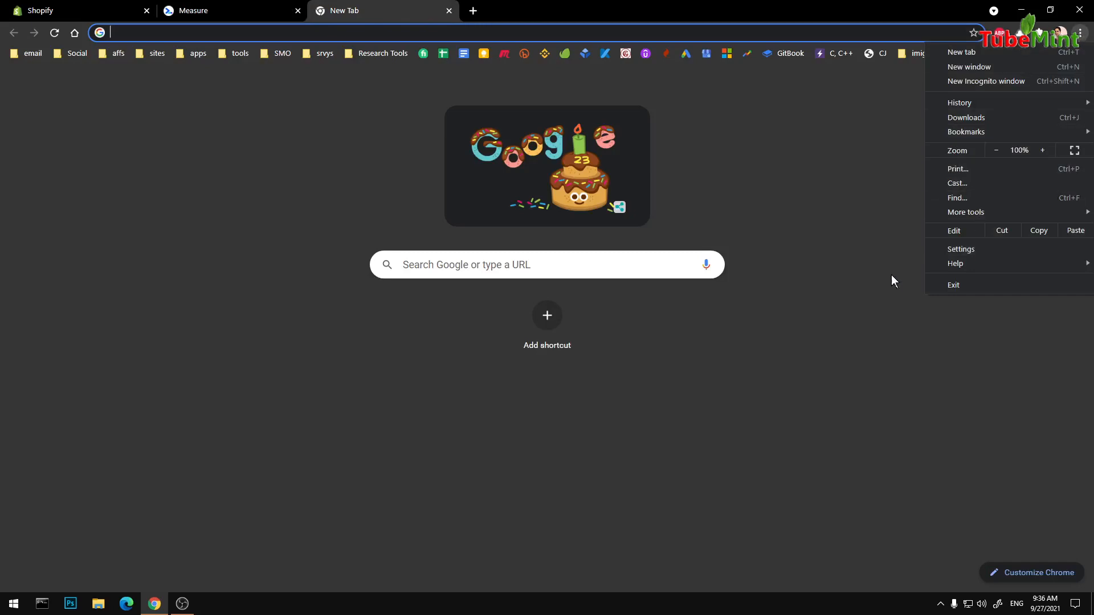
{"action": "left_click", "coordinate": [871, 278]}
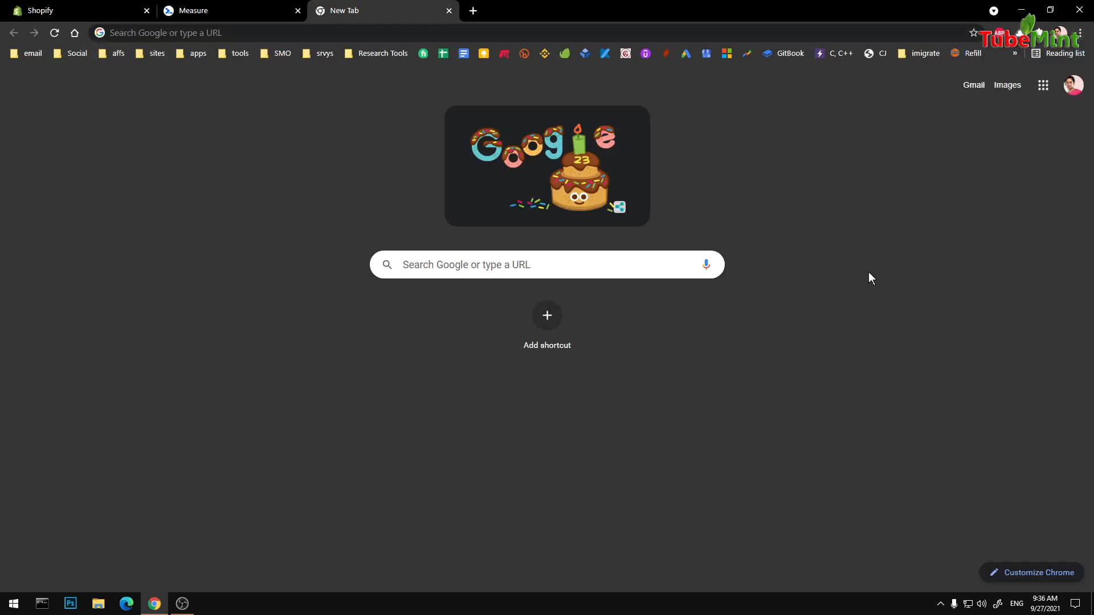
- Bring up DevTools' Lighthouse panel via F12, then return to the Shopify admin tab
{"action": "key", "text": "F12"}
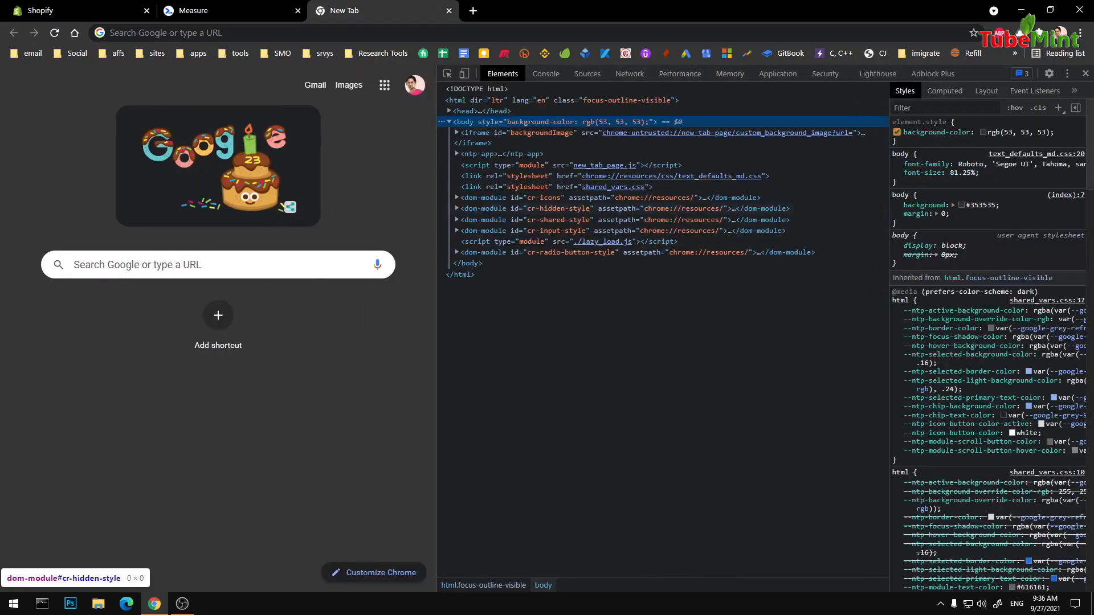
{"action": "left_click", "coordinate": [877, 73]}
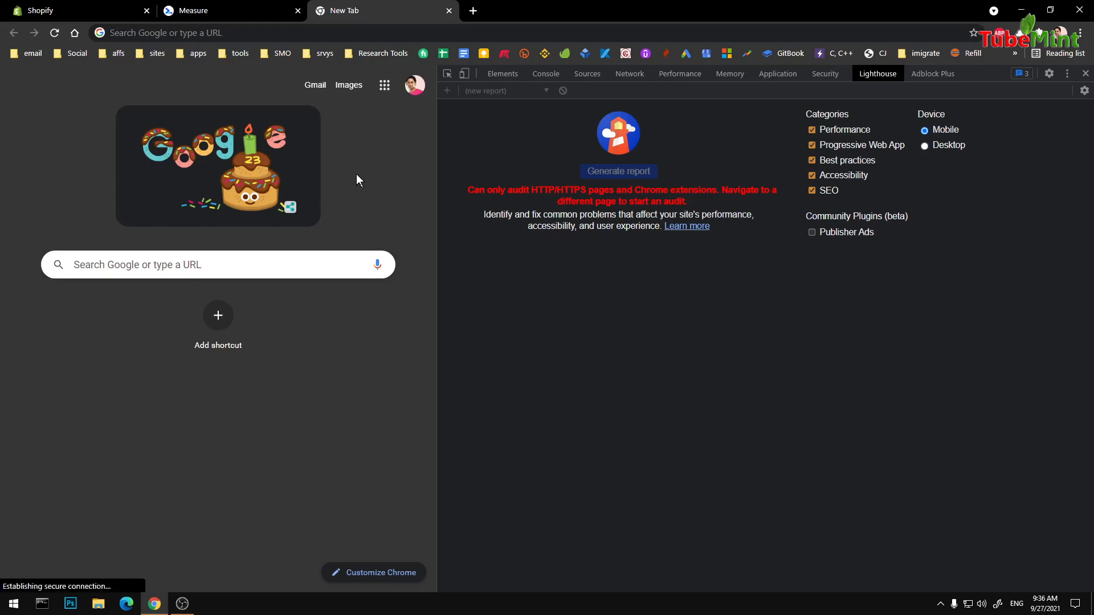
{"action": "left_click", "coordinate": [78, 10]}
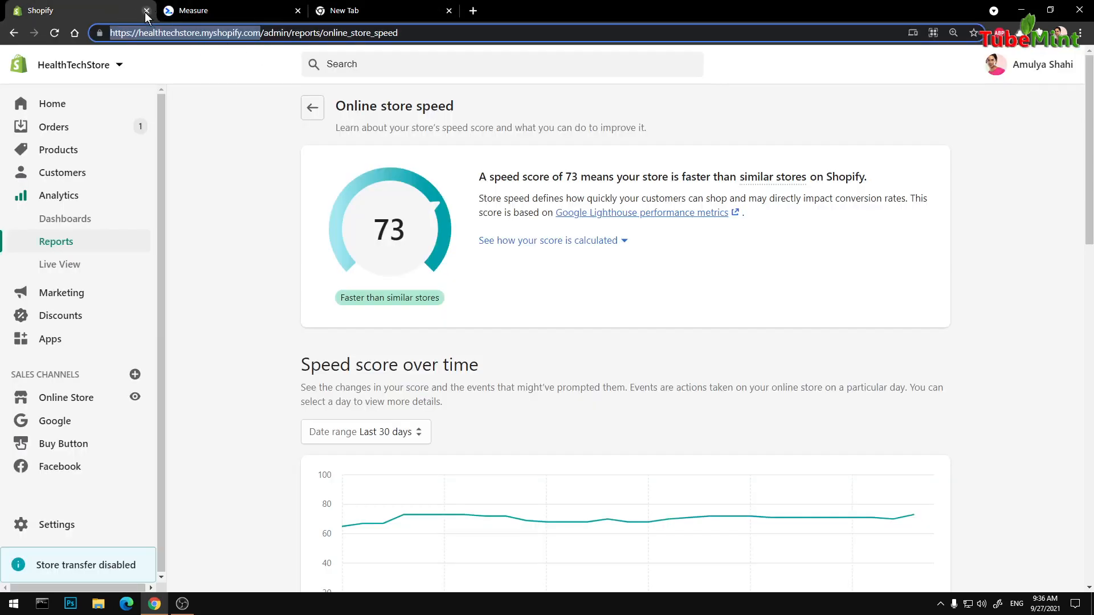
- Close the Shopify admin tab and generate a mobile Lighthouse report for the store homepage
{"action": "left_click", "coordinate": [147, 11]}
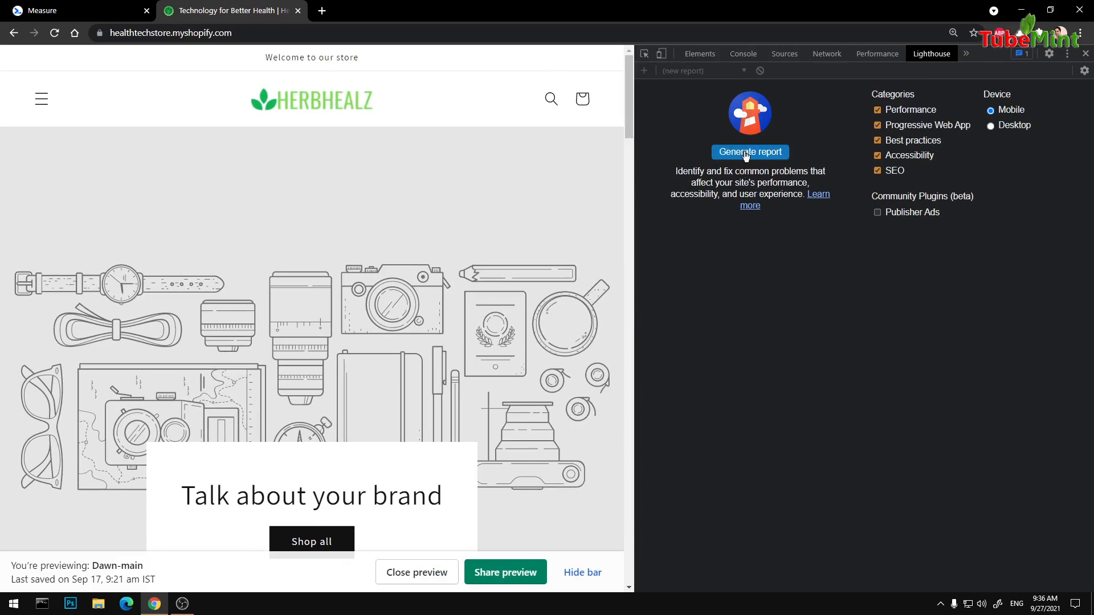
{"action": "left_click", "coordinate": [749, 151]}
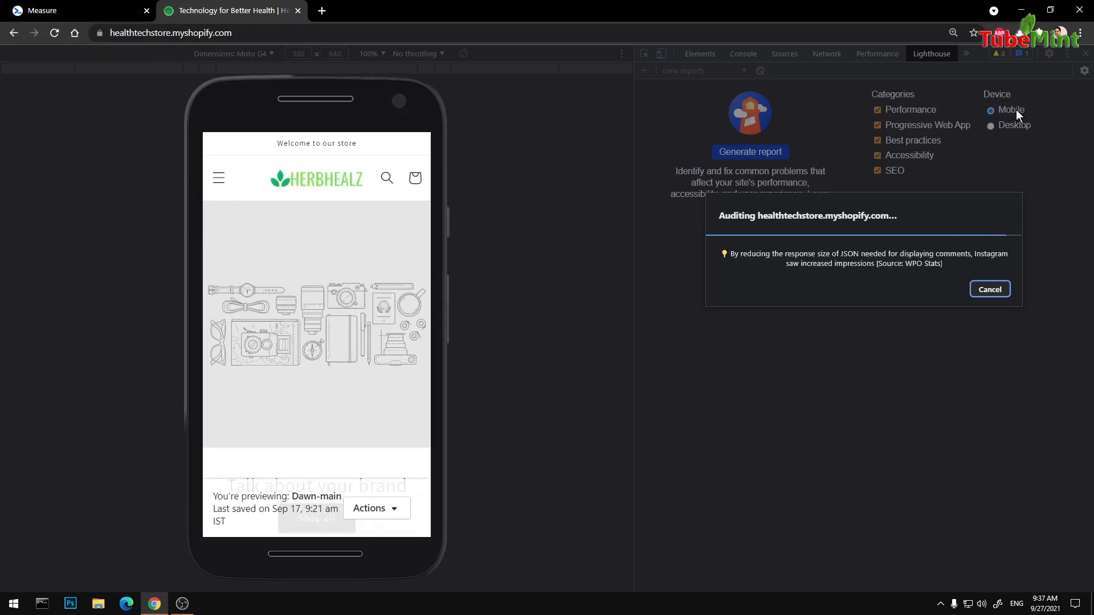
{"action": "mouse_move", "coordinate": [988, 134]}
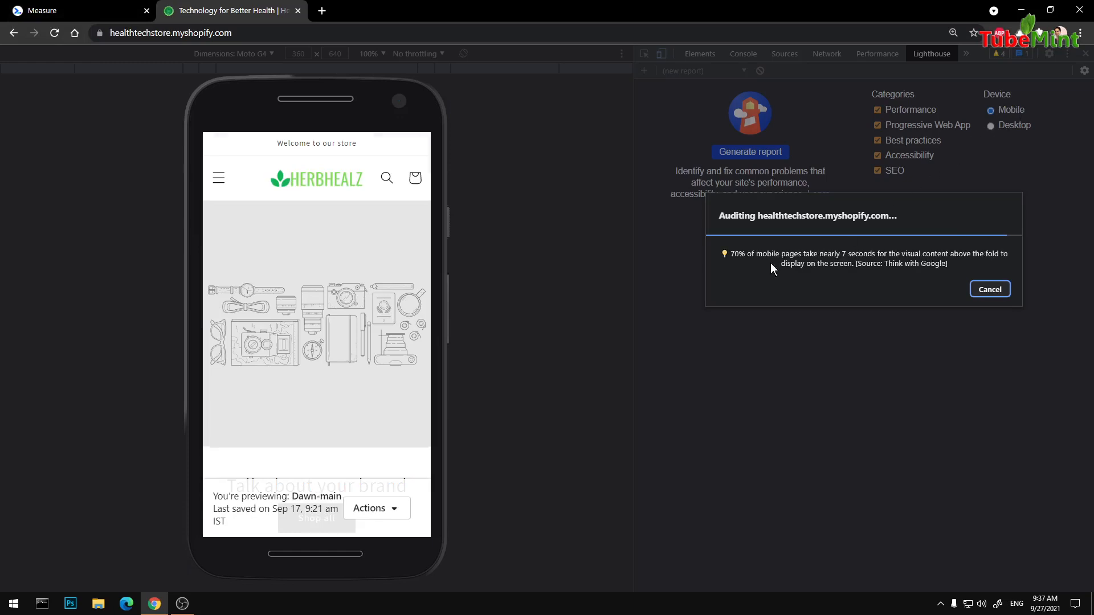
{"action": "mouse_move", "coordinate": [956, 349]}
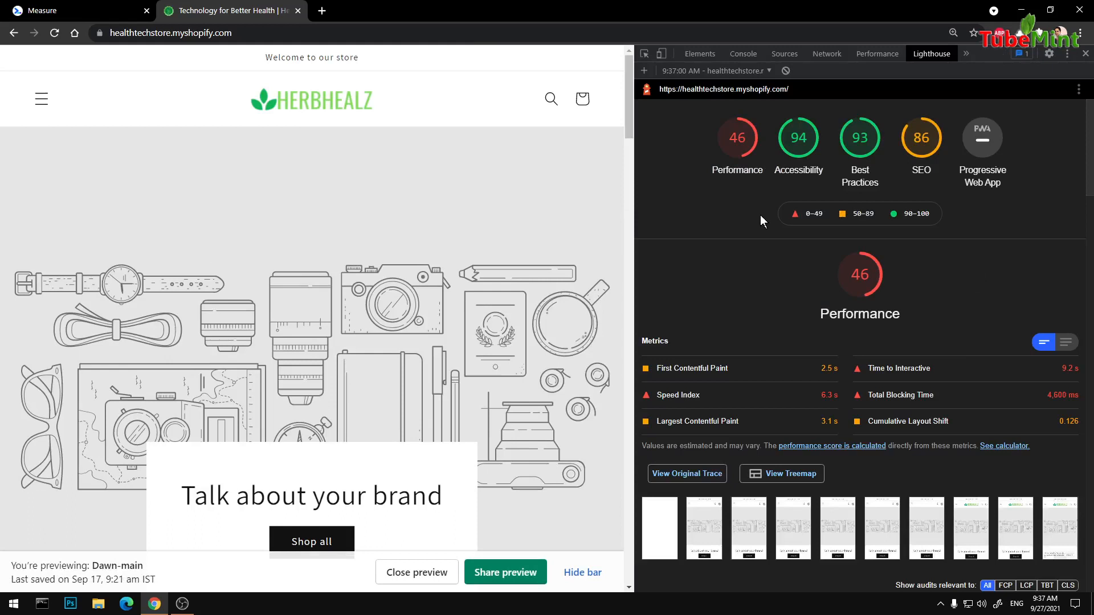
{"action": "mouse_move", "coordinate": [993, 289]}
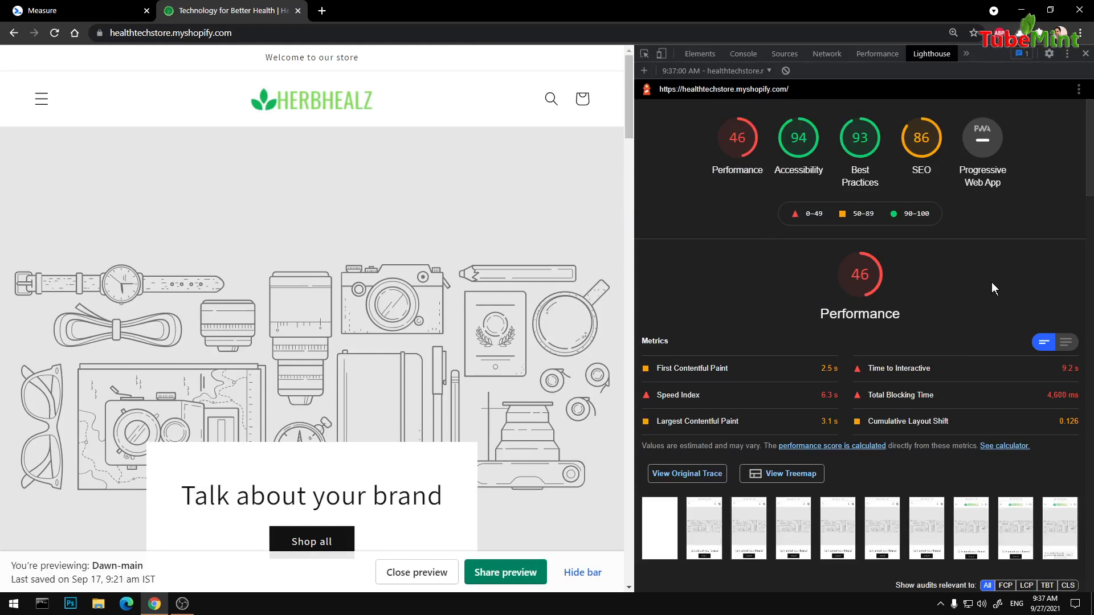
{"action": "mouse_move", "coordinate": [981, 138]}
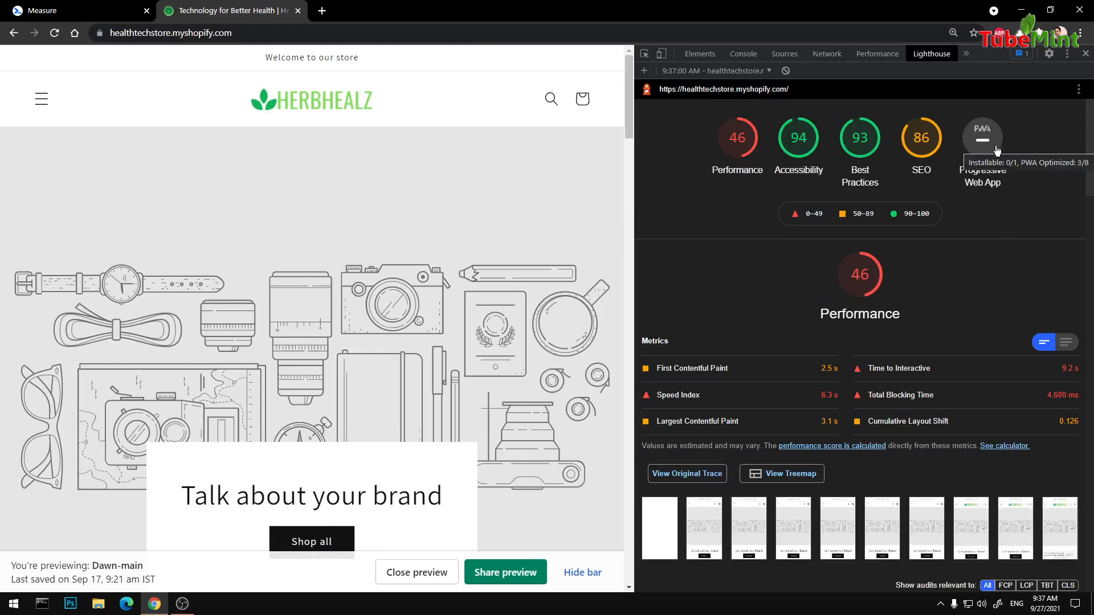
{"action": "mouse_move", "coordinate": [442, 111]}
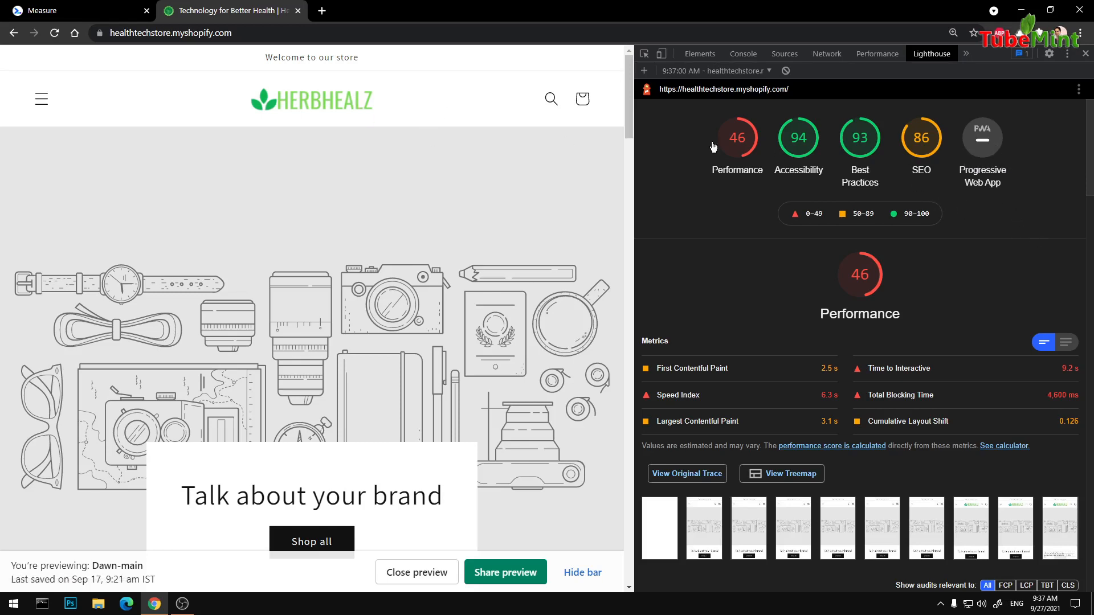
- Scroll the mobile report's Performance metrics and opportunities such as reducing unused CSS
{"action": "scroll", "scroll_direction": "down", "scroll_amount": 3}
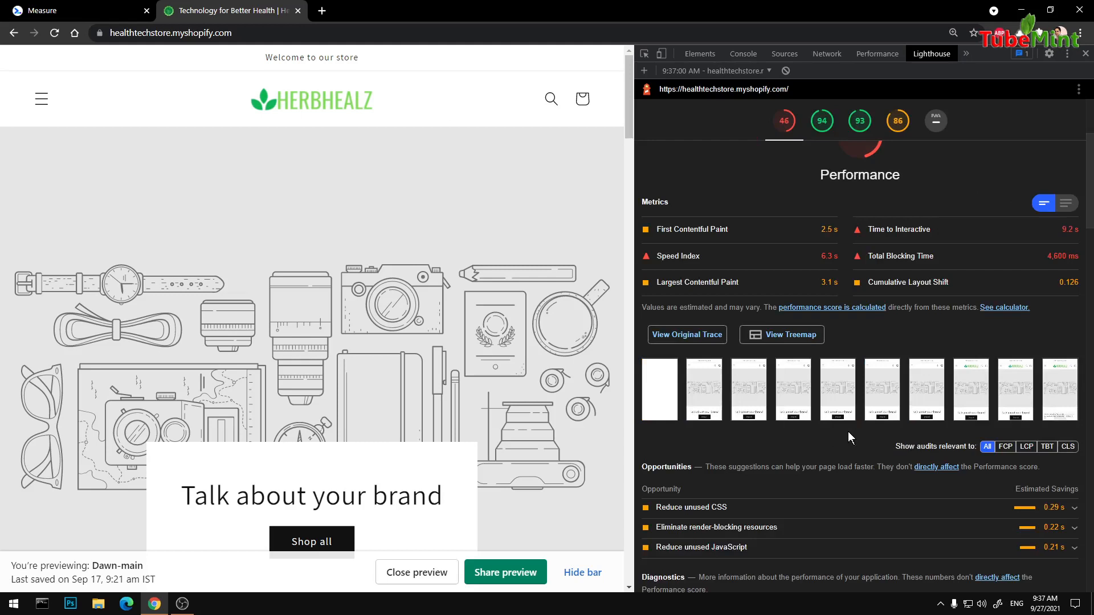
{"action": "mouse_move", "coordinate": [469, 203]}
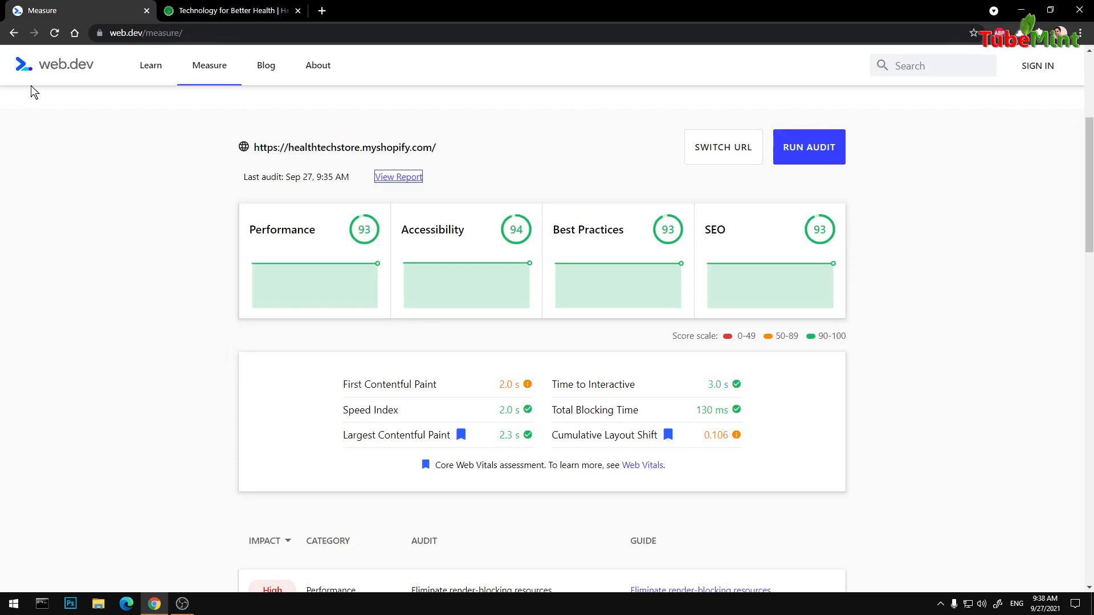
- Reopen Shopify Admin from the 'sites' bookmark folder and look over the Home dashboard
{"action": "left_click", "coordinate": [230, 11]}
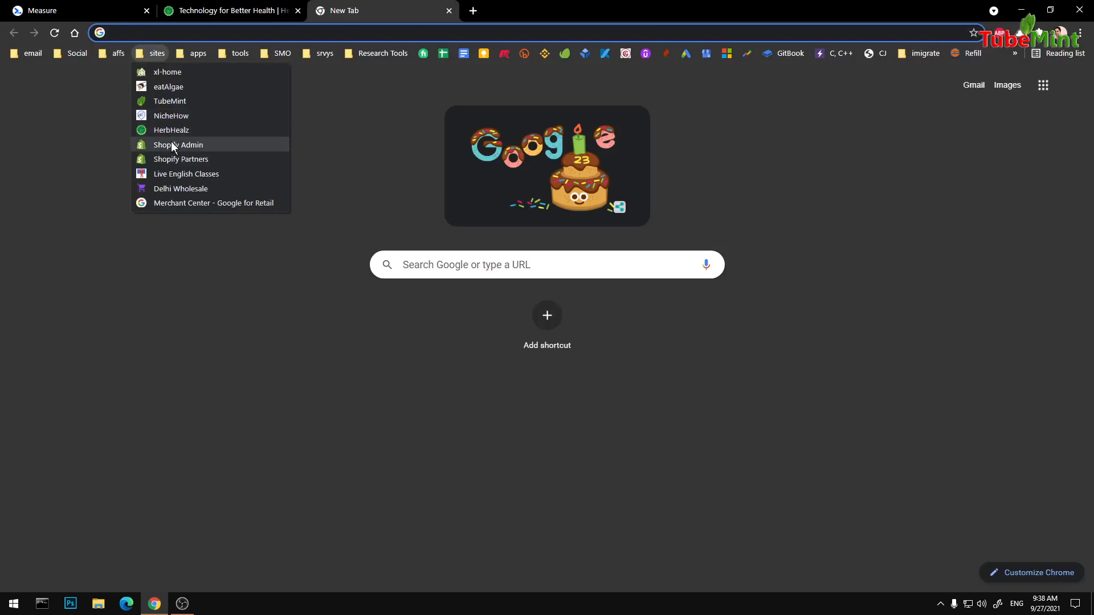
{"action": "left_click", "coordinate": [176, 145]}
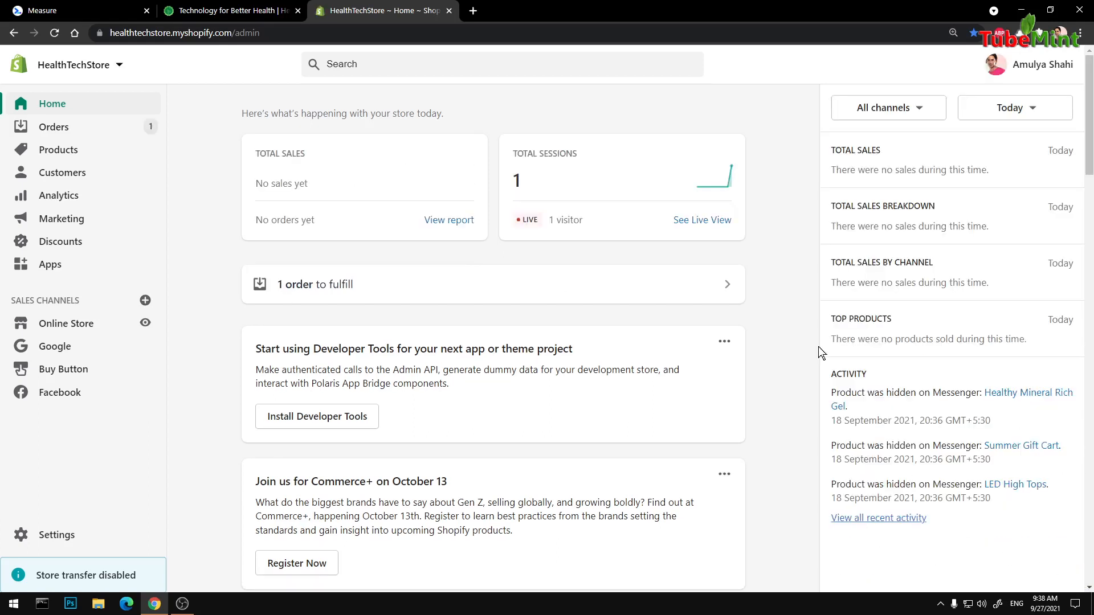
{"action": "mouse_move", "coordinate": [788, 303]}
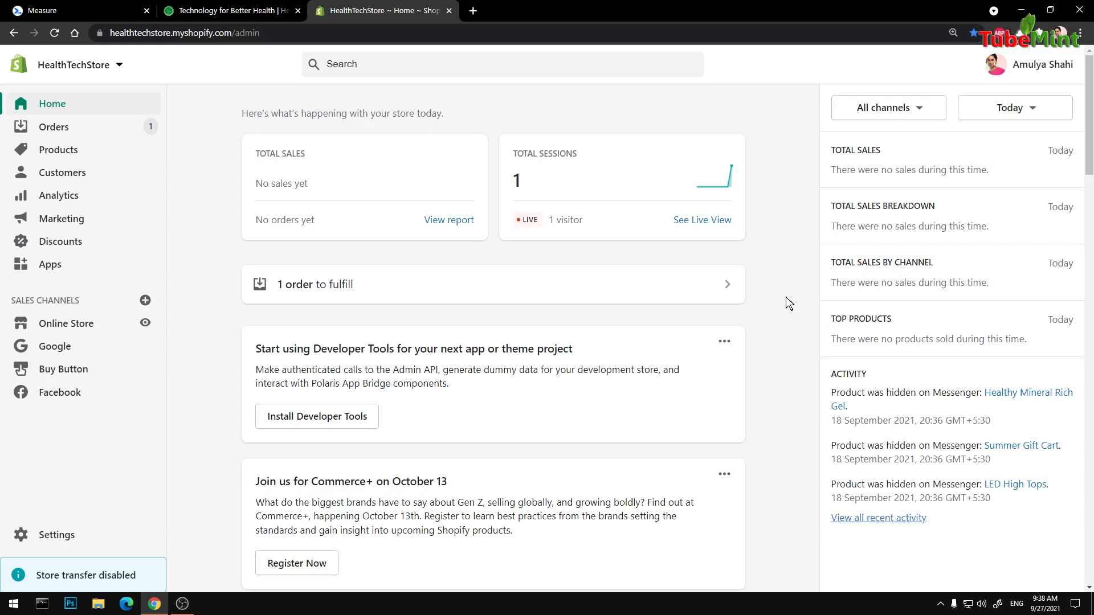
{"action": "mouse_move", "coordinate": [666, 461]}
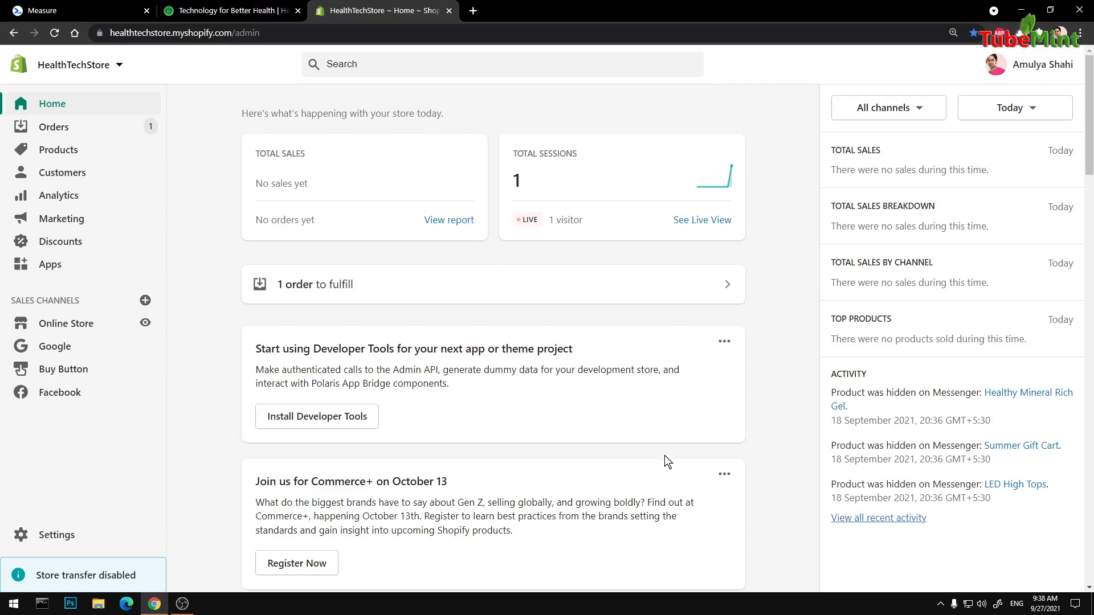
{"action": "scroll", "scroll_direction": "down", "scroll_amount": 3}
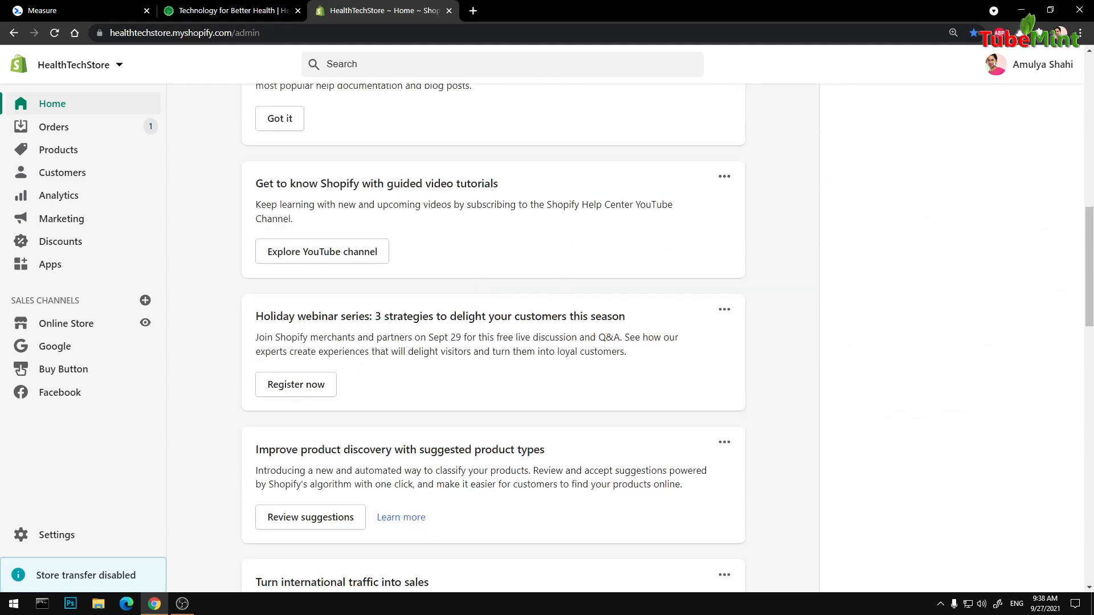
{"action": "scroll", "scroll_direction": "down", "scroll_amount": 3}
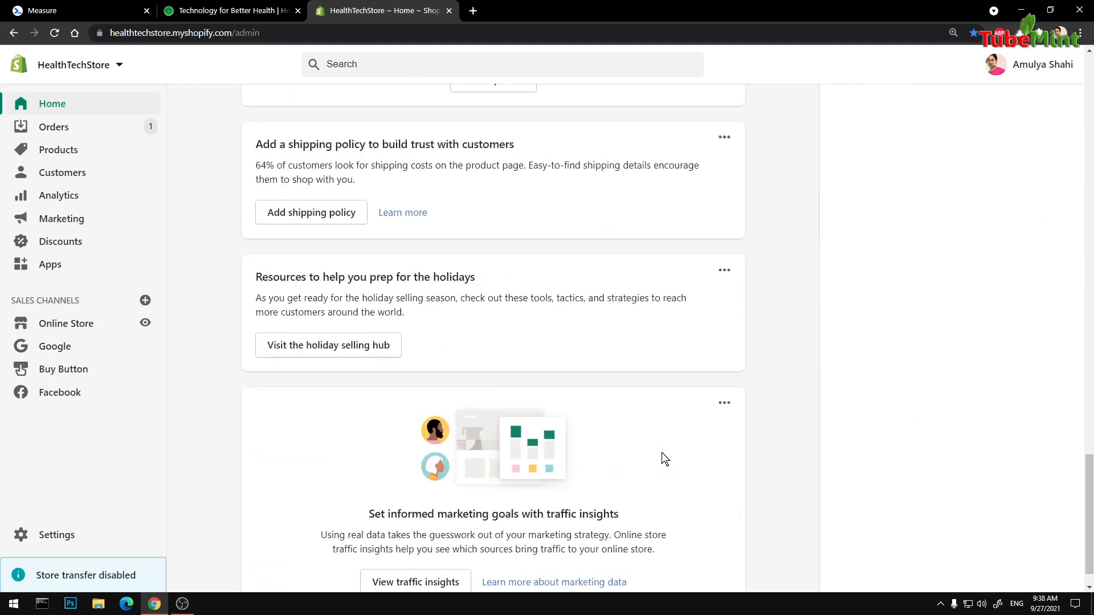
{"action": "scroll", "scroll_direction": "up", "scroll_amount": 3}
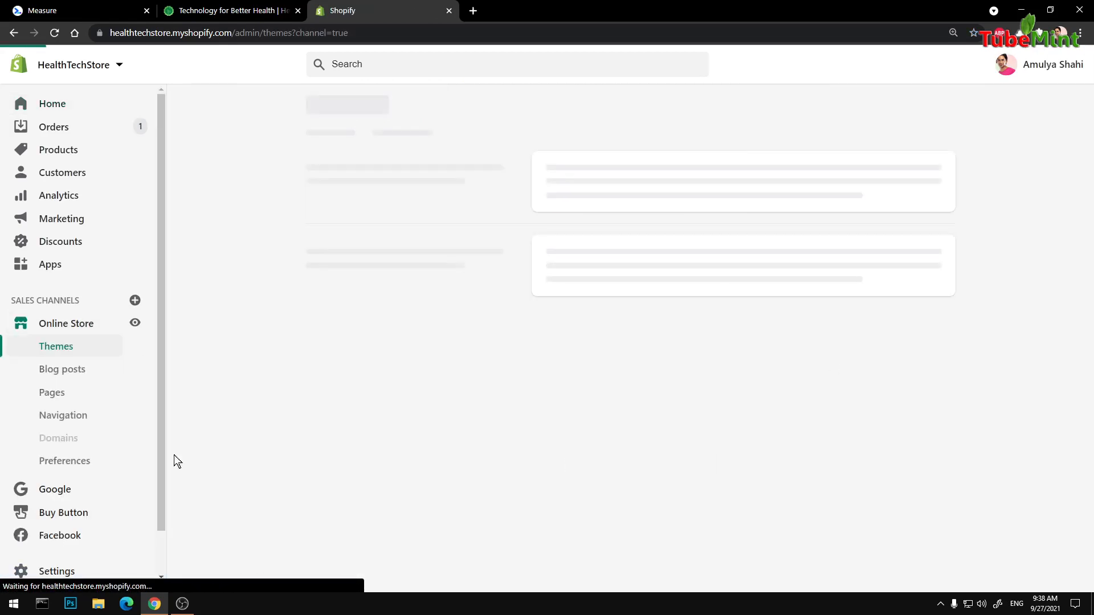
{"action": "mouse_move", "coordinate": [614, 423]}
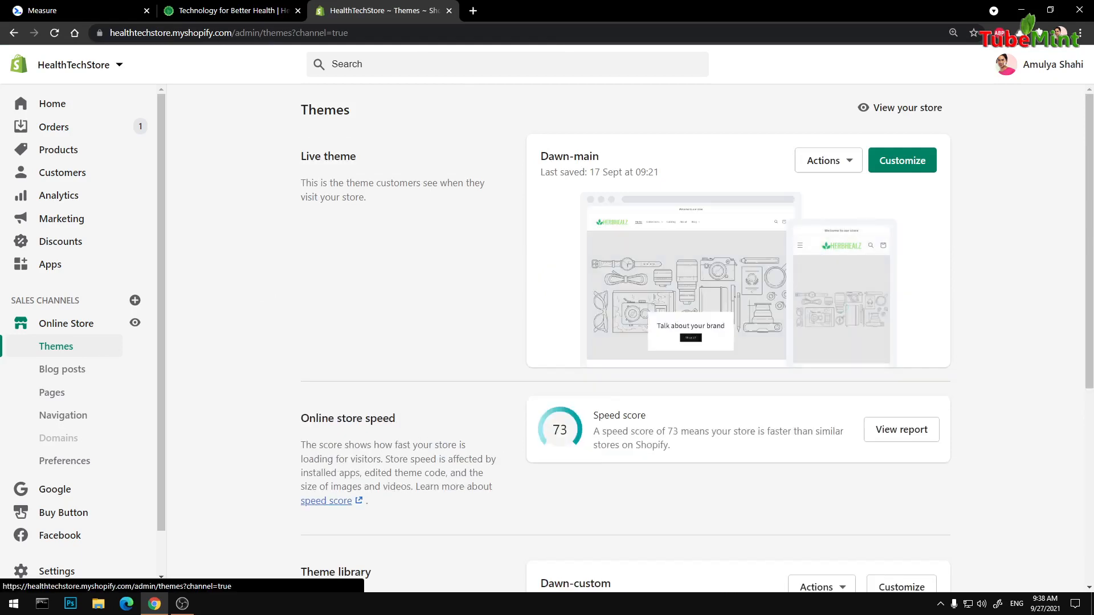
{"action": "mouse_move", "coordinate": [642, 460]}
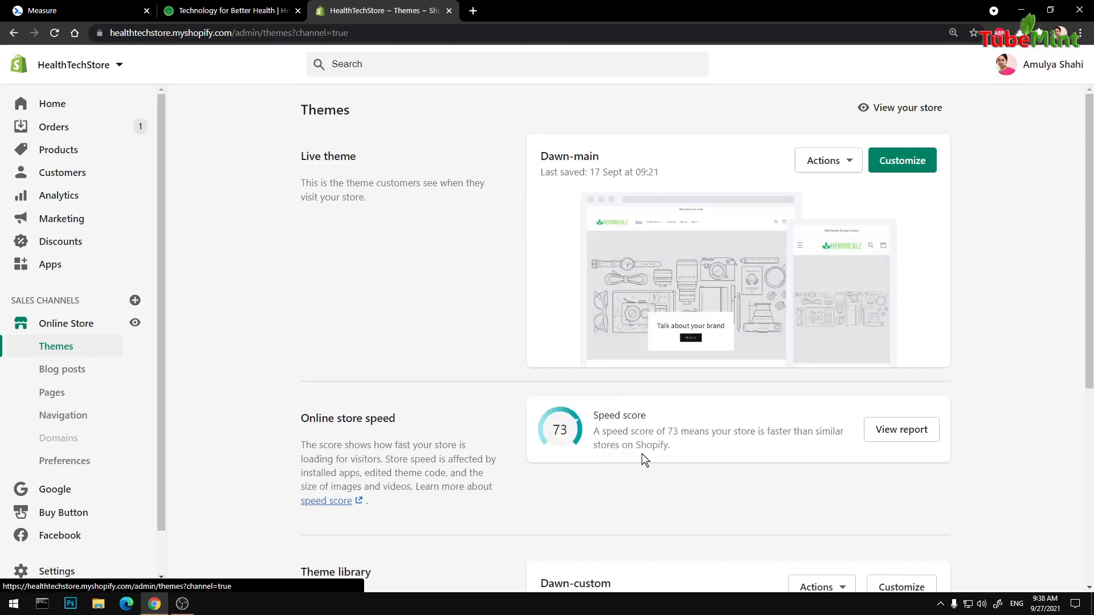
- Review the Themes page's Online store speed section (score 73), highlighting the sentence on what affects speed
{"action": "scroll", "scroll_direction": "down", "scroll_amount": 3}
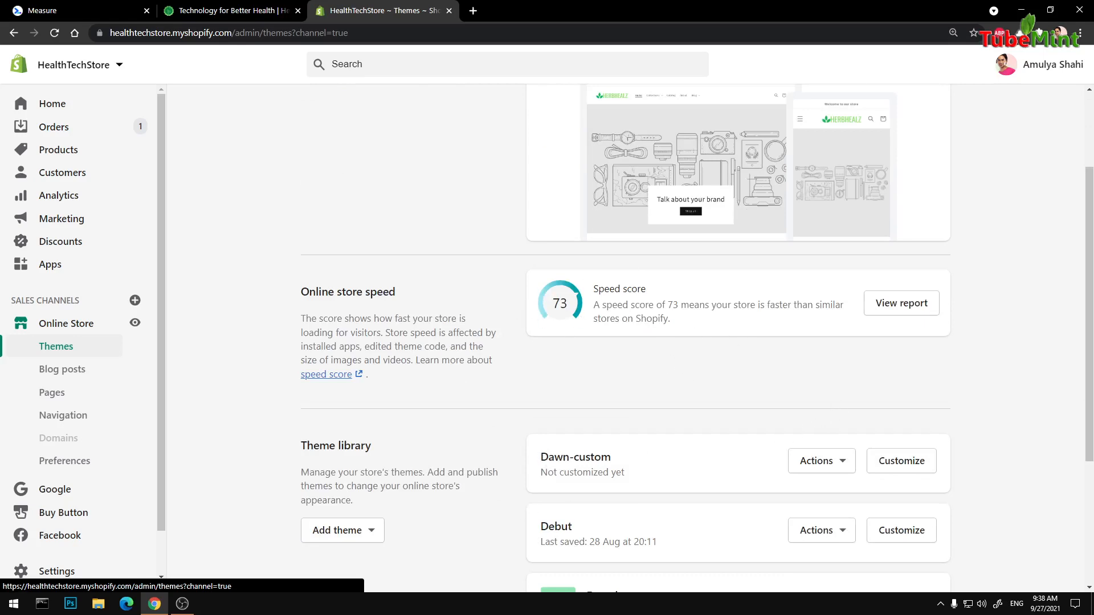
{"action": "left_click_drag", "start_coordinate": [393, 331], "coordinate": [492, 360]}
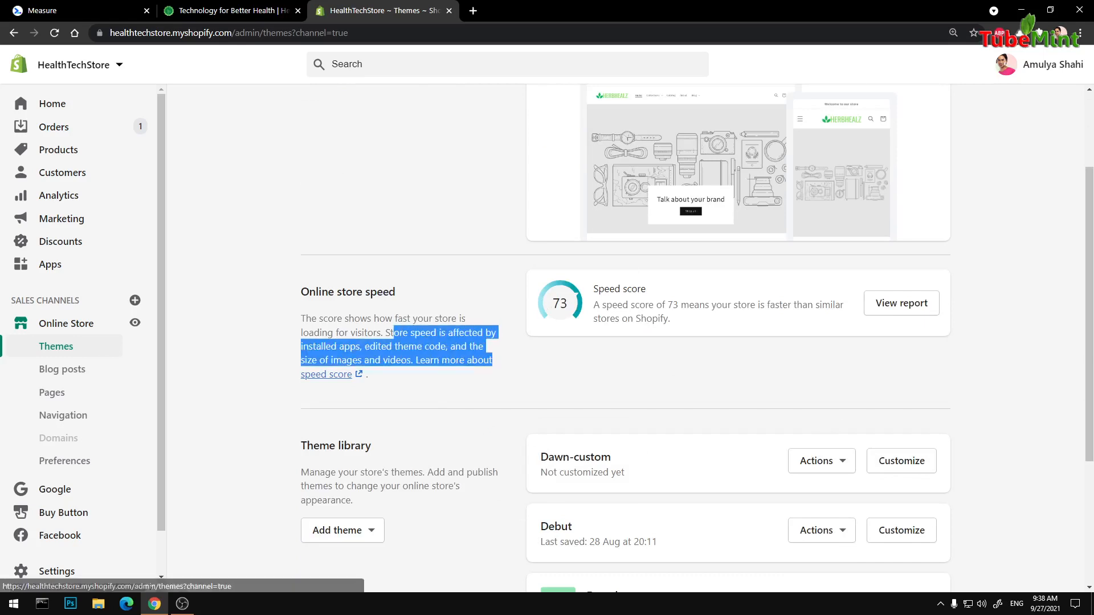
{"action": "left_click", "coordinate": [566, 430]}
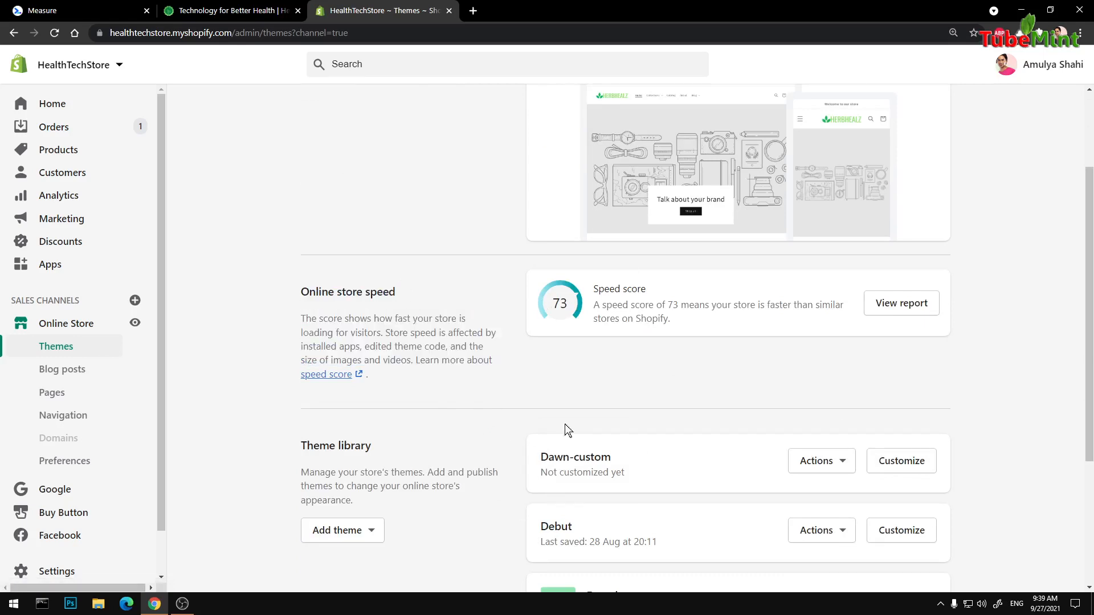
{"action": "mouse_move", "coordinate": [663, 417]}
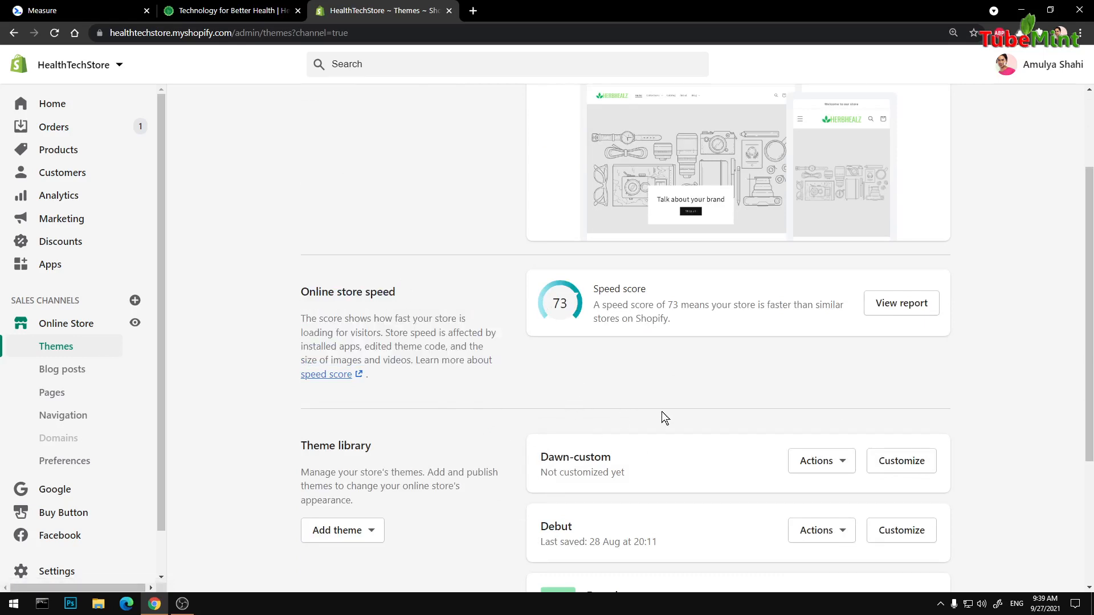
{"action": "scroll", "scroll_direction": "up", "scroll_amount": 3}
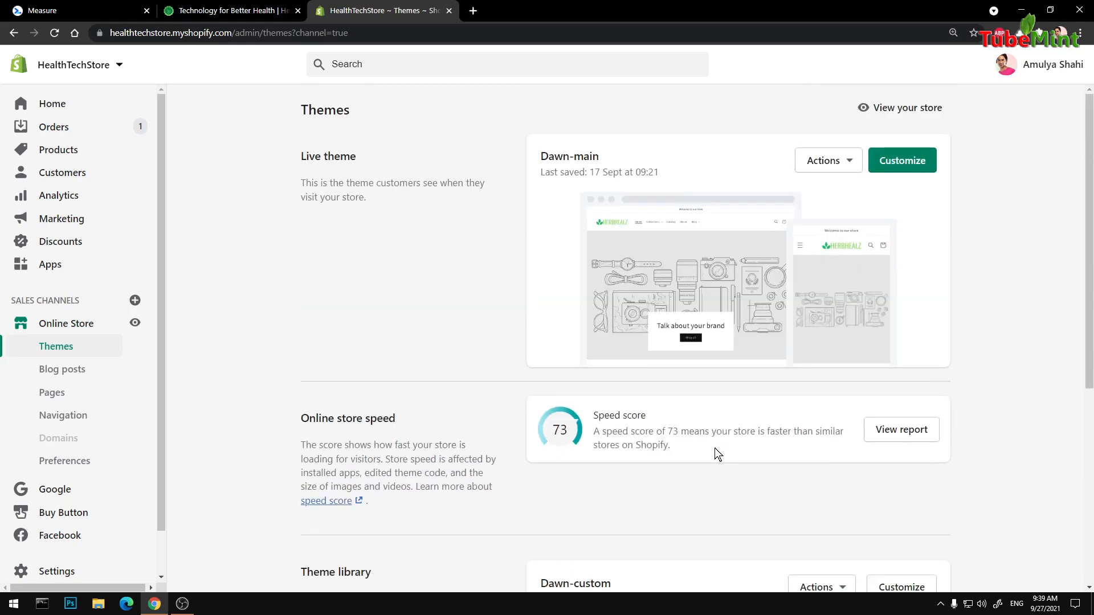